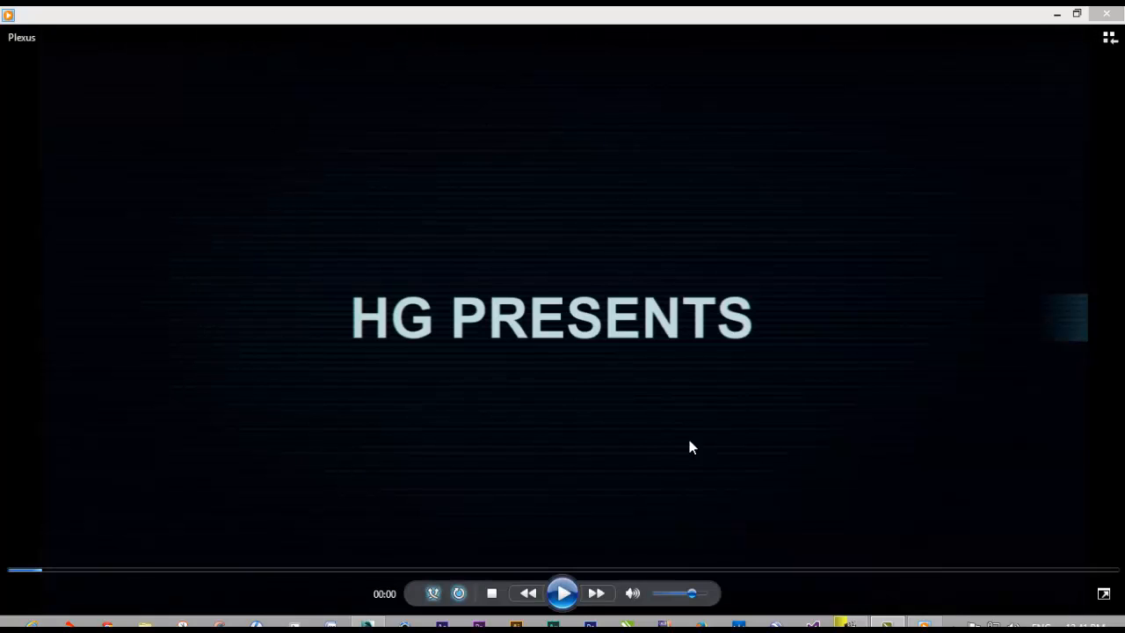
Play the HG-Production Plexus intro video and pause it near the end
left_click(561, 592)
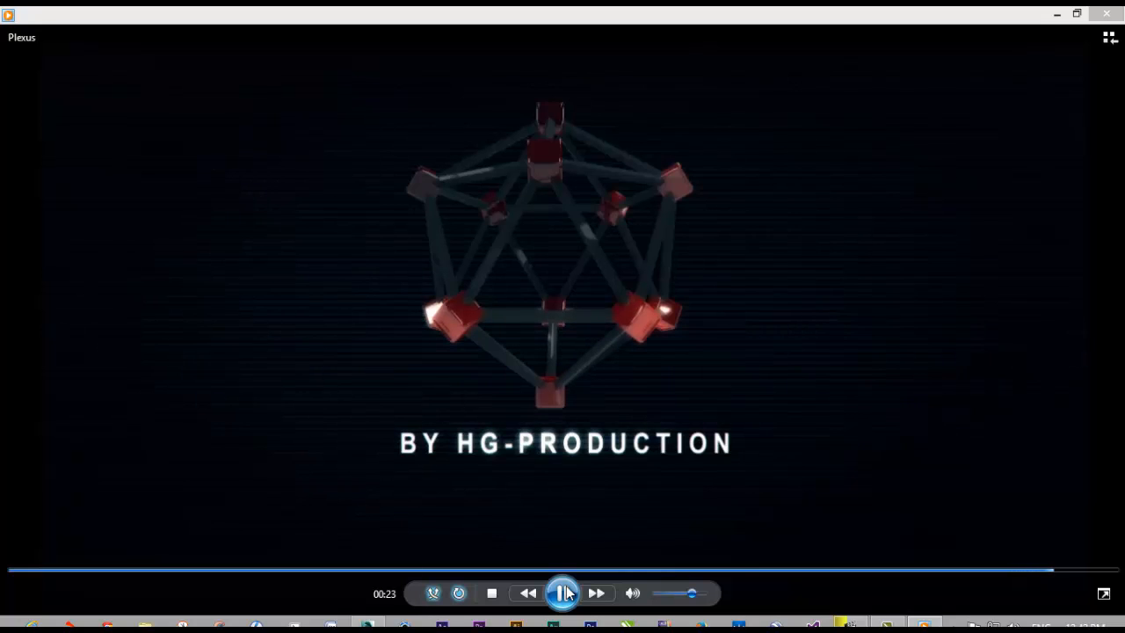
left_click(1106, 13)
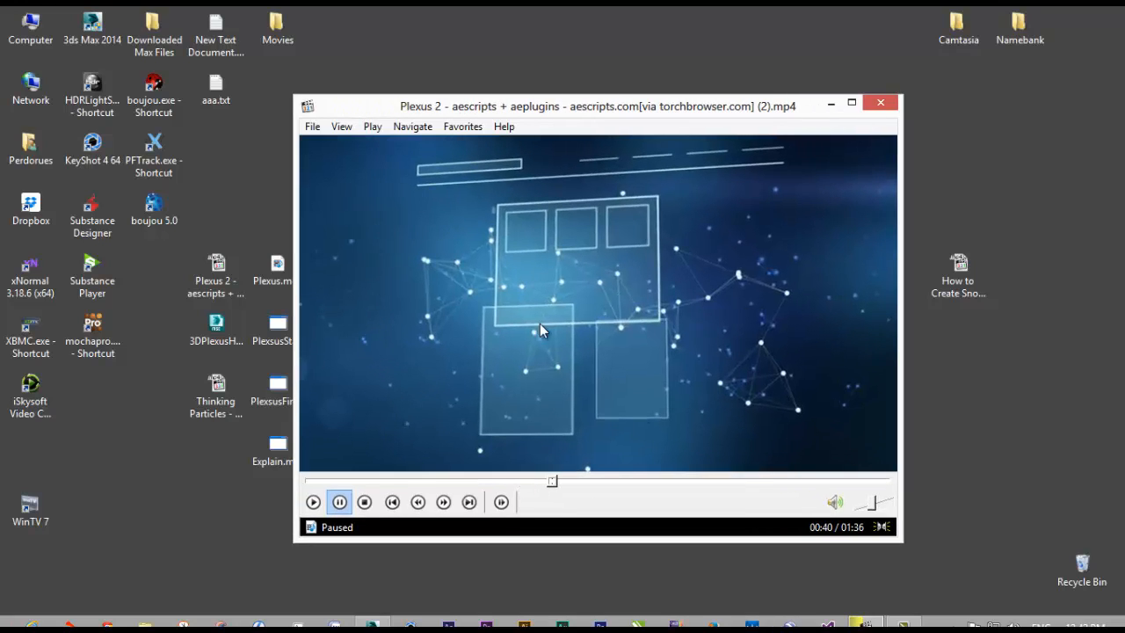
mouse_move(768, 420)
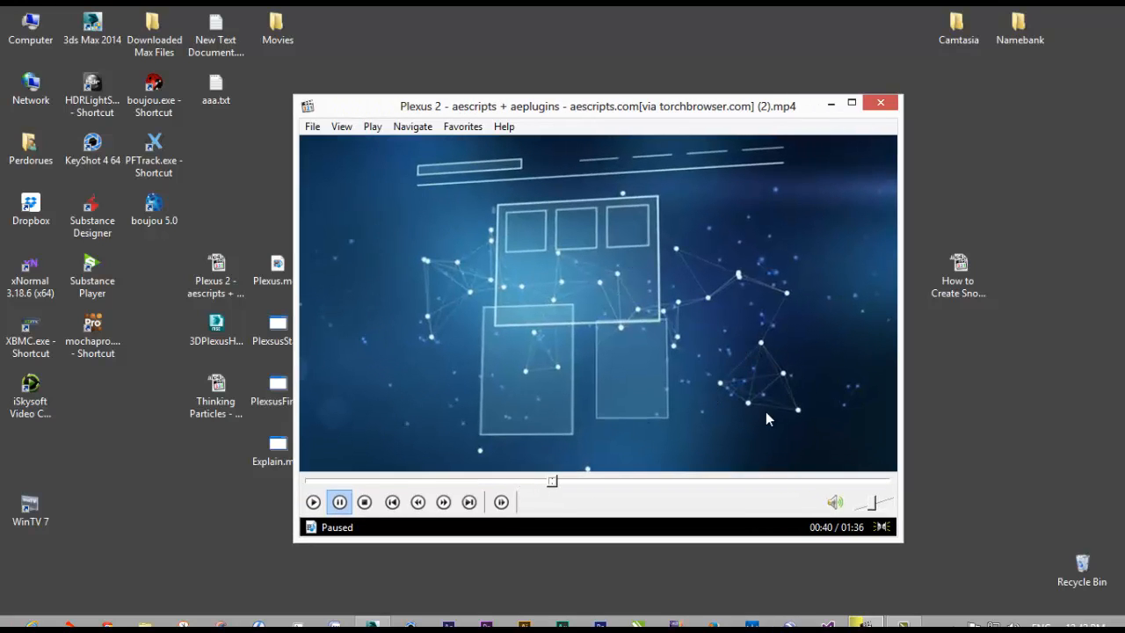
mouse_move(454, 287)
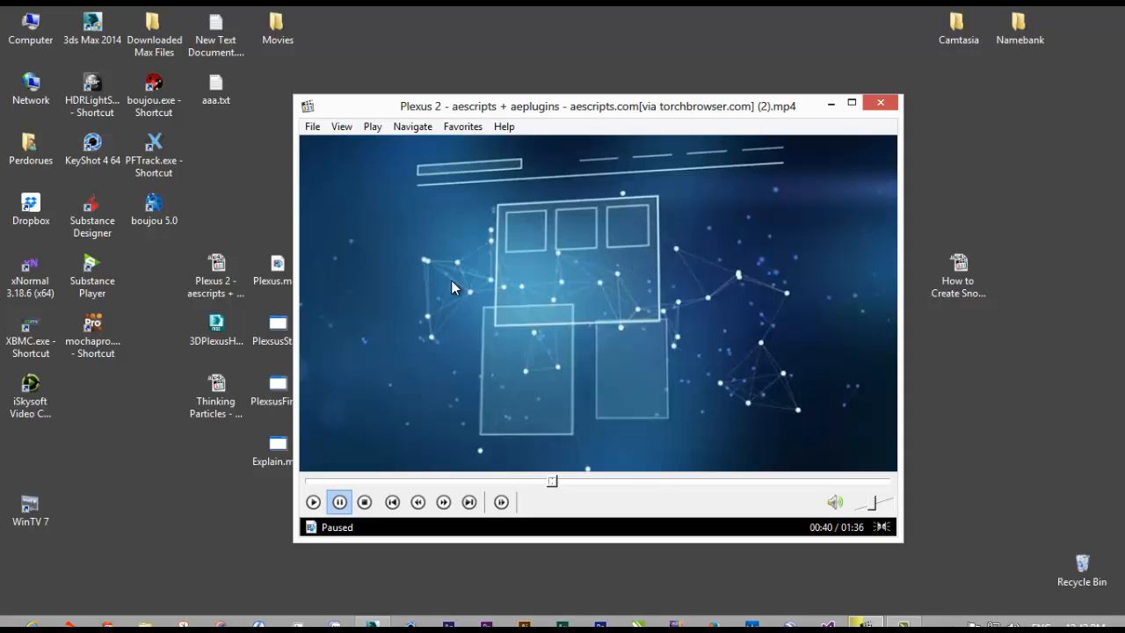
mouse_move(567, 107)
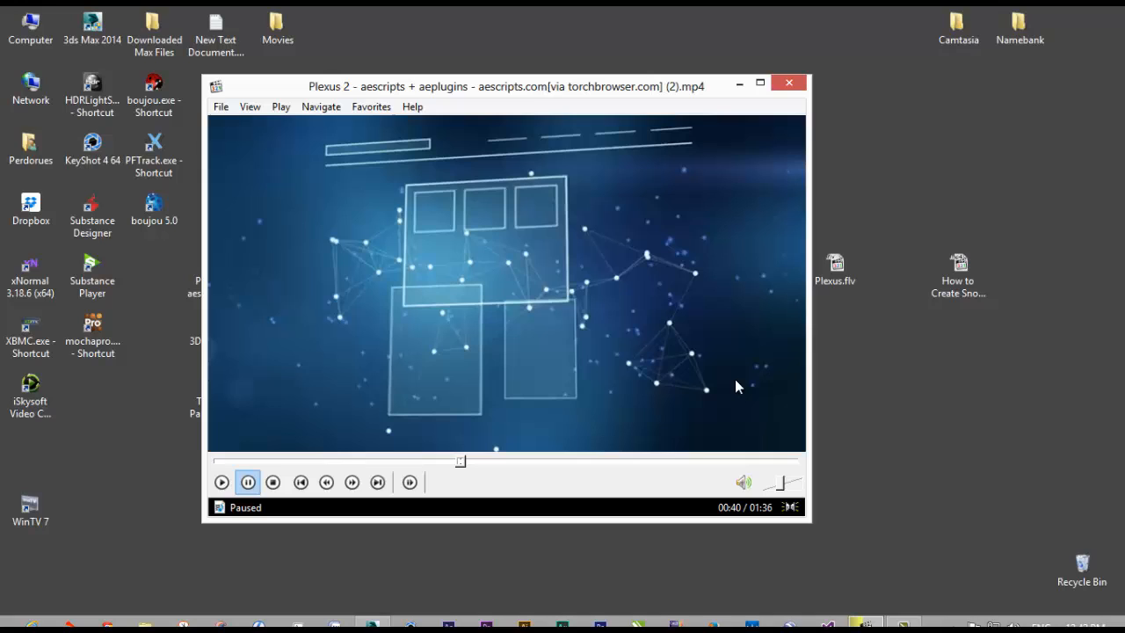
mouse_move(519, 265)
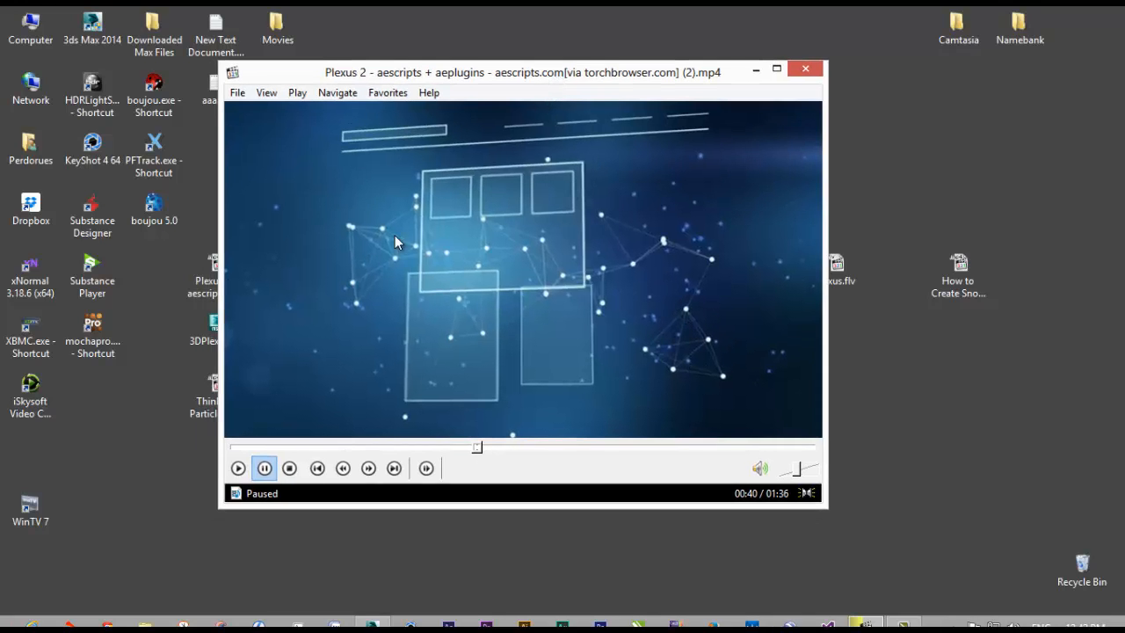
mouse_move(514, 363)
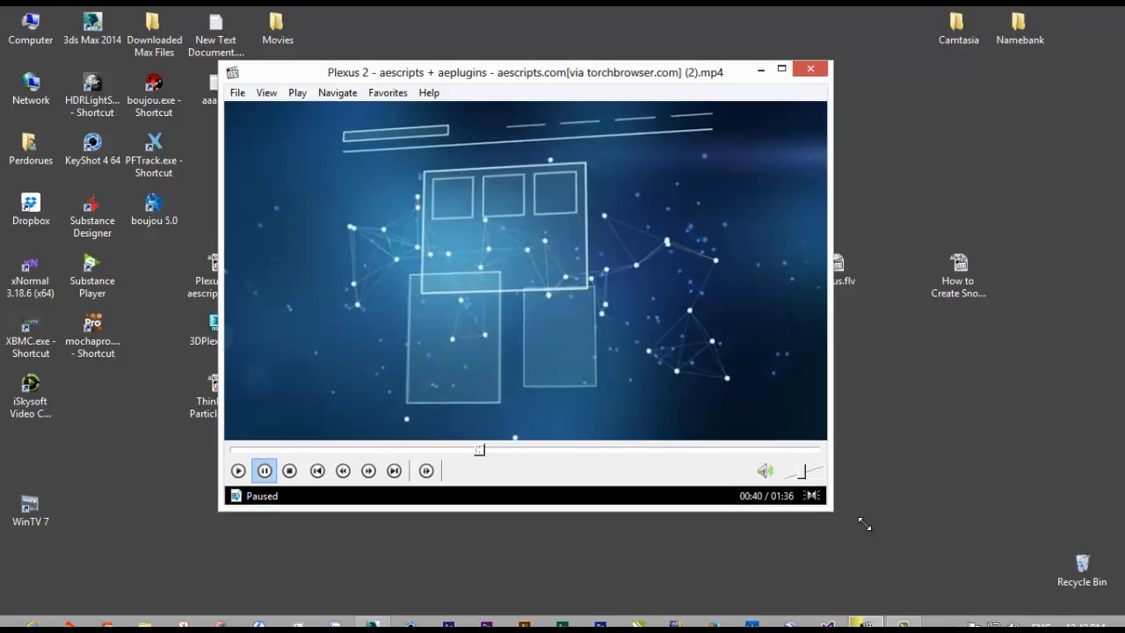
Enlarge the Plexus 2 player, advance it to 0:44, and move the window aside
left_click_drag(524, 72, 543, 53)
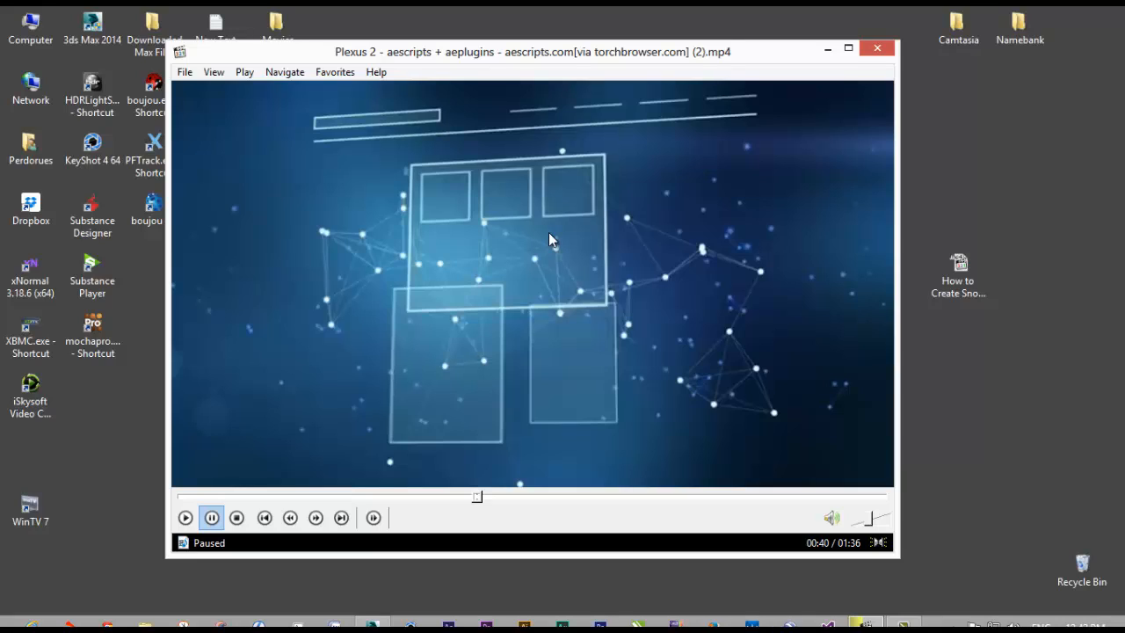
mouse_move(506, 292)
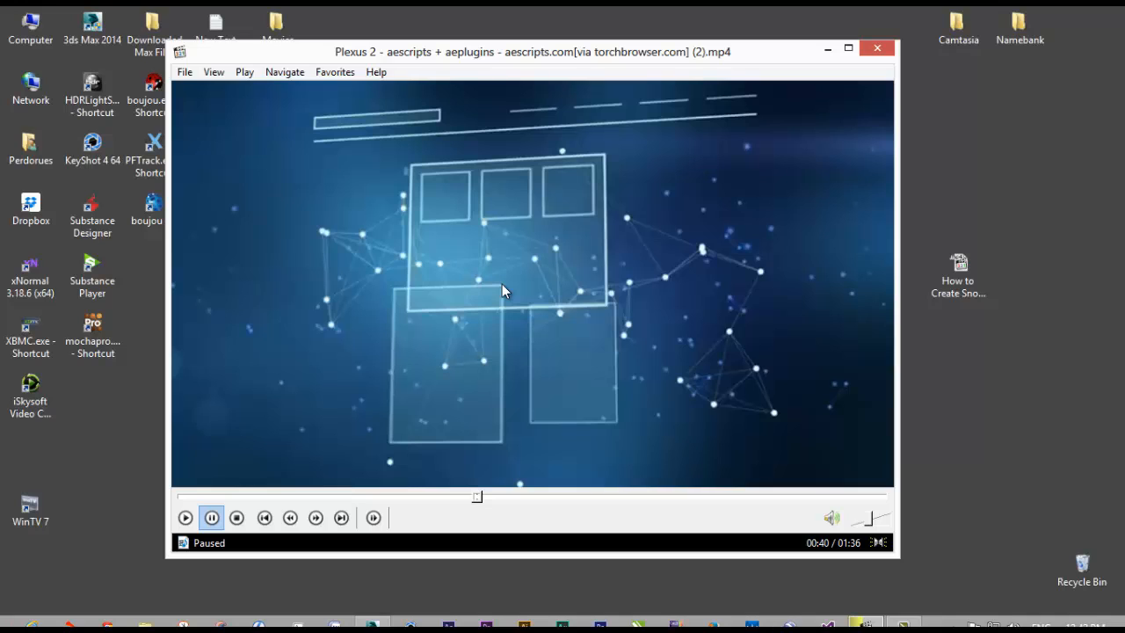
mouse_move(501, 289)
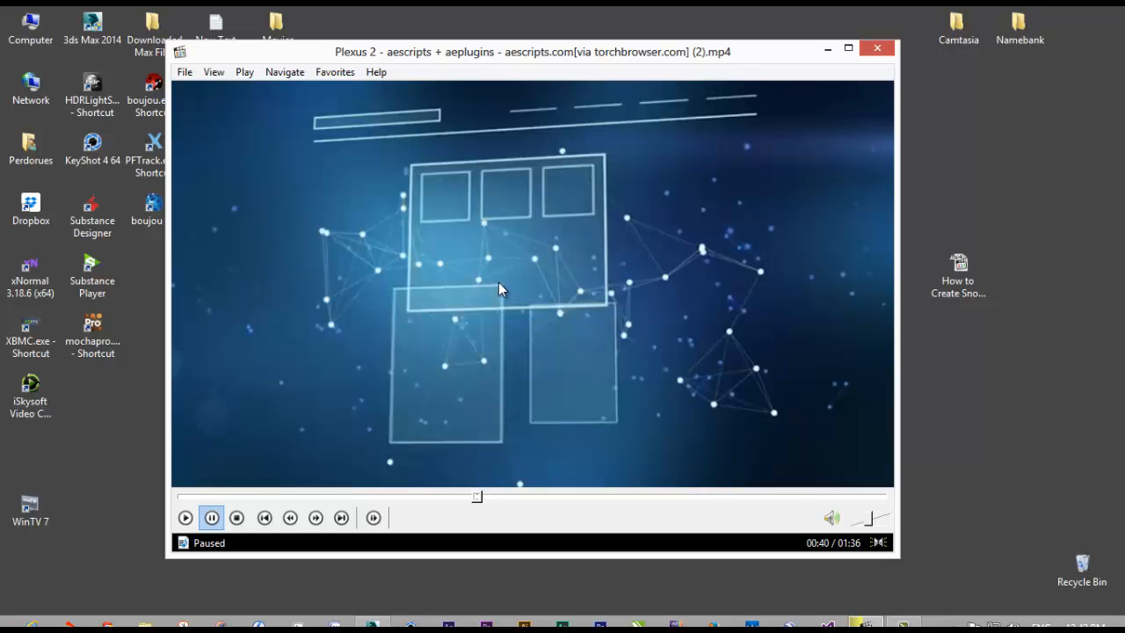
left_click(185, 517)
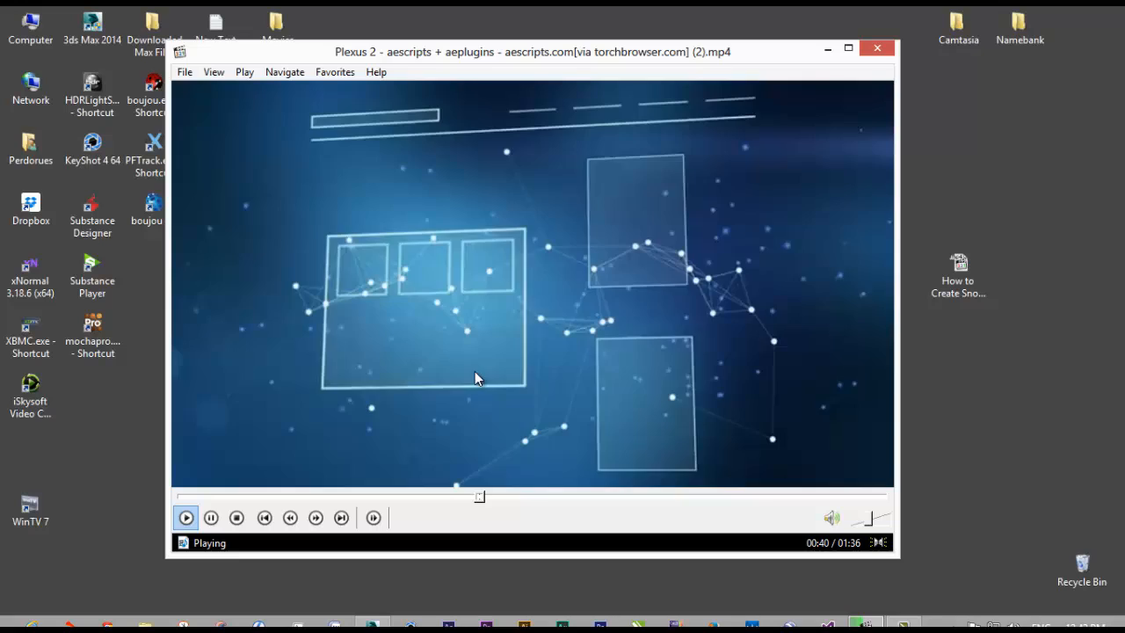
left_click(211, 517)
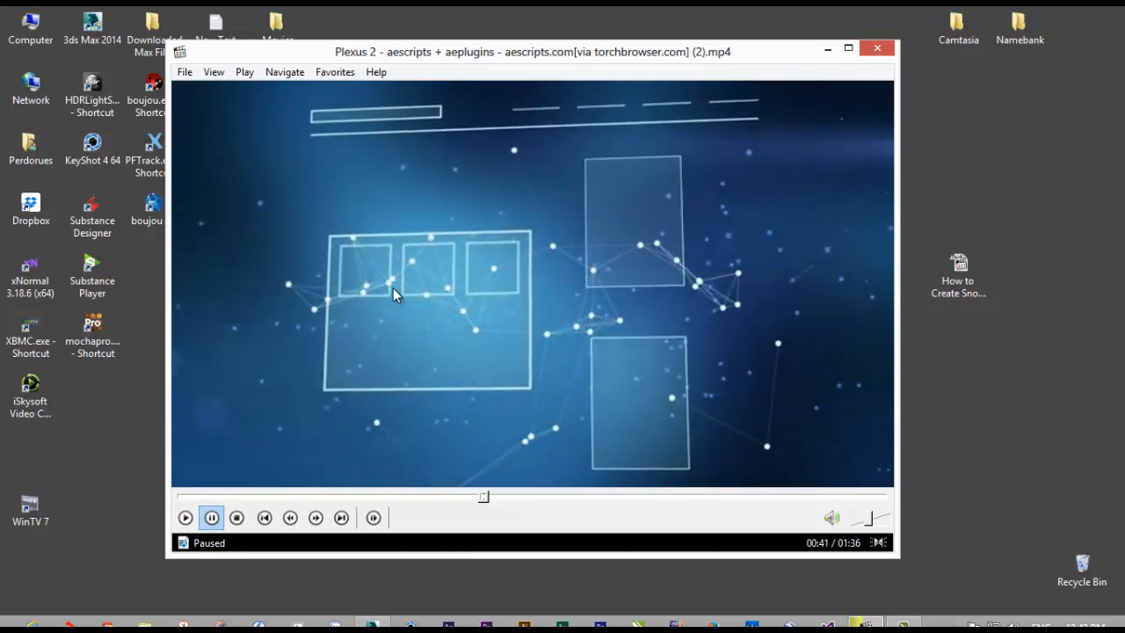
mouse_move(565, 391)
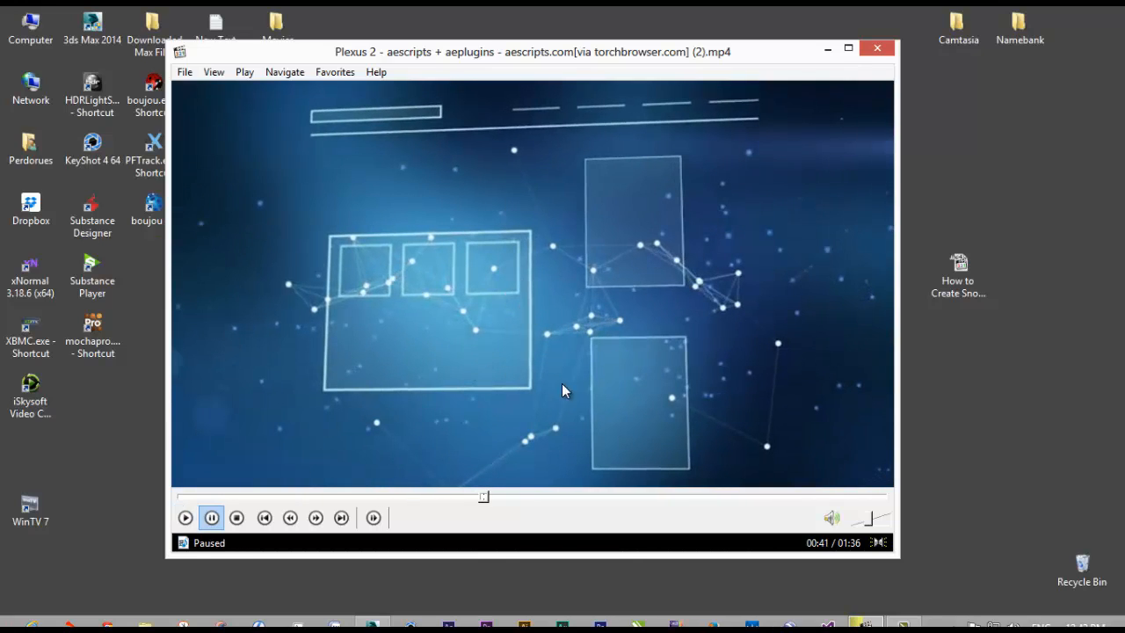
left_click(186, 517)
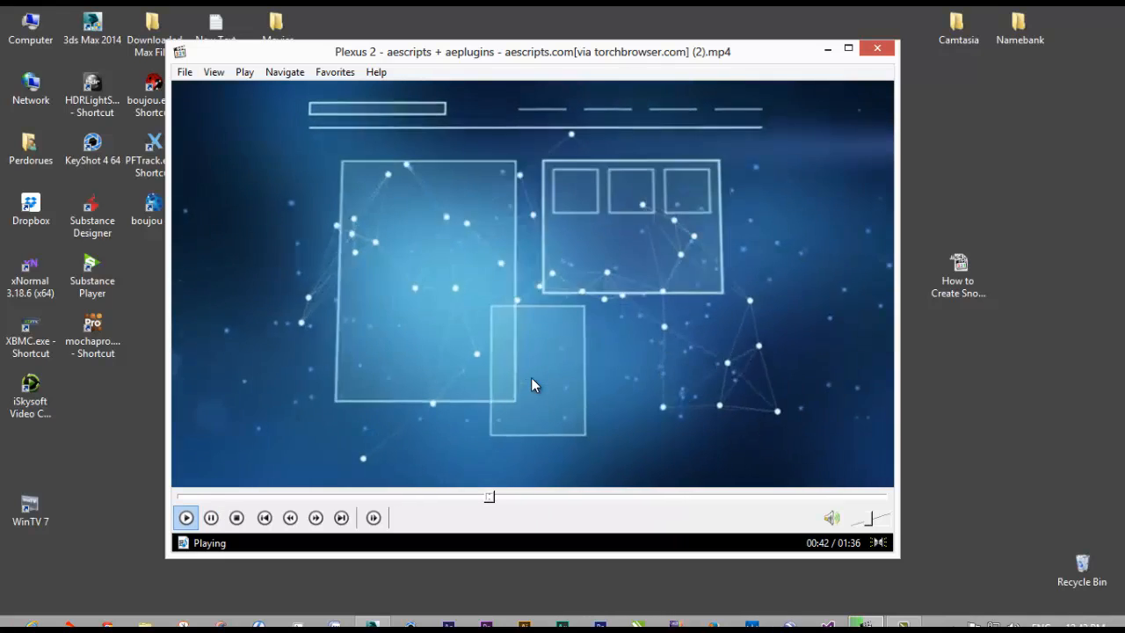
left_click(211, 517)
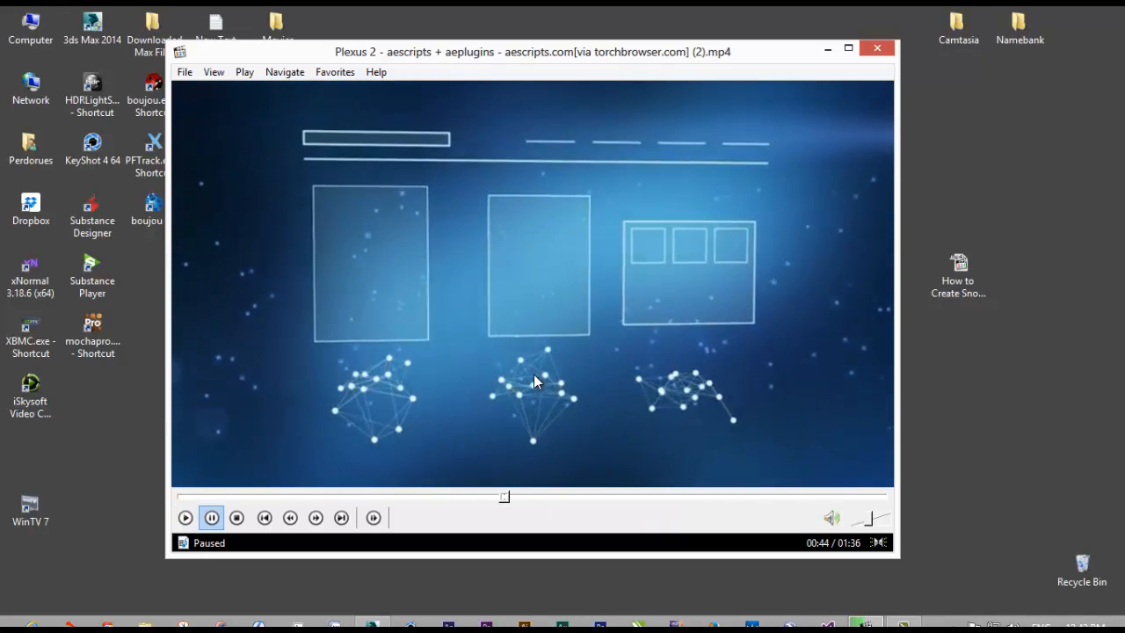
mouse_move(367, 402)
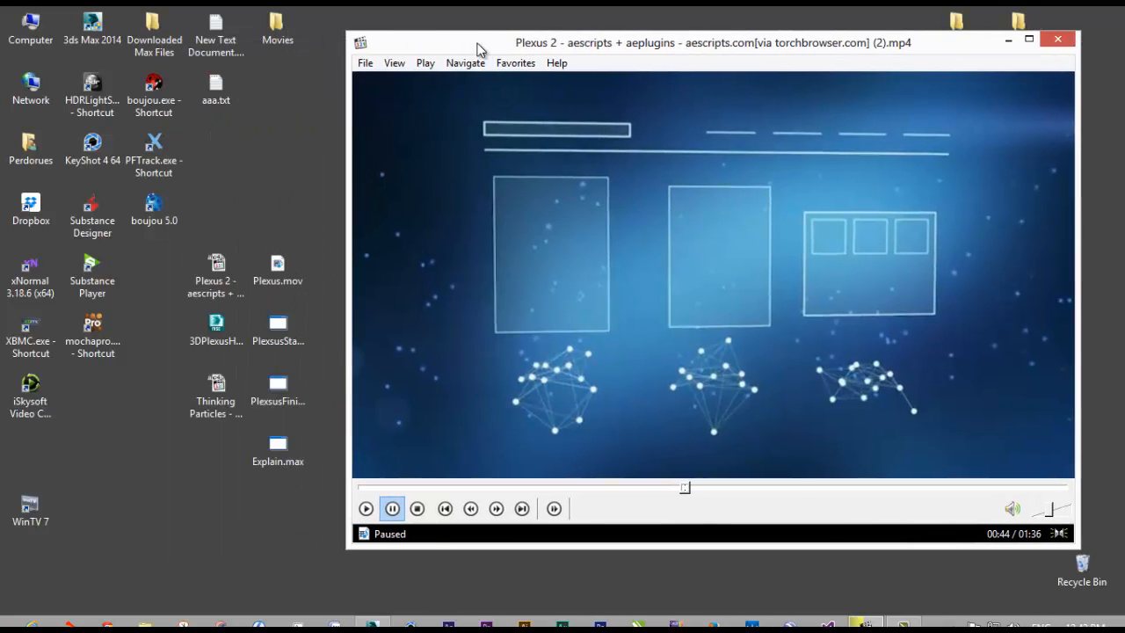
left_click_drag(714, 41, 669, 38)
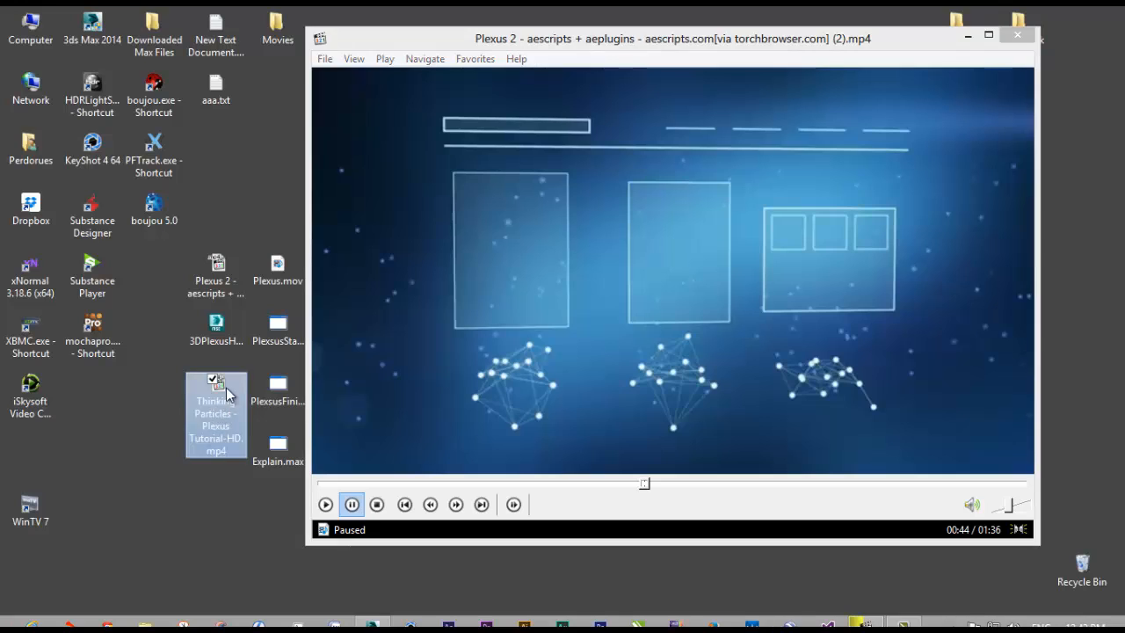
Open Thinking Particles - Plexus Tutorial-HD.mp4 and pause on the particle network render
double_click(215, 413)
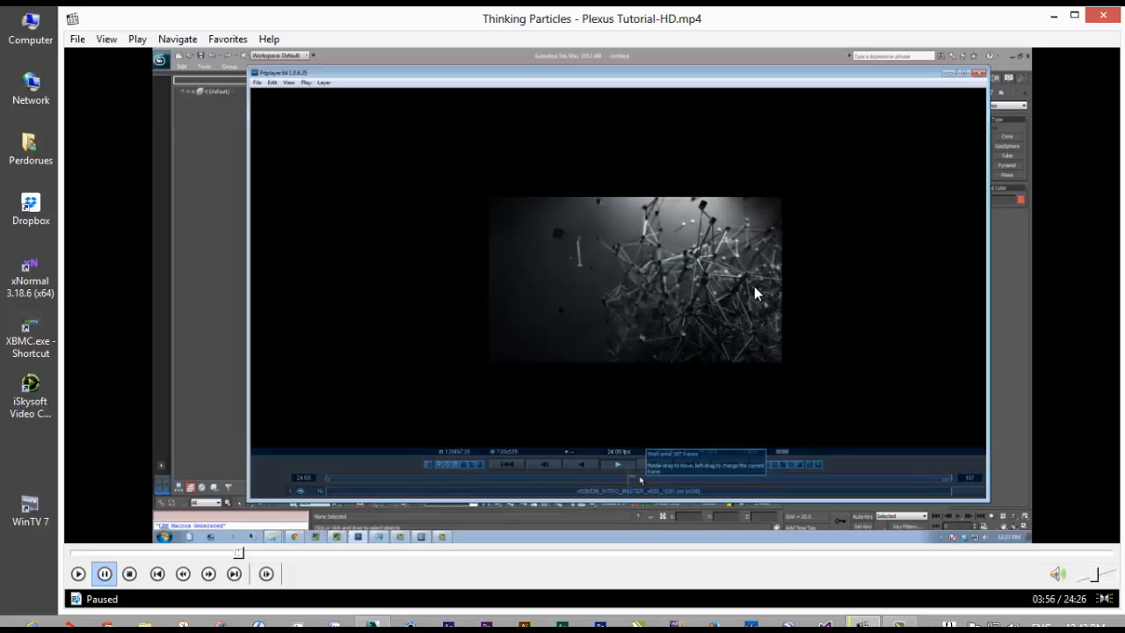
mouse_move(637, 346)
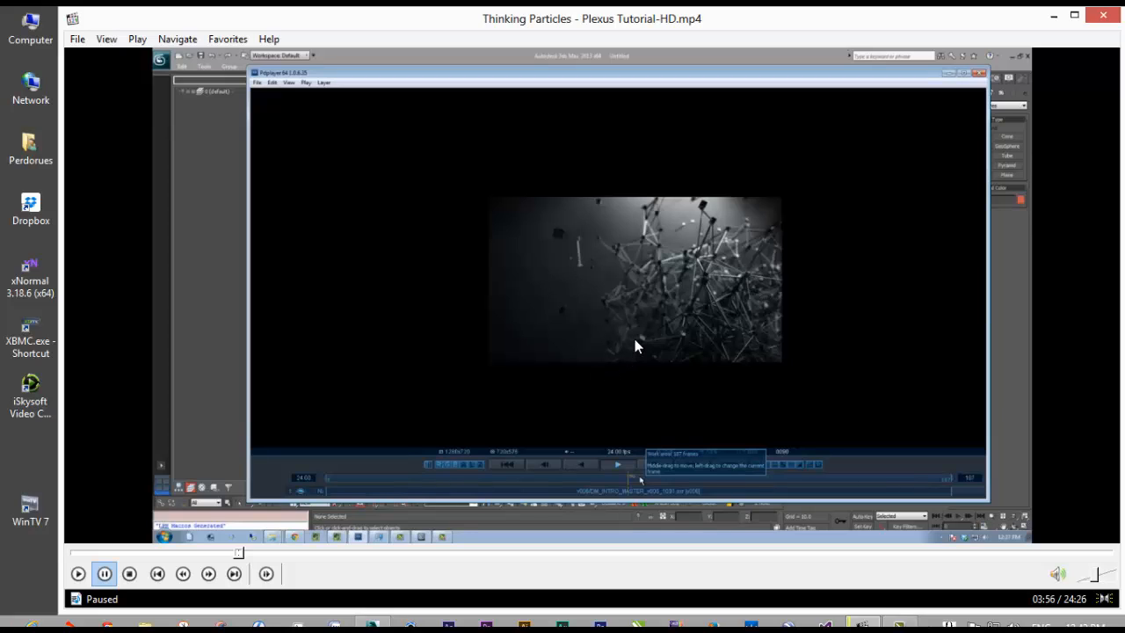
mouse_move(295, 516)
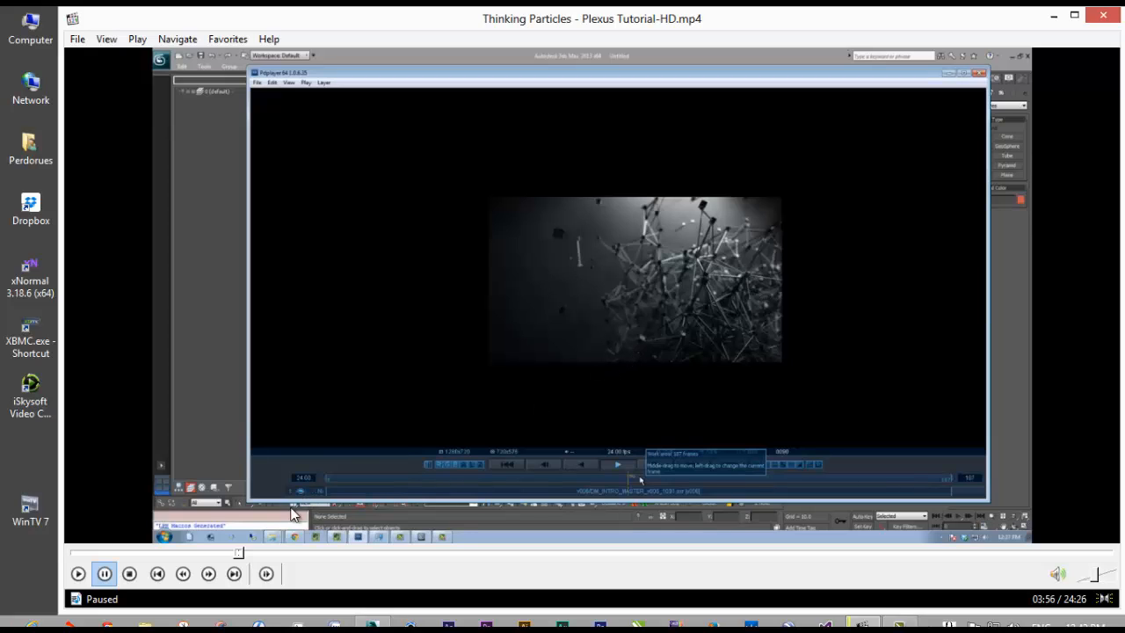
left_click(78, 573)
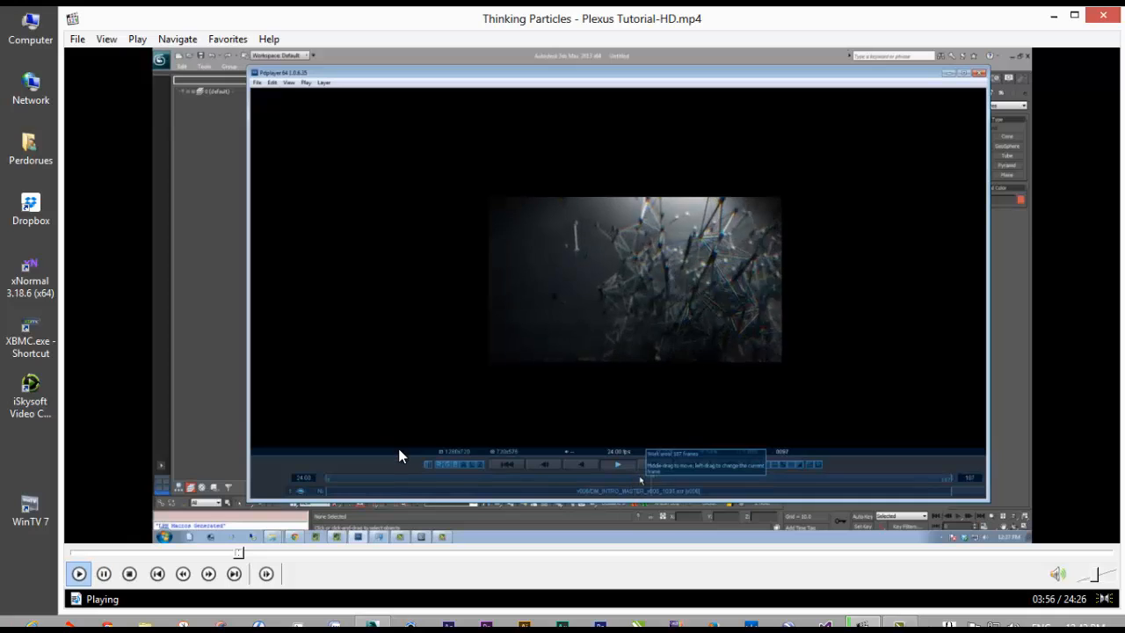
left_click(103, 573)
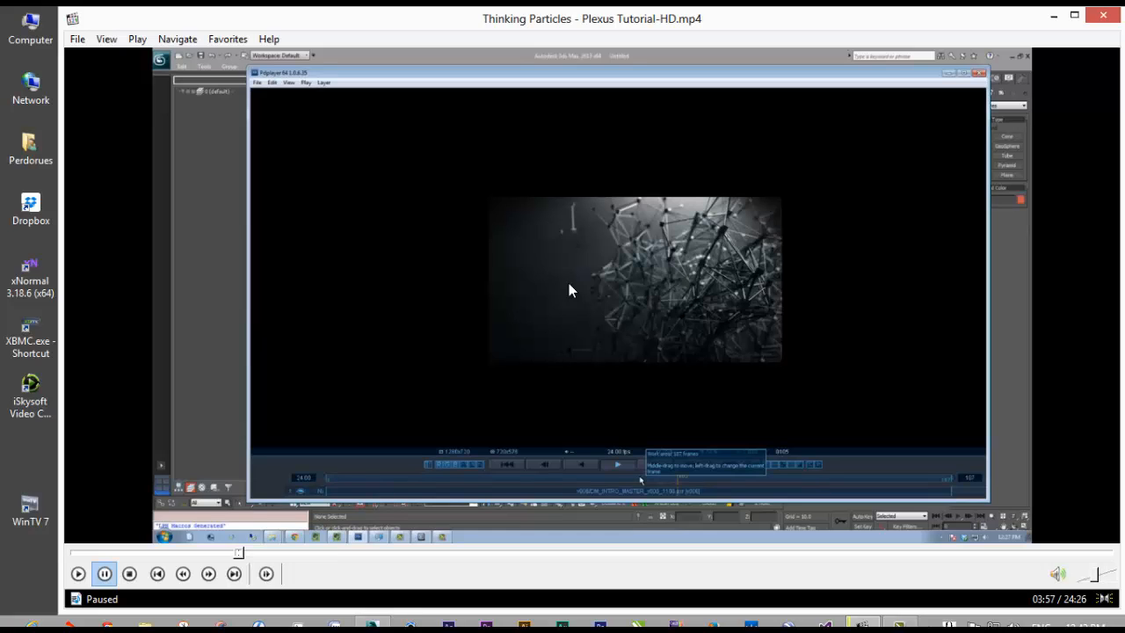
mouse_move(617, 373)
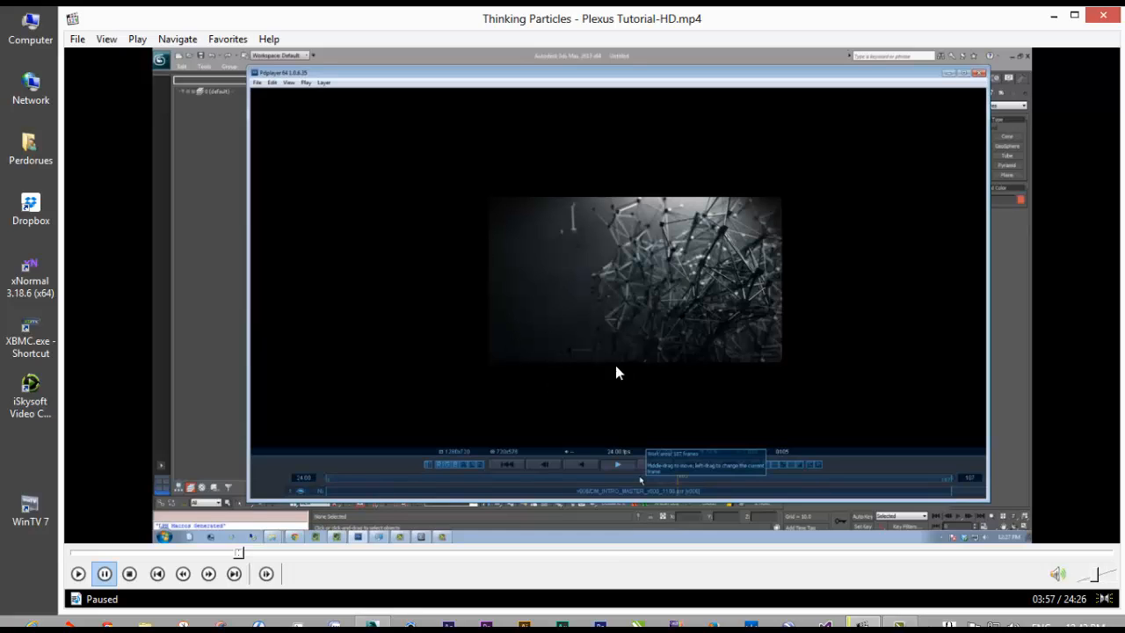
mouse_move(541, 28)
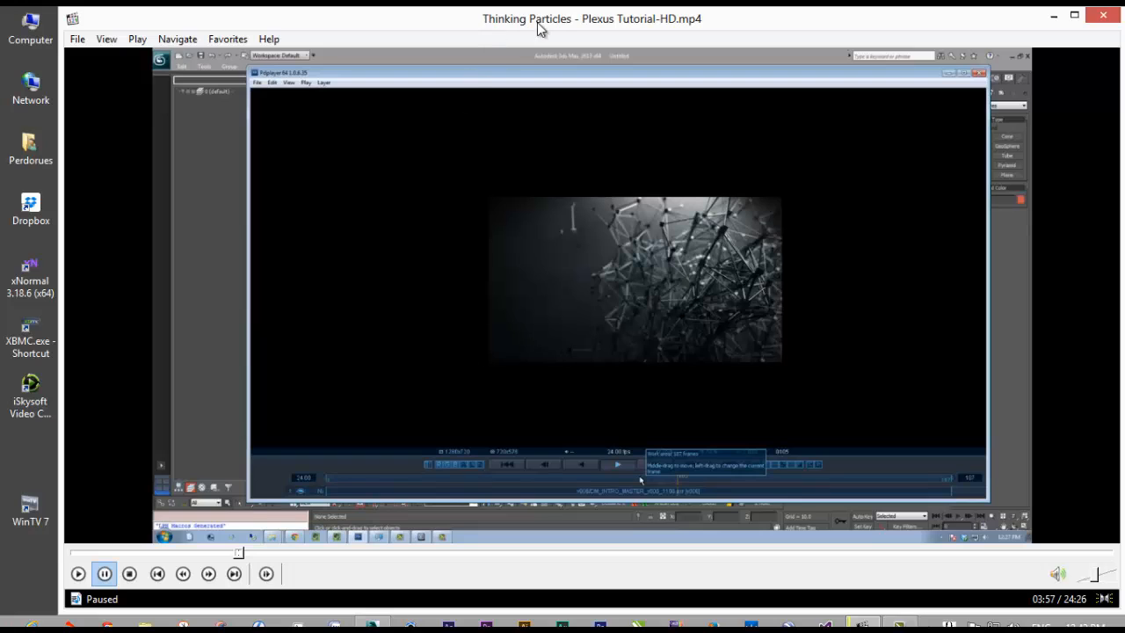
mouse_move(455, 231)
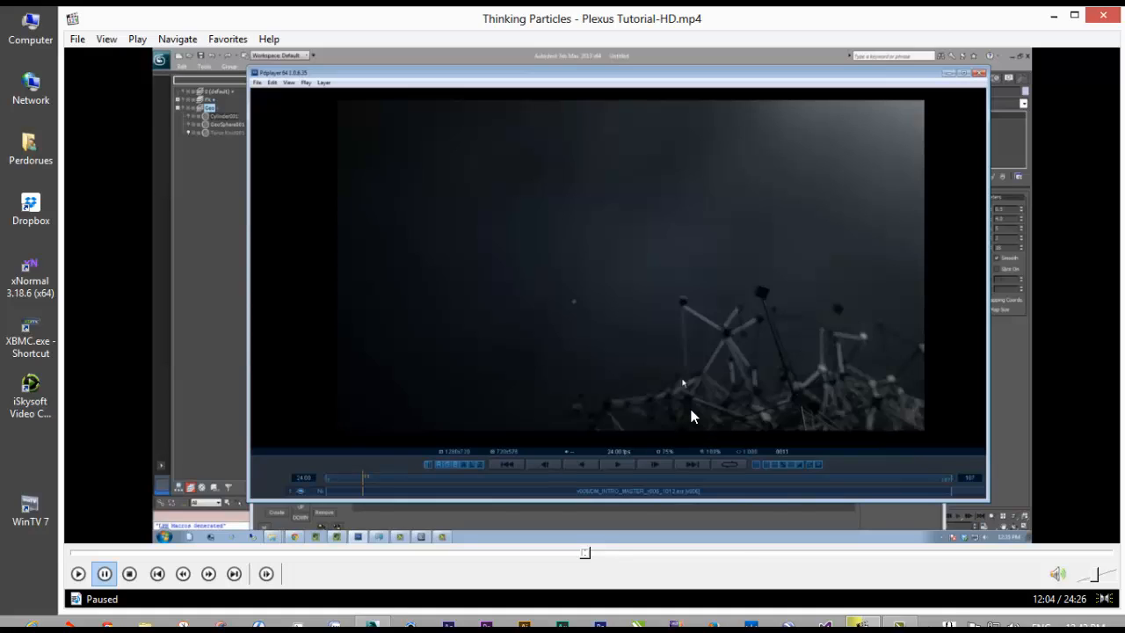
mouse_move(666, 368)
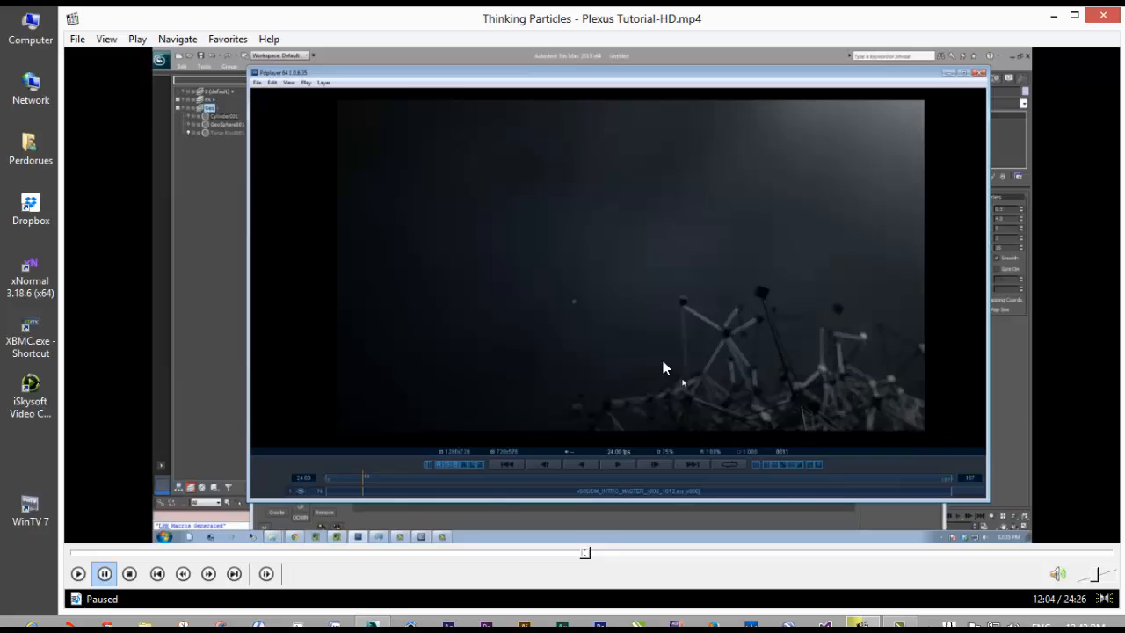
mouse_move(373, 624)
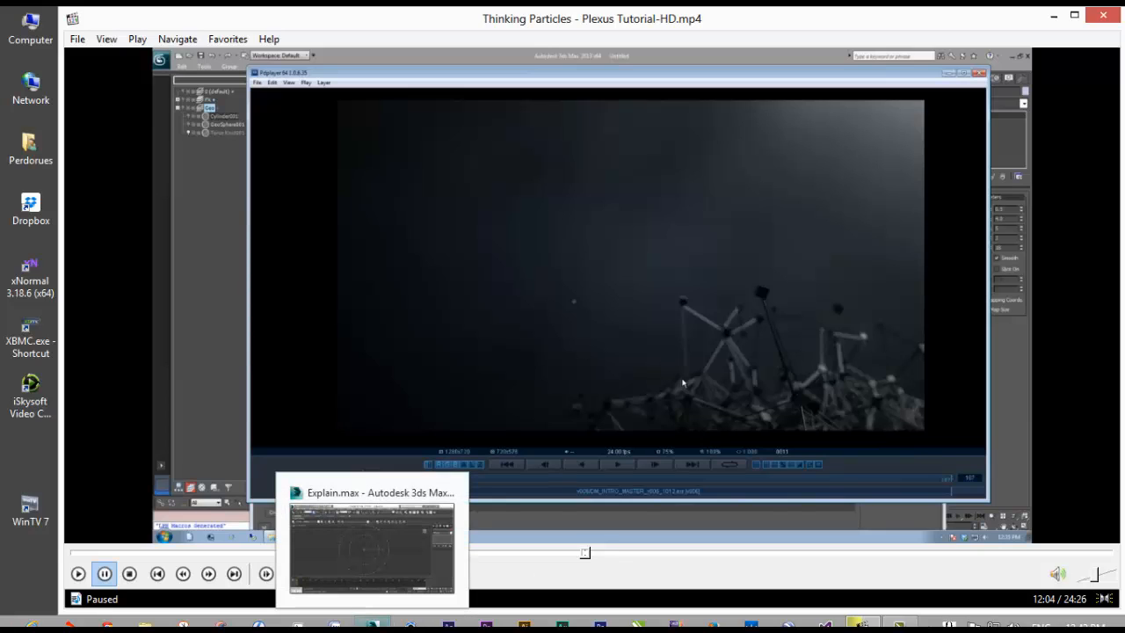
mouse_move(372, 492)
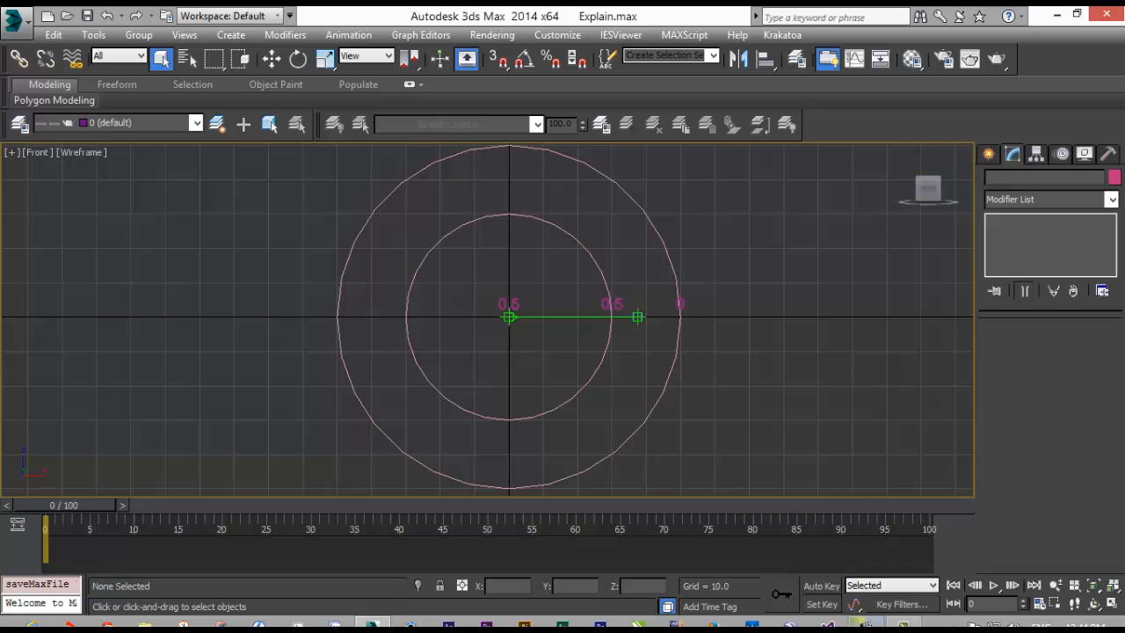
mouse_move(786, 410)
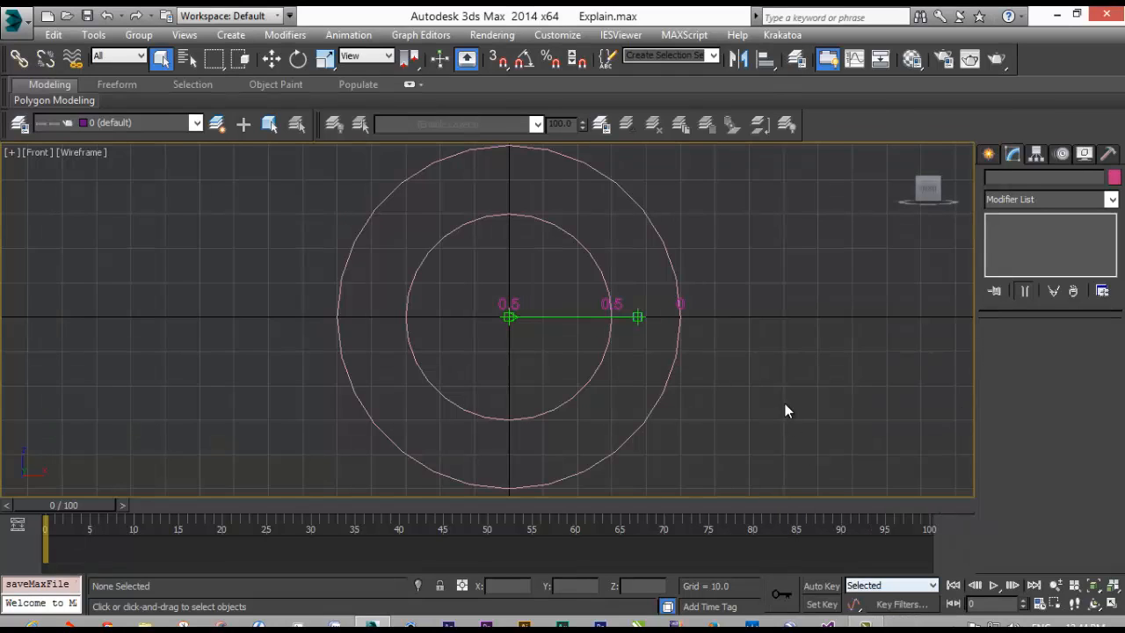
mouse_move(826, 247)
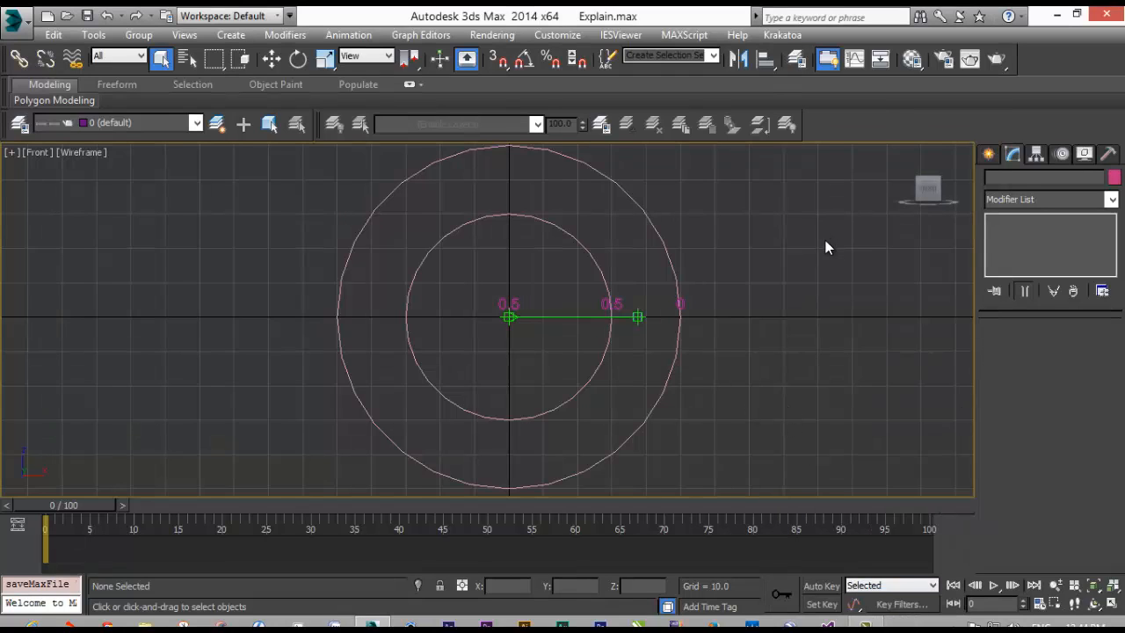
mouse_move(866, 258)
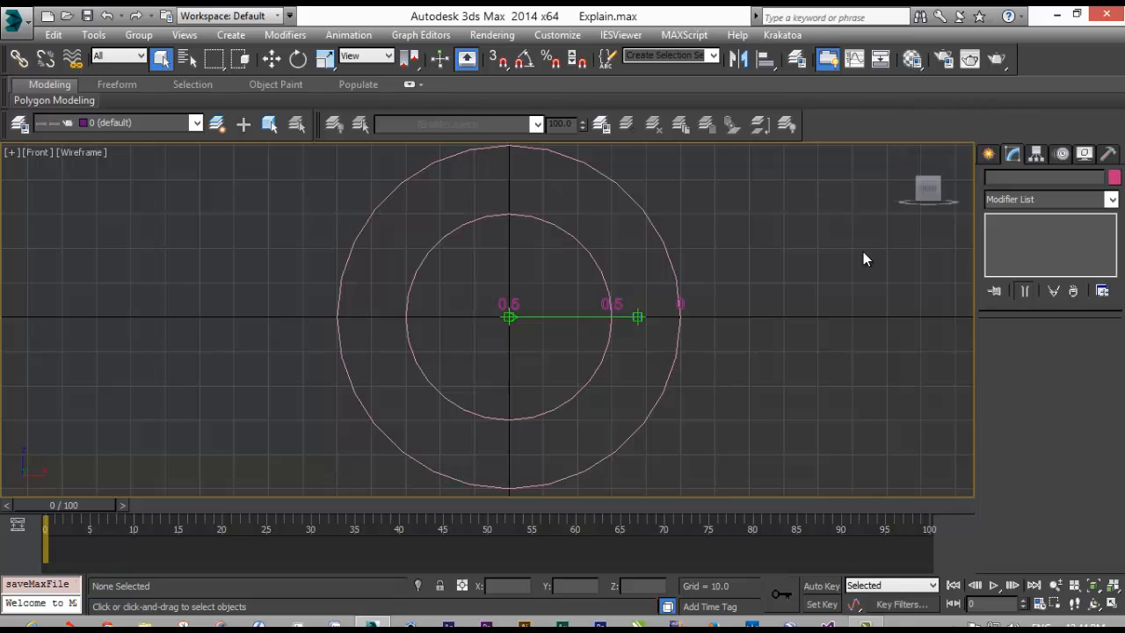
mouse_move(791, 276)
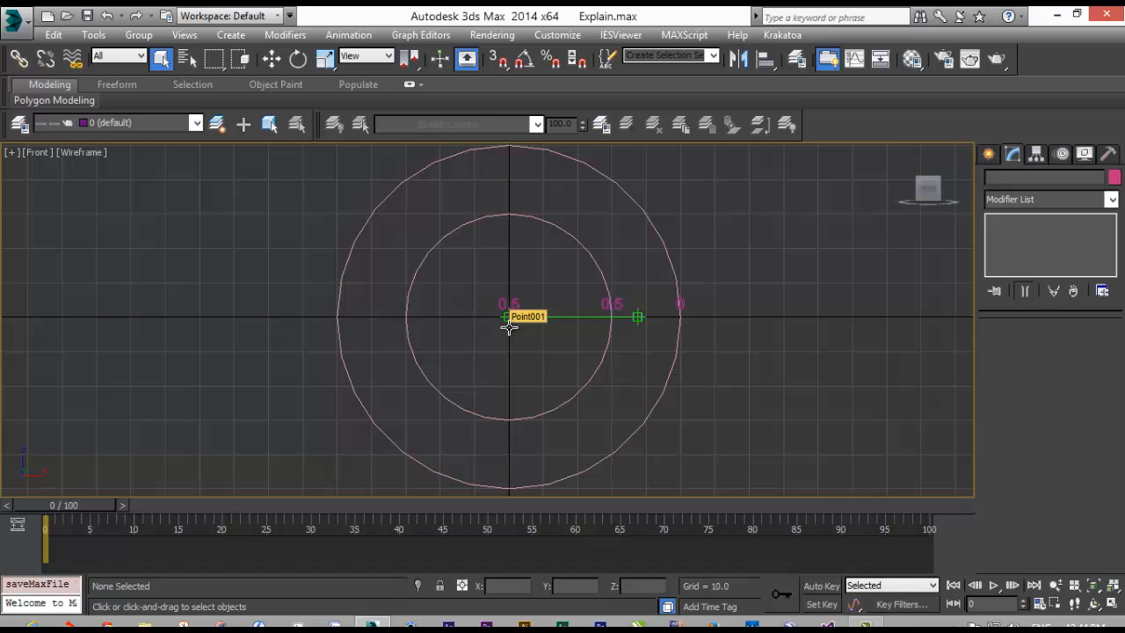
mouse_move(871, 336)
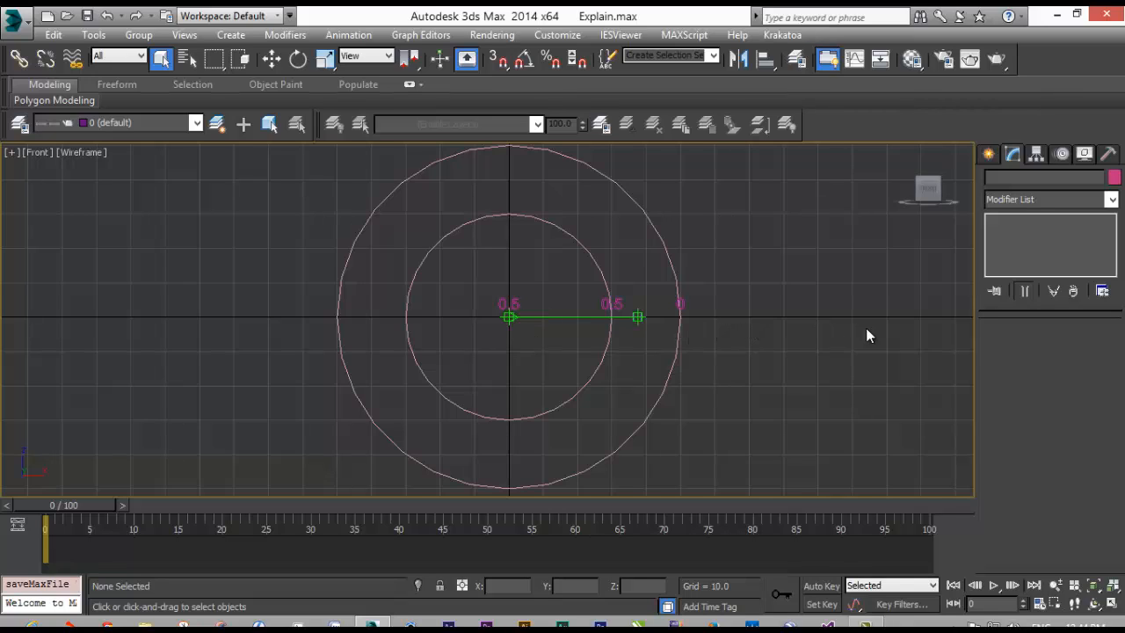
mouse_move(882, 337)
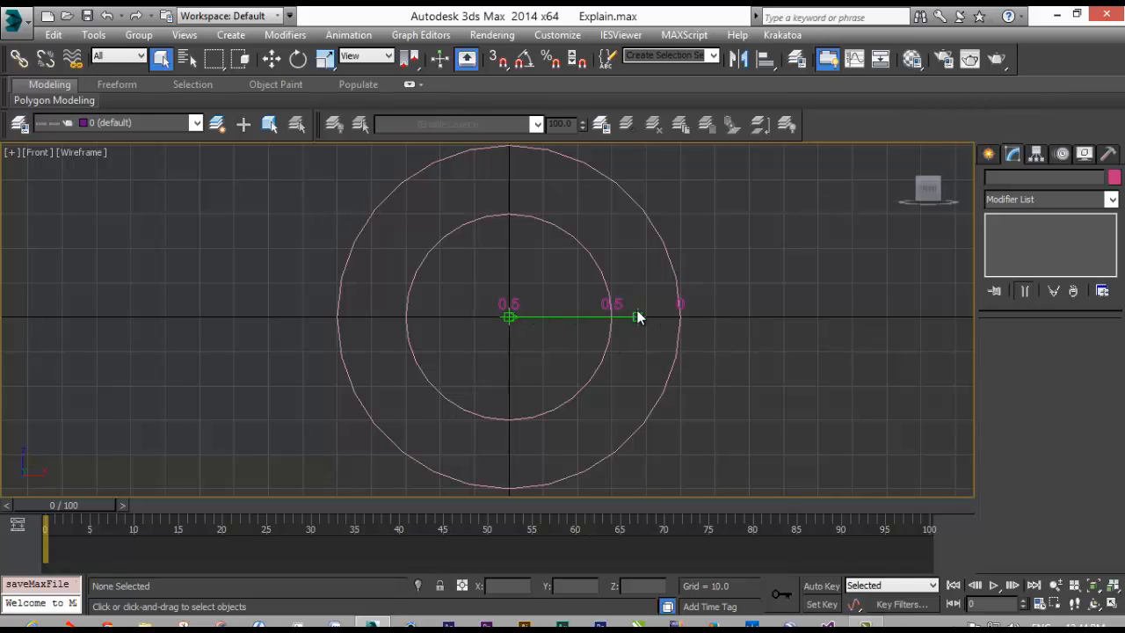
mouse_move(563, 376)
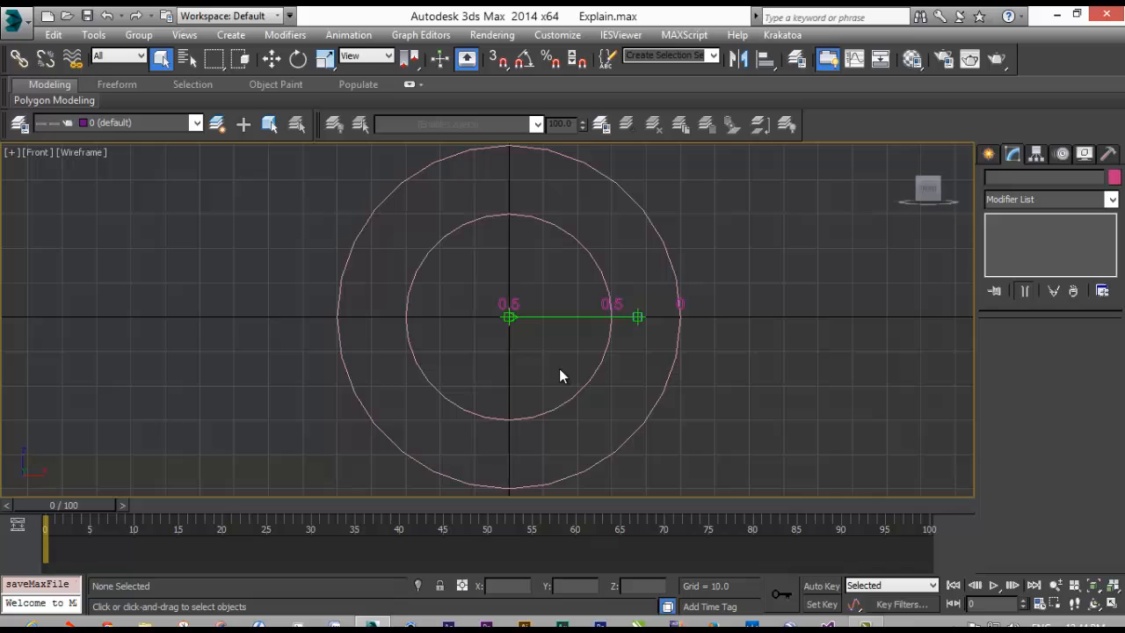
mouse_move(747, 331)
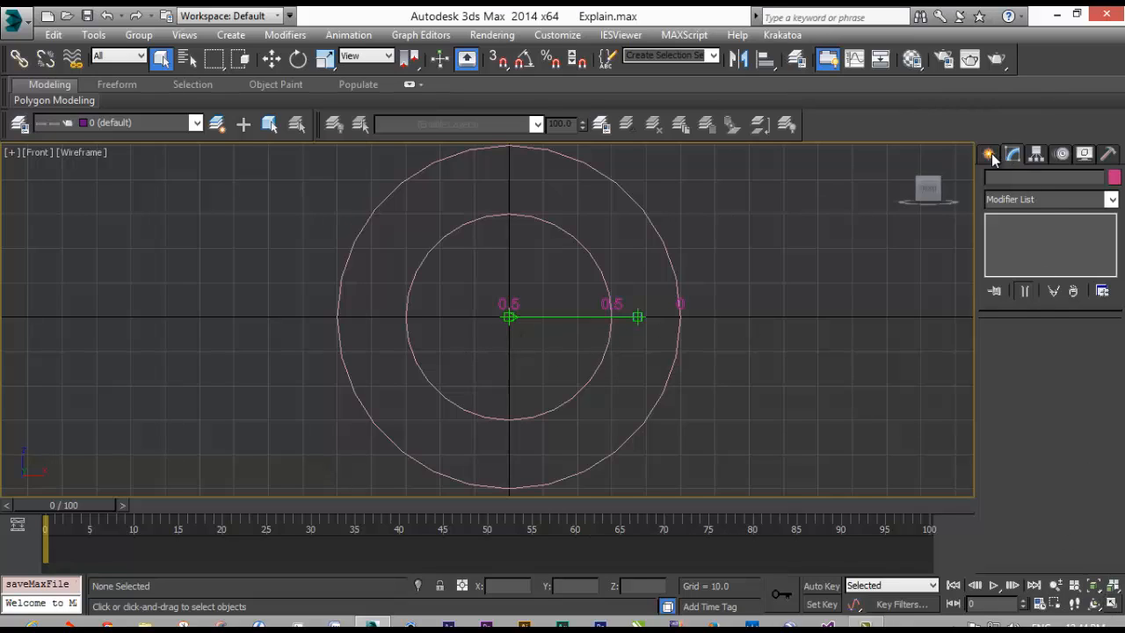
Open the Utilities panel beside Explain.max's circles and point helpers
left_click(1108, 154)
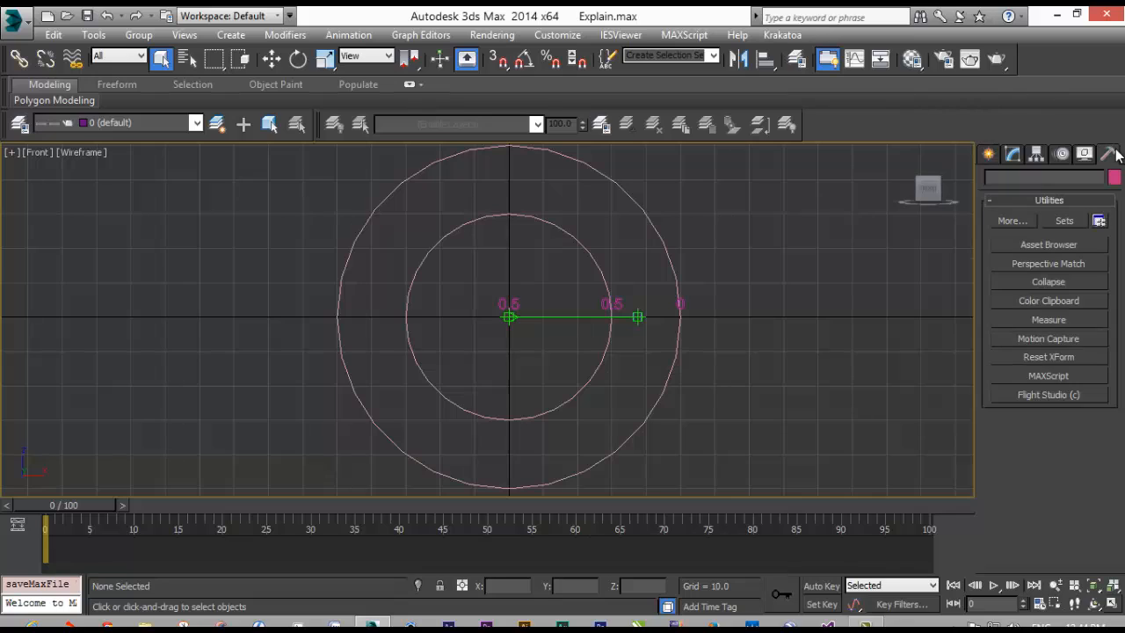
mouse_move(1109, 154)
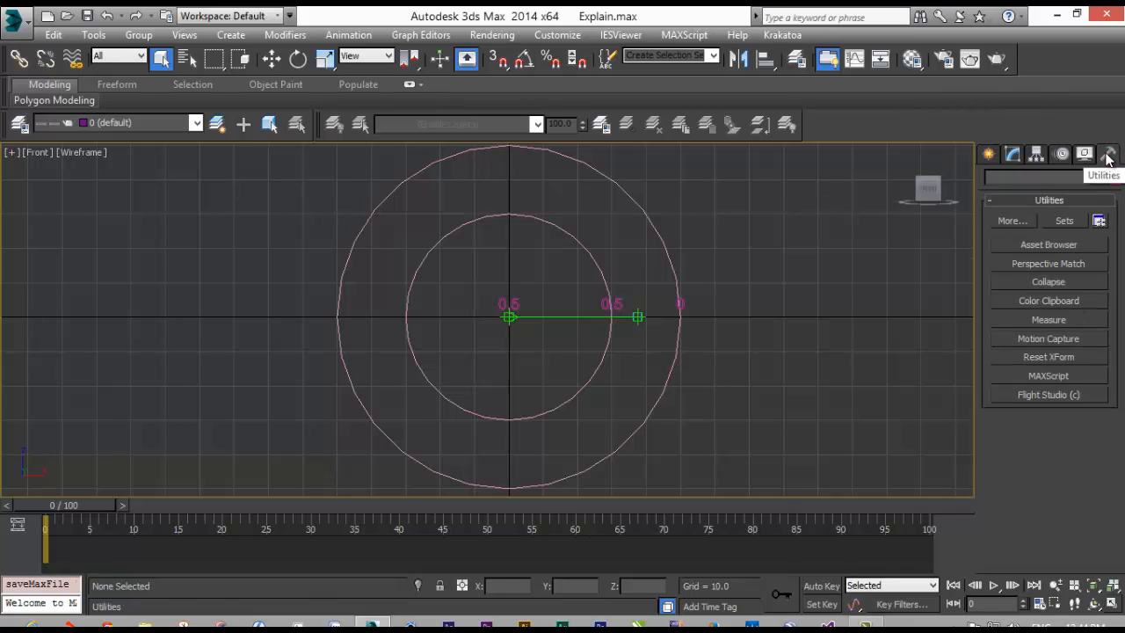
Run 3DPlexusHG.mse from the Desktop through the MAXScript utility
left_click(1048, 375)
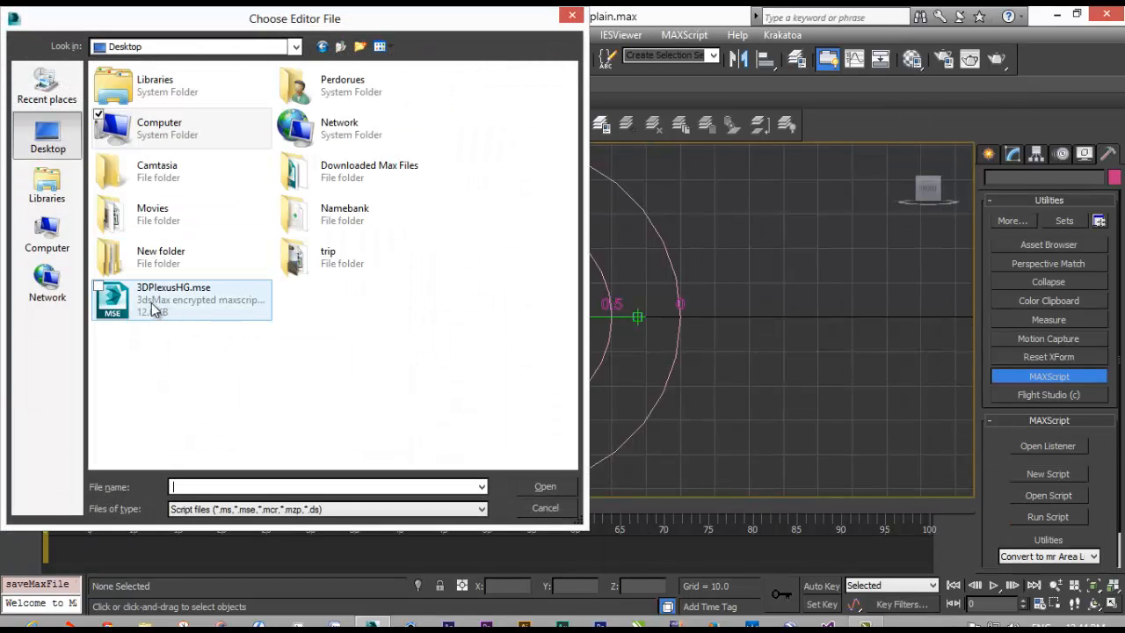
mouse_move(185, 299)
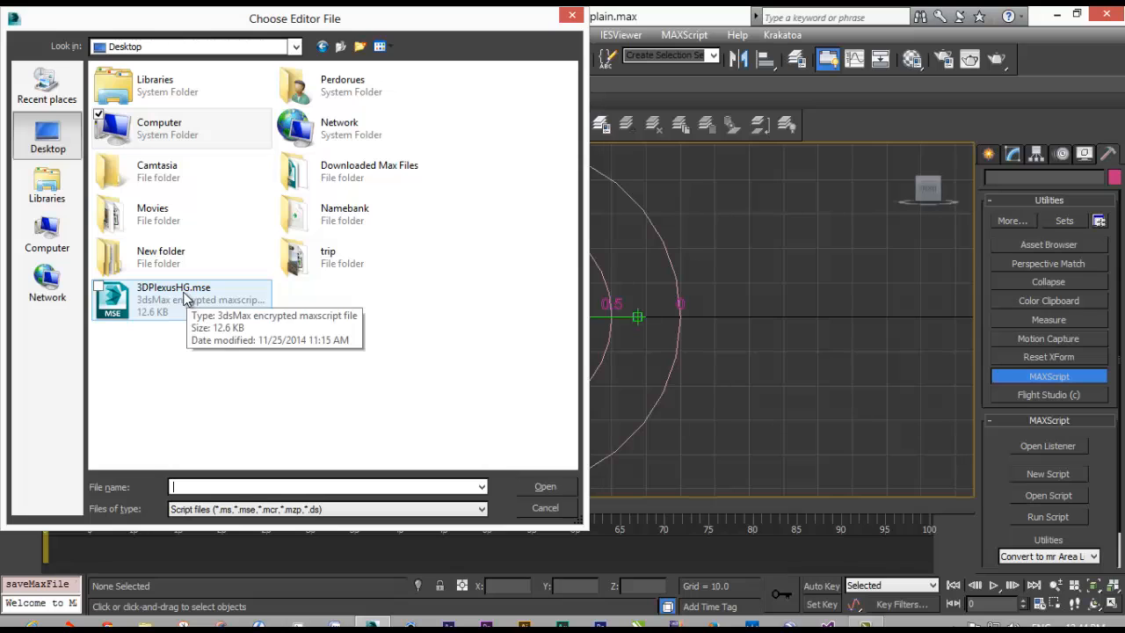
left_click(173, 299)
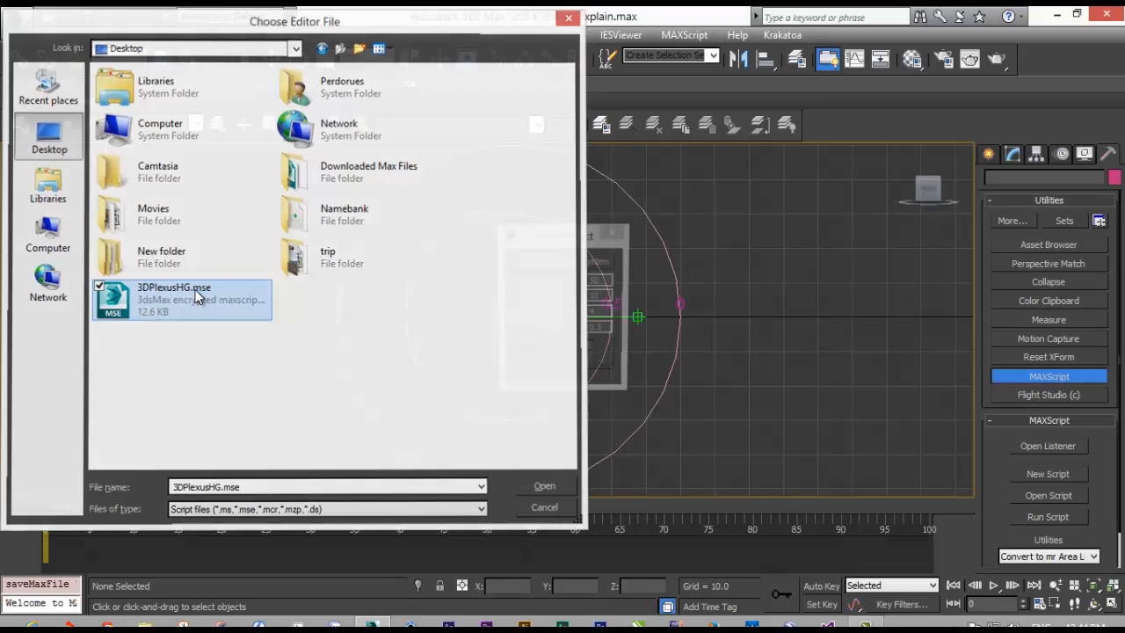
left_click(544, 485)
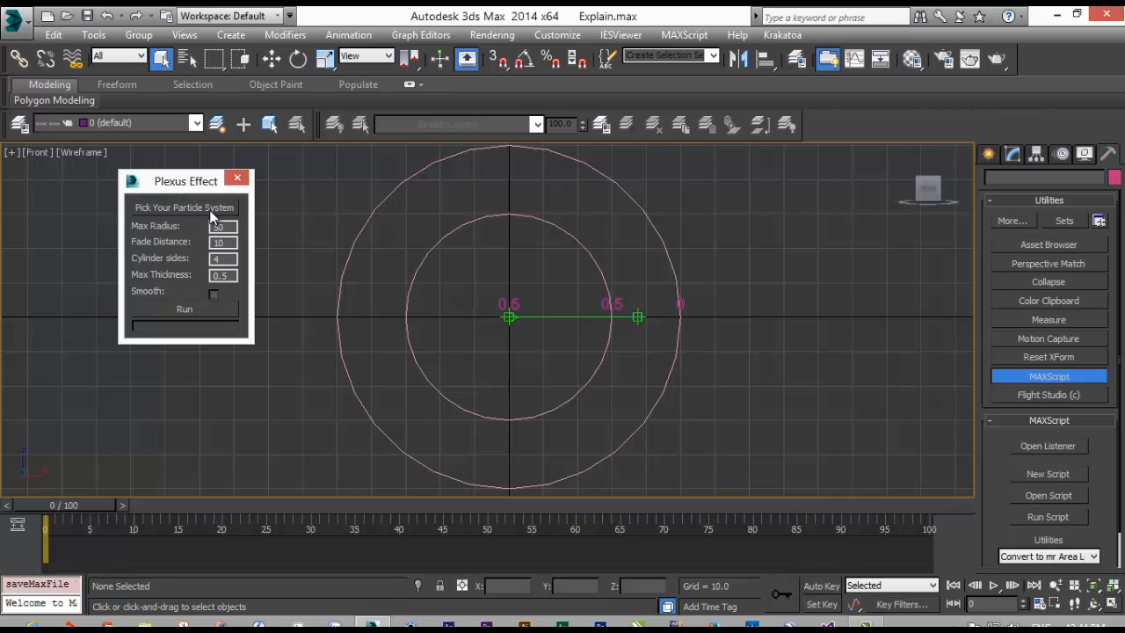
mouse_move(971, 163)
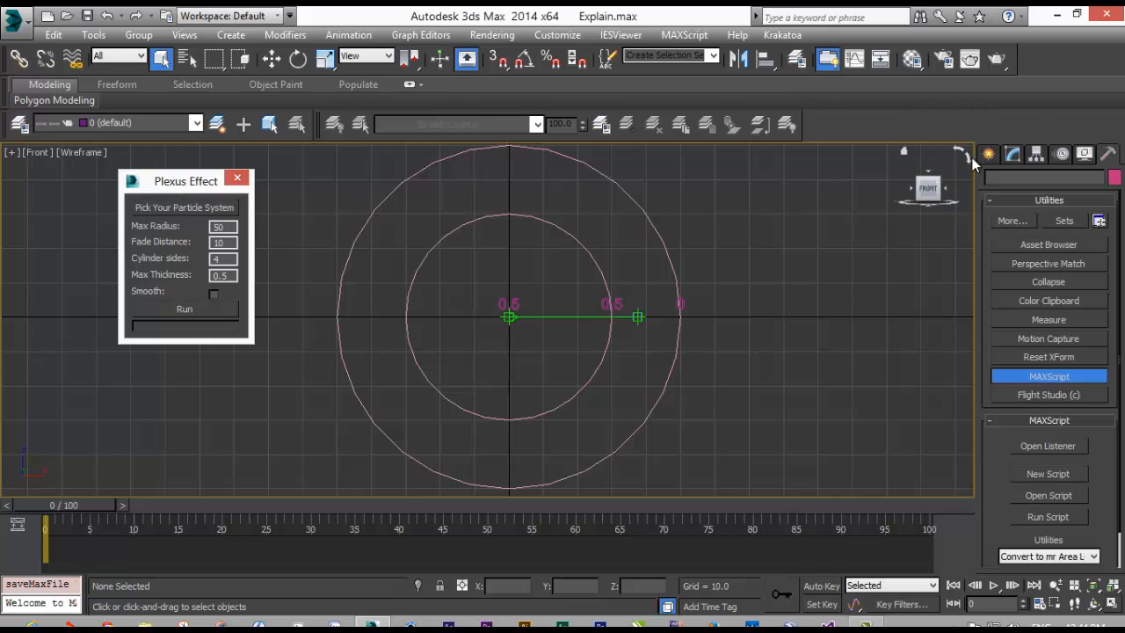
Choose Geometry > Particle Systems in the Create panel and move the Plexus dialog aside
left_click(989, 181)
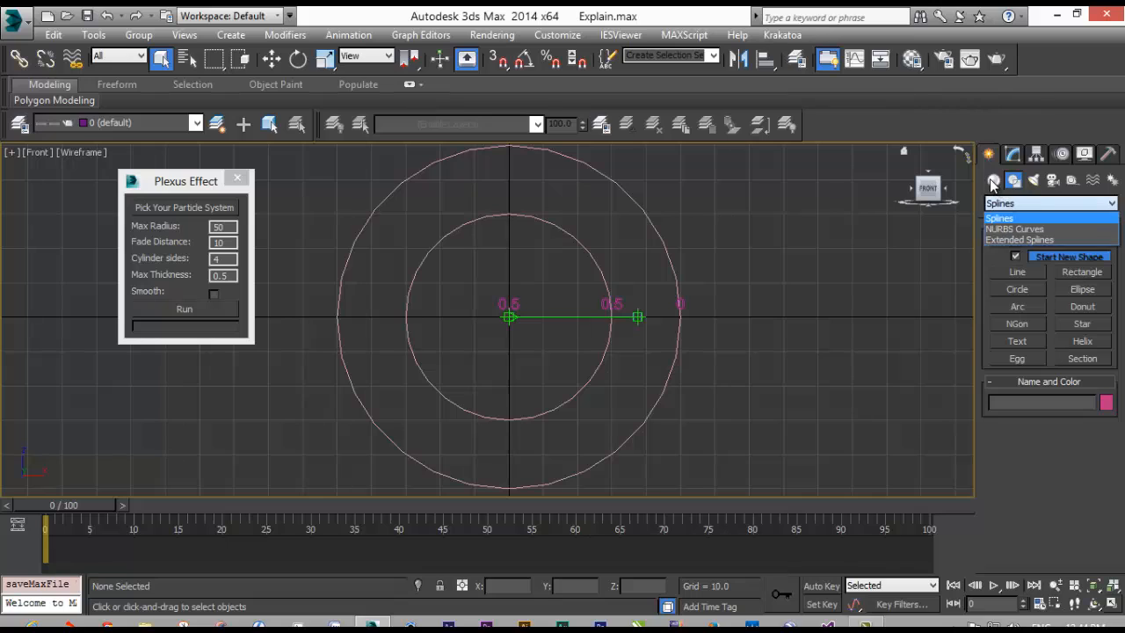
left_click(994, 180)
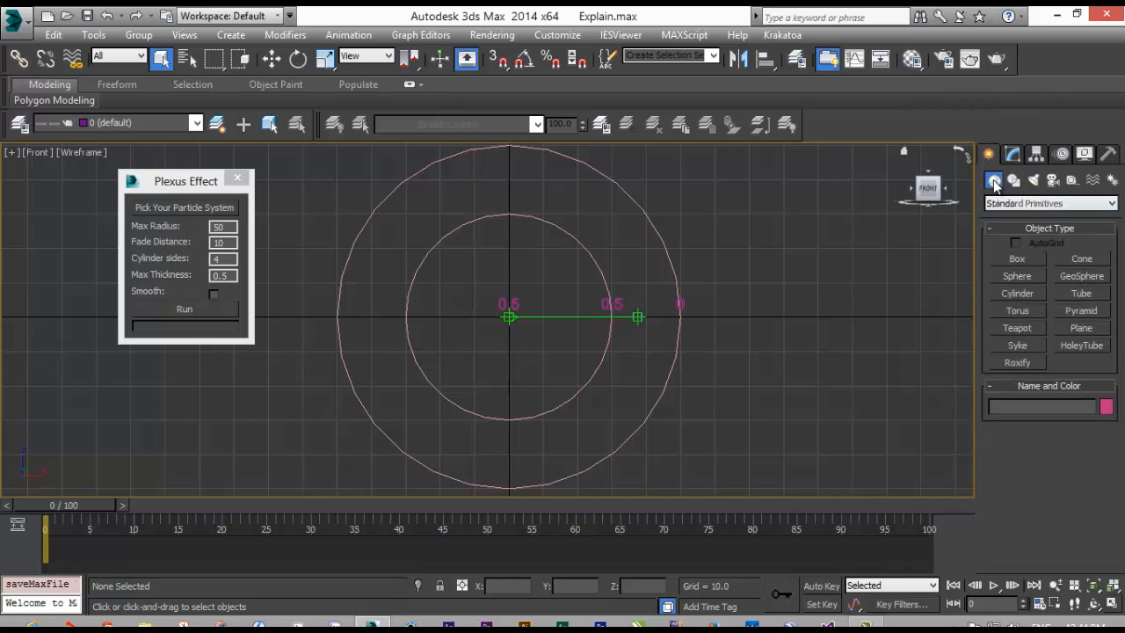
left_click(1090, 203)
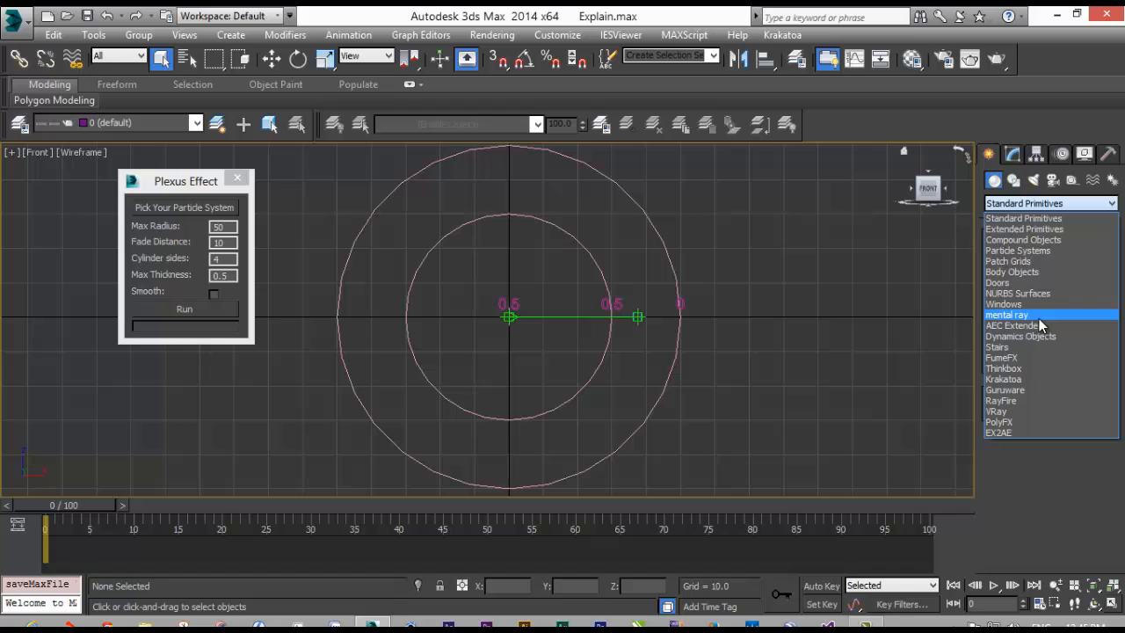
left_click(1017, 250)
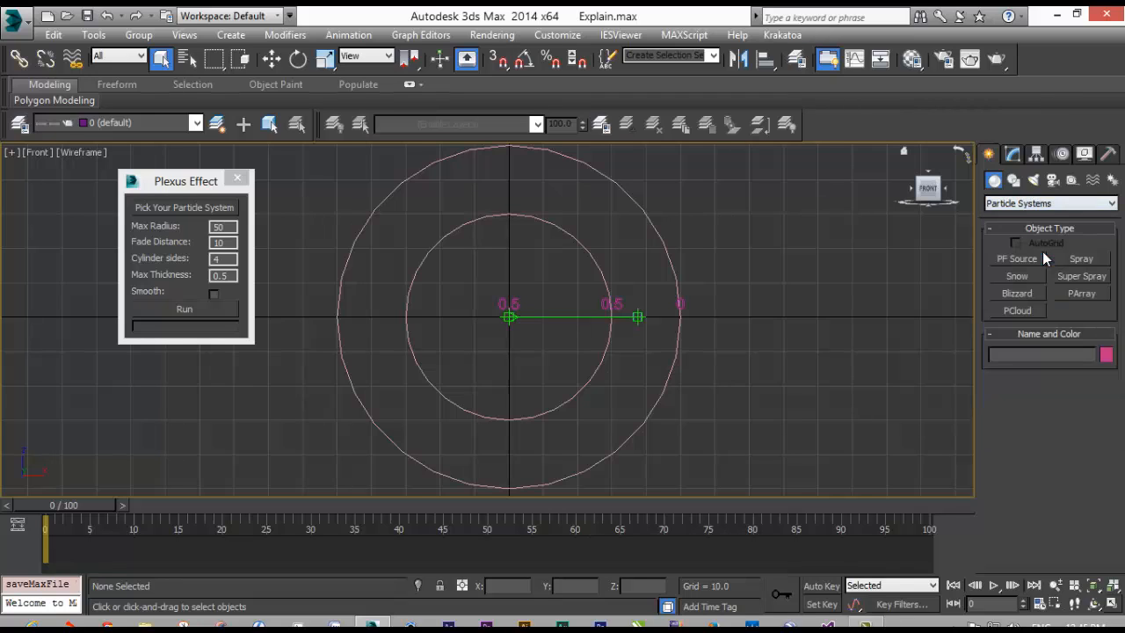
mouse_move(1007, 292)
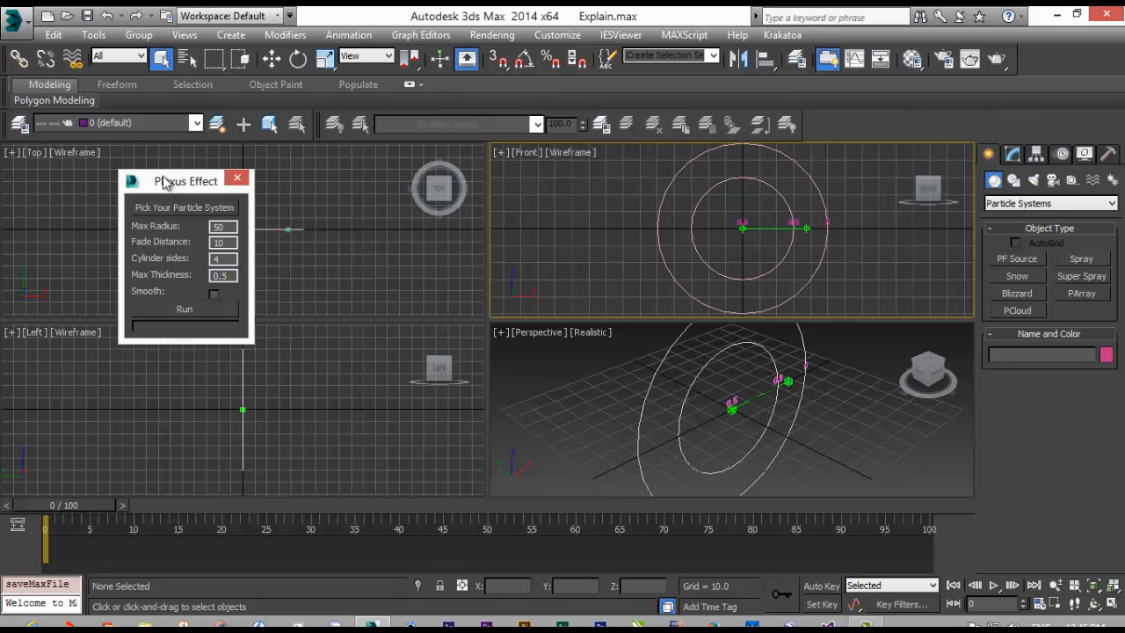
left_click_drag(185, 180, 179, 166)
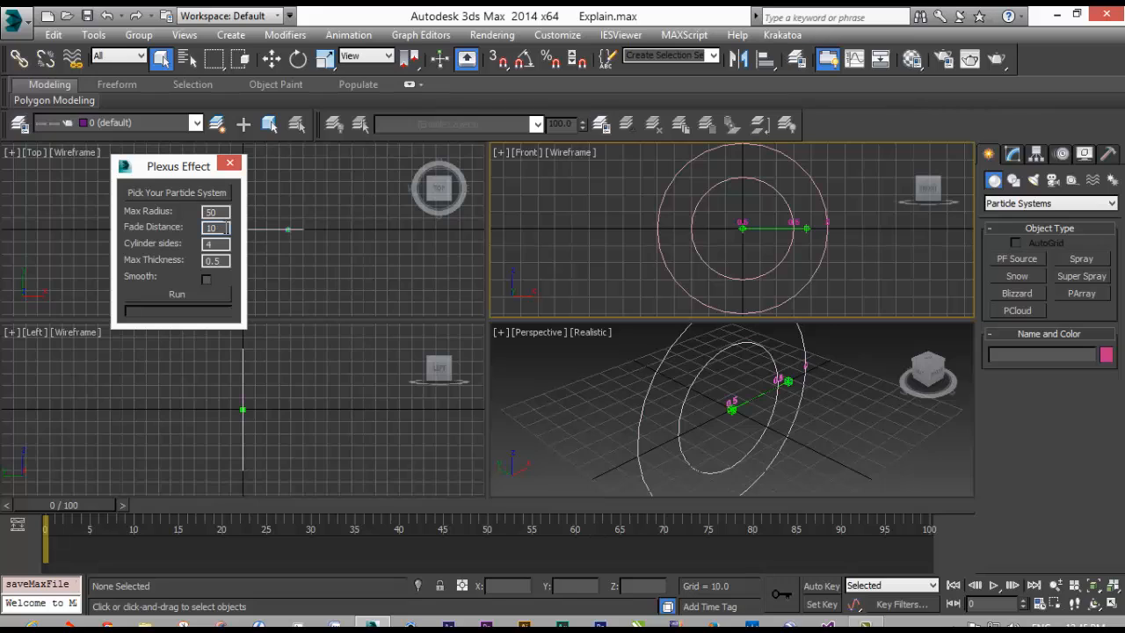
mouse_move(572, 217)
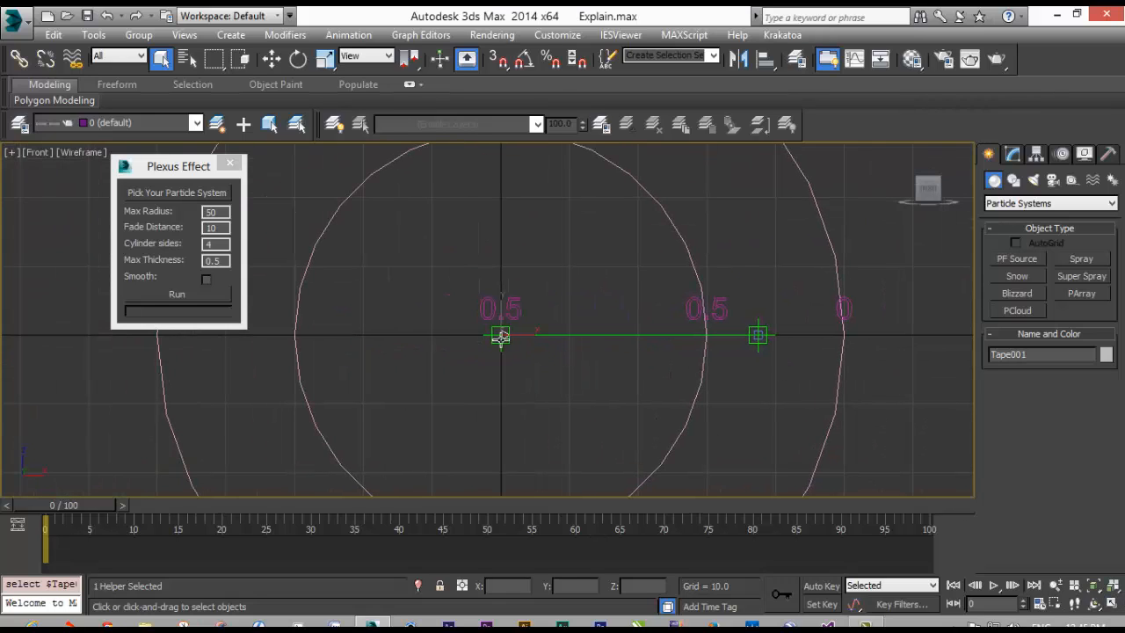
mouse_move(769, 344)
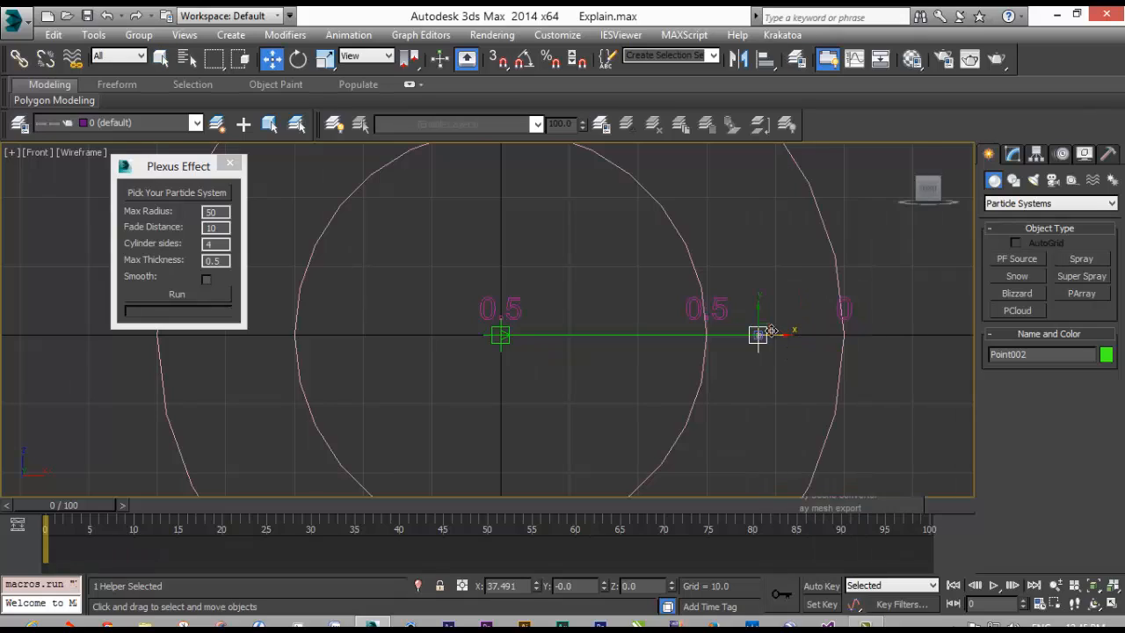
Drag Point002 beyond the outer ring and compare Tape001's length with Max Radius
left_click_drag(760, 334, 916, 334)
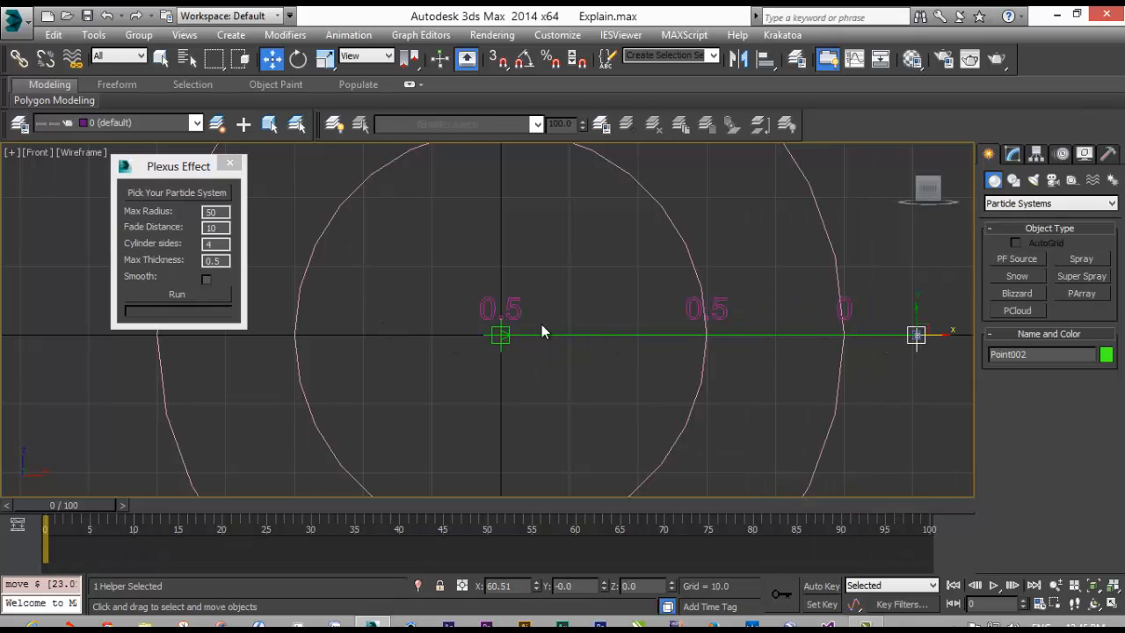
left_click(604, 367)
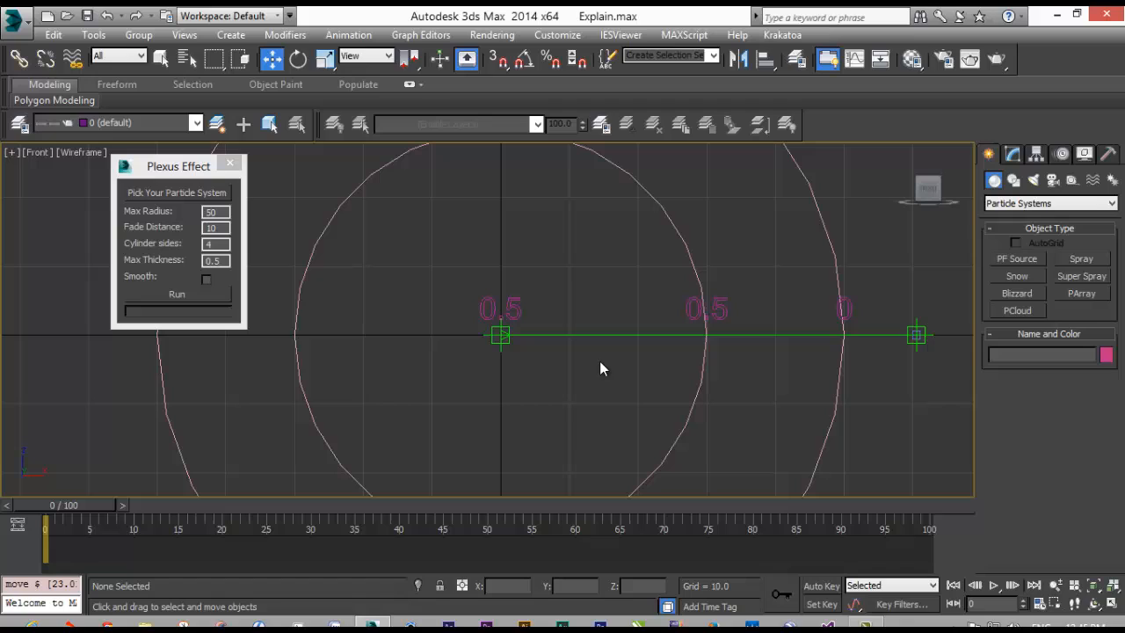
mouse_move(539, 333)
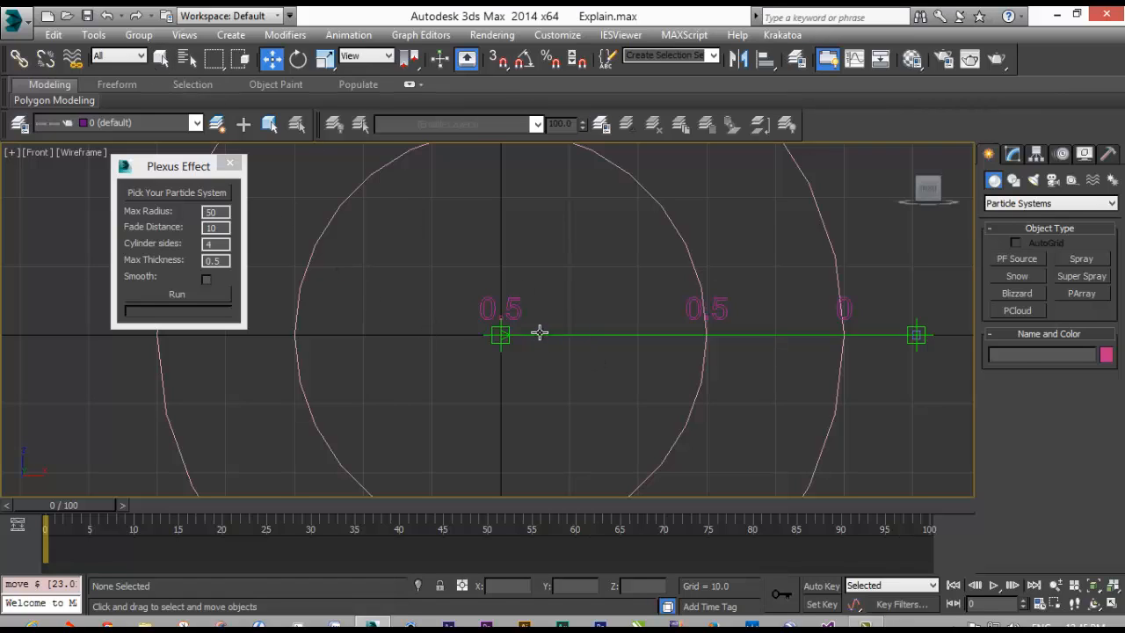
left_click(501, 334)
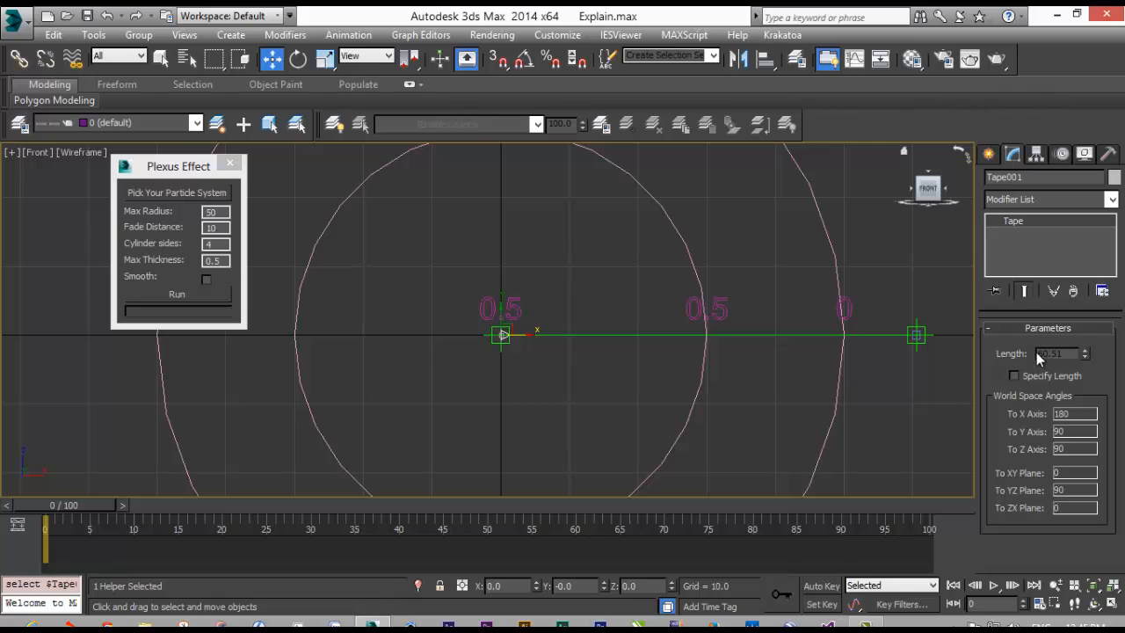
mouse_move(1055, 363)
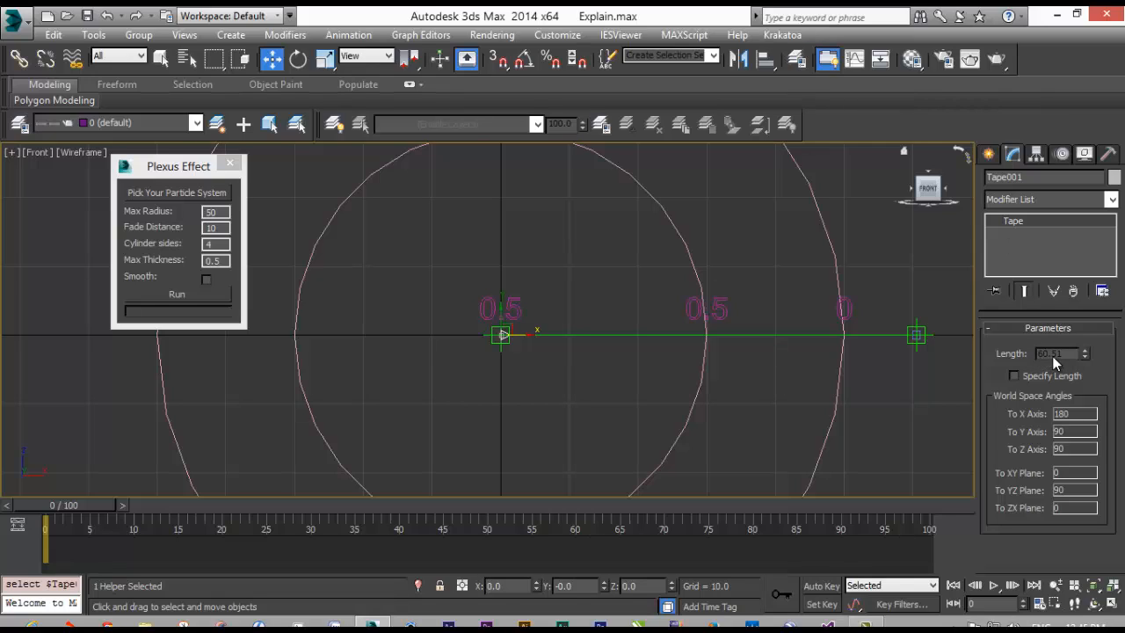
left_click(914, 334)
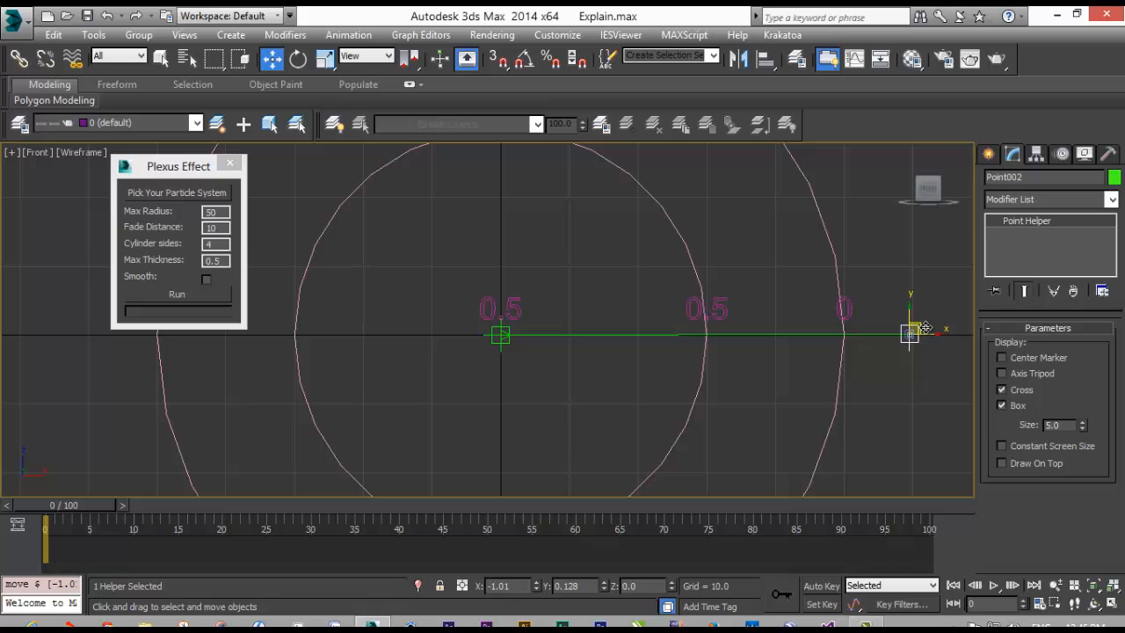
left_click_drag(909, 332, 659, 317)
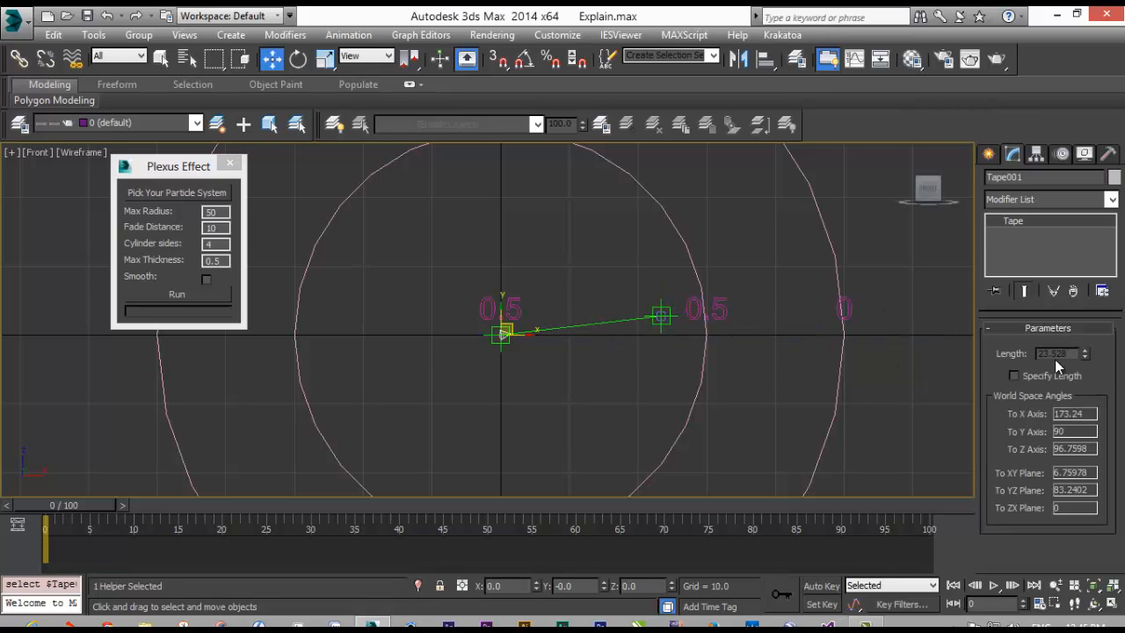
left_click(662, 308)
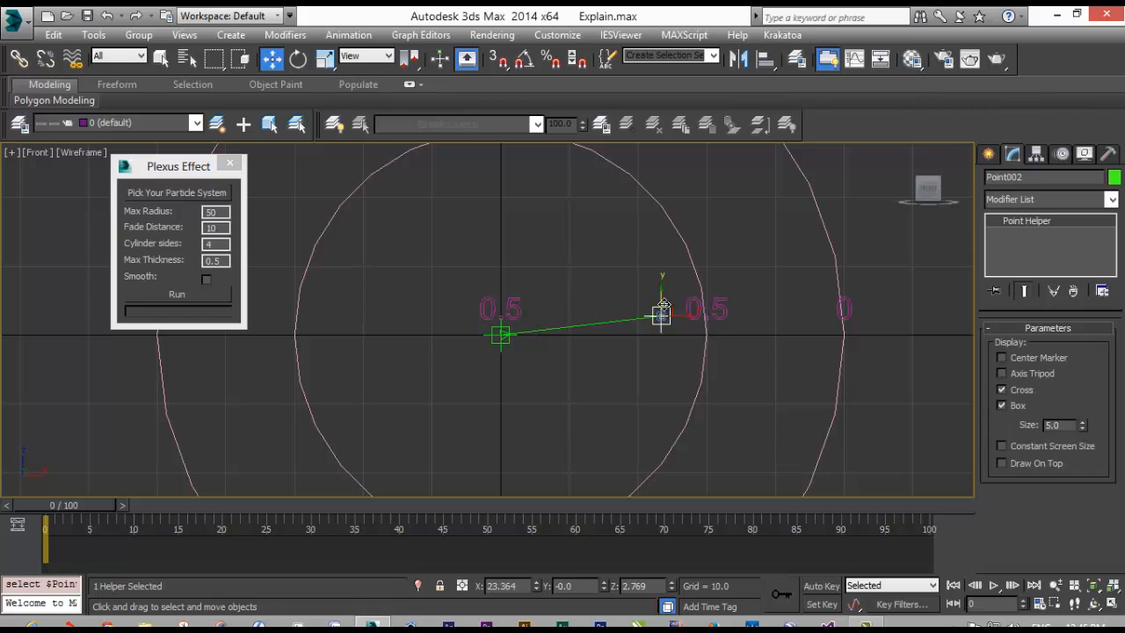
left_click_drag(662, 314, 869, 277)
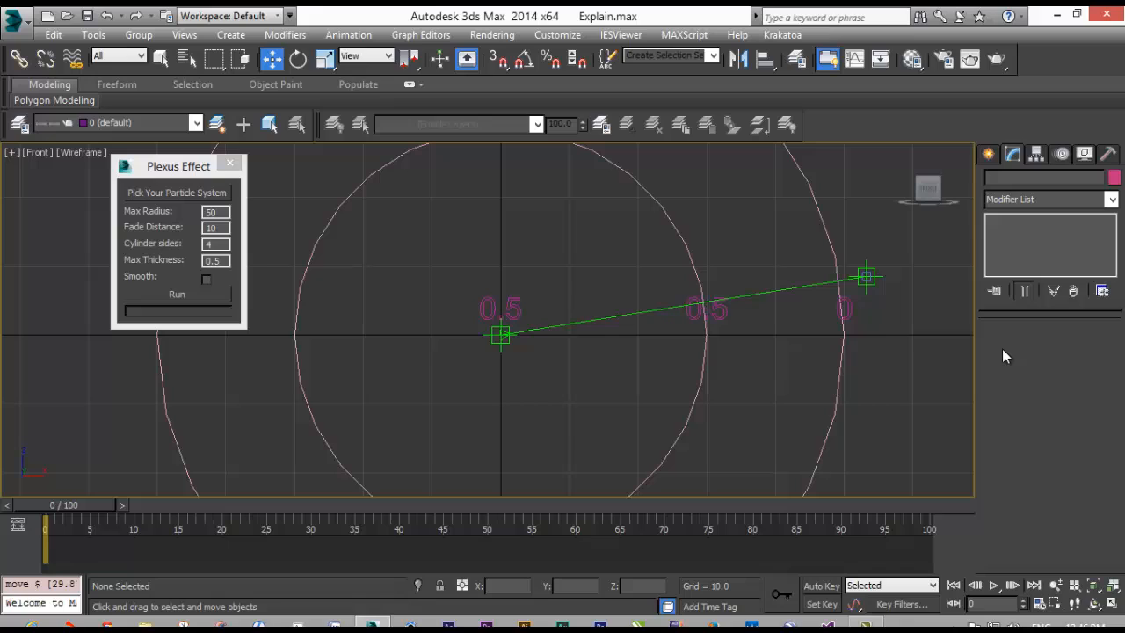
left_click(501, 334)
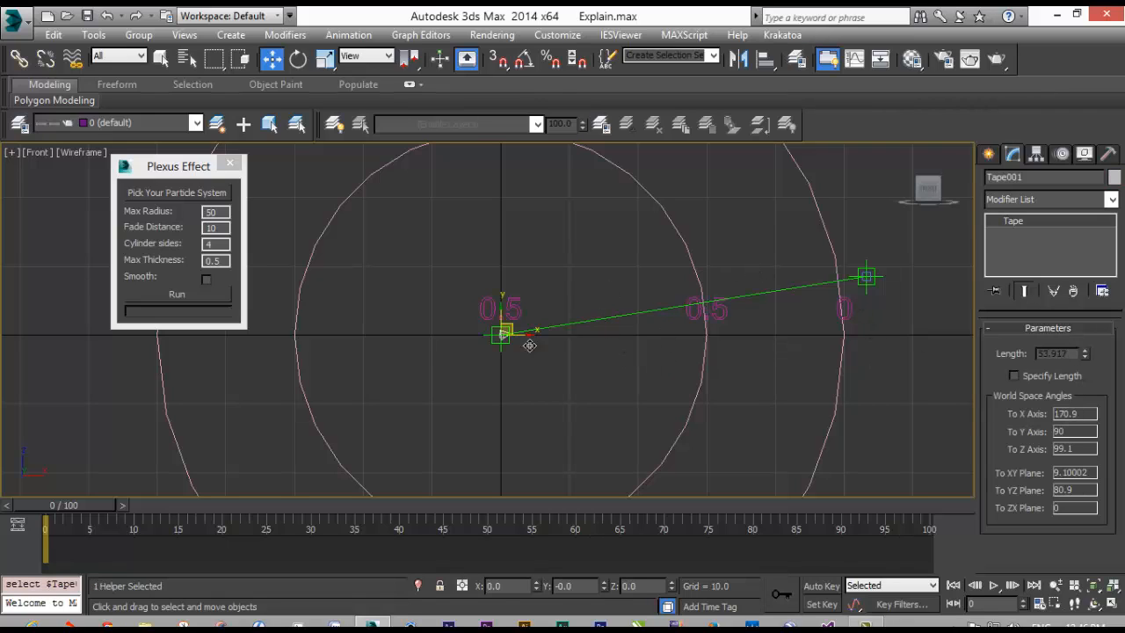
triple_click(214, 211)
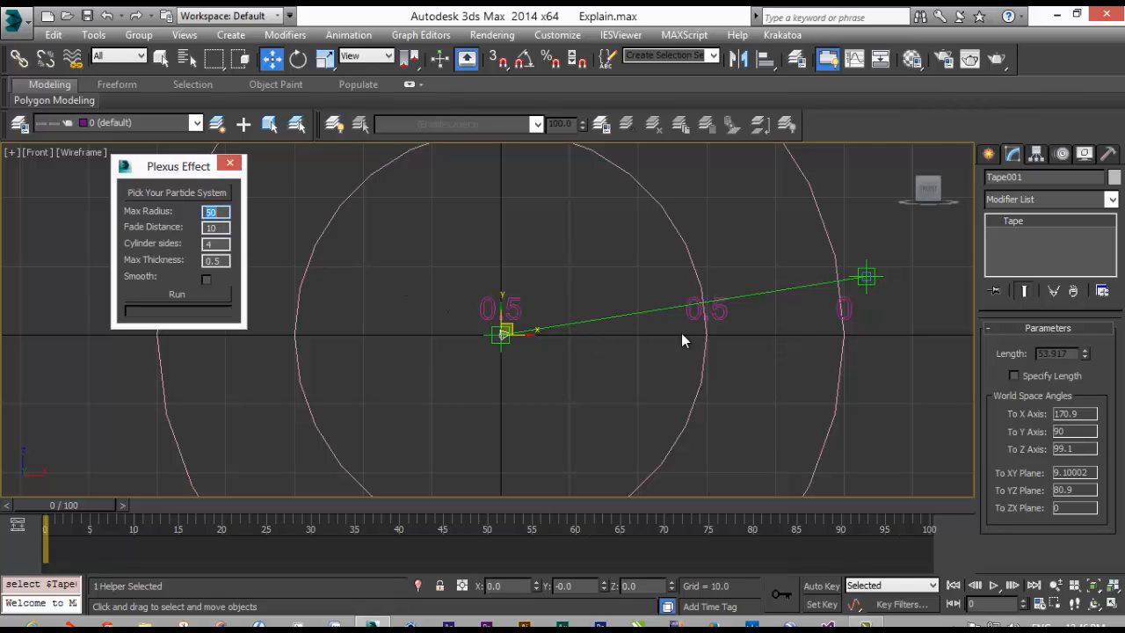
mouse_move(639, 289)
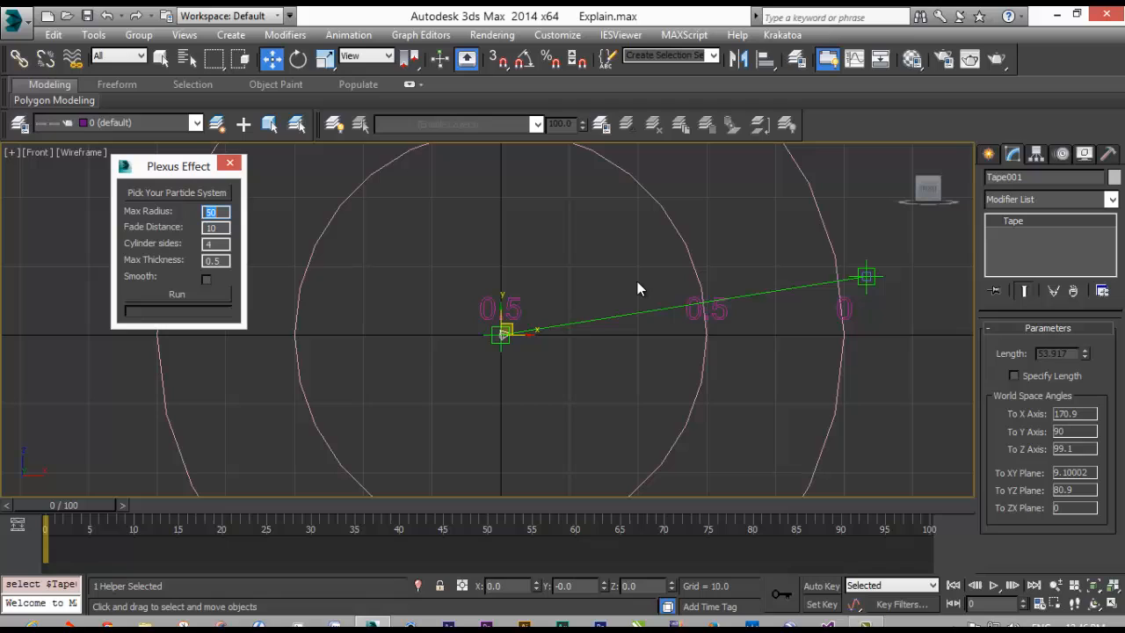
Move Point002 back inside, around the centre, and onto the inner ring
left_click(866, 277)
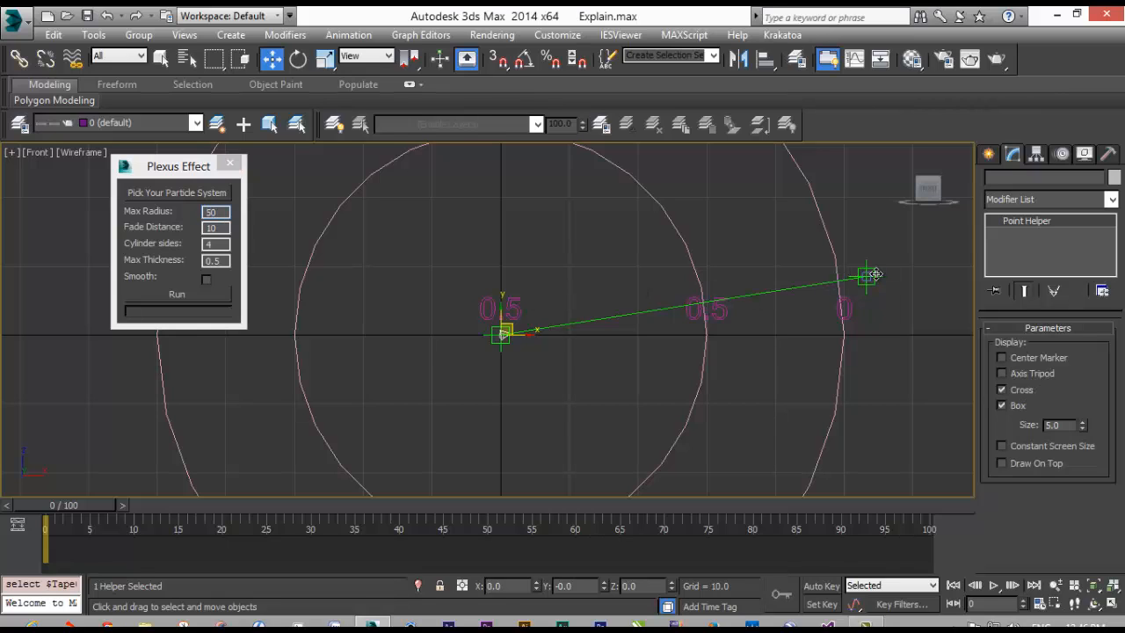
left_click_drag(866, 277, 660, 289)
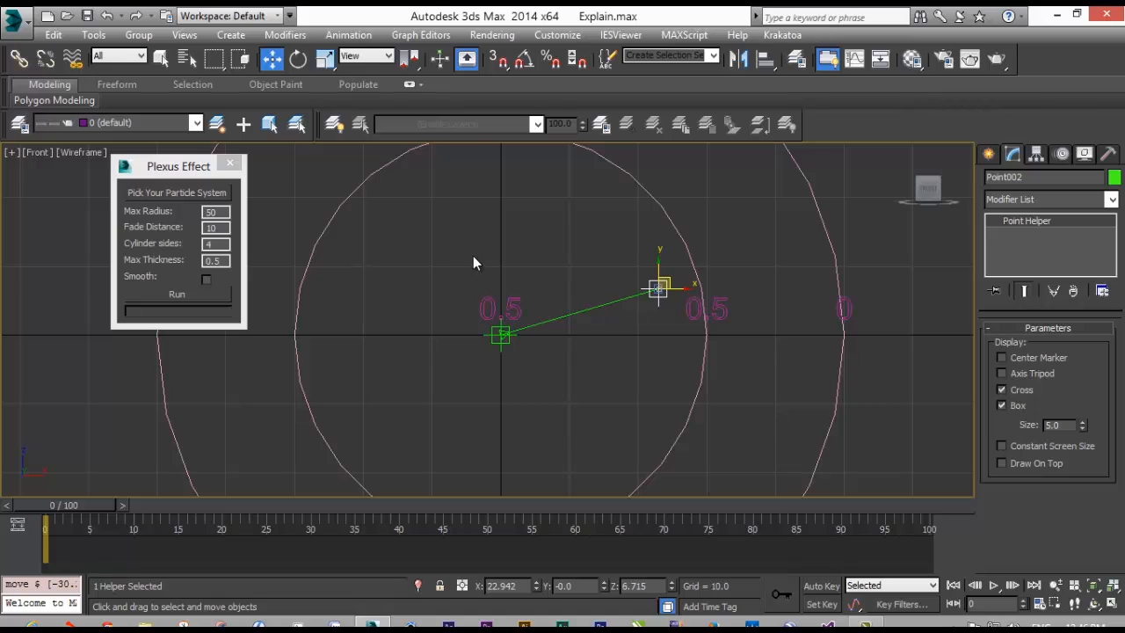
mouse_move(291, 270)
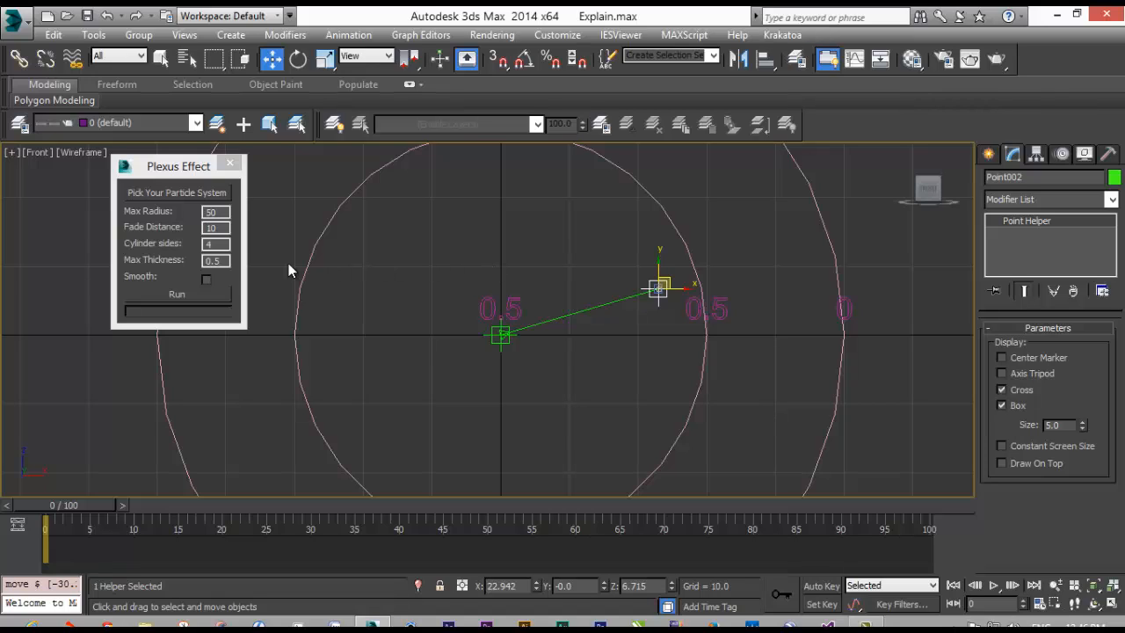
mouse_move(174, 270)
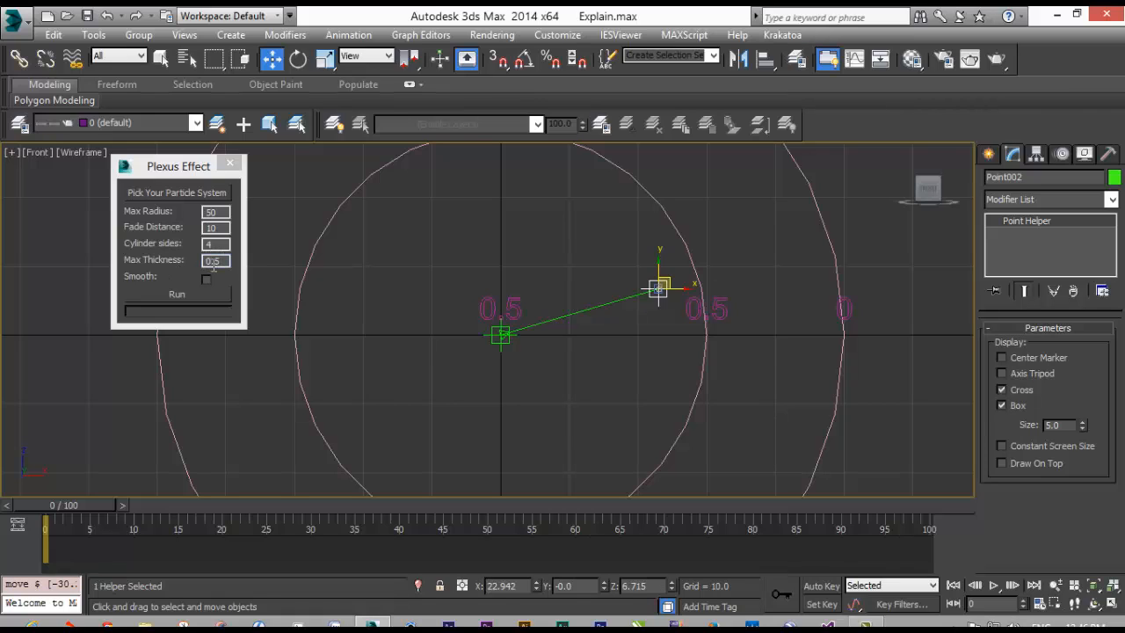
left_click_drag(659, 286, 602, 329)
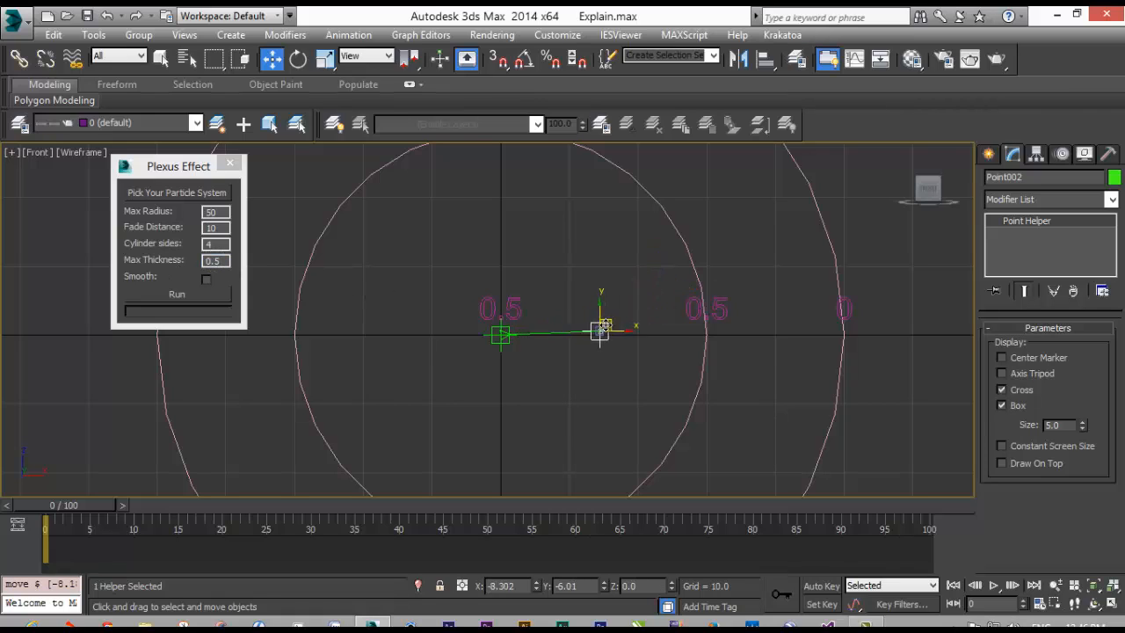
left_click_drag(600, 332, 586, 334)
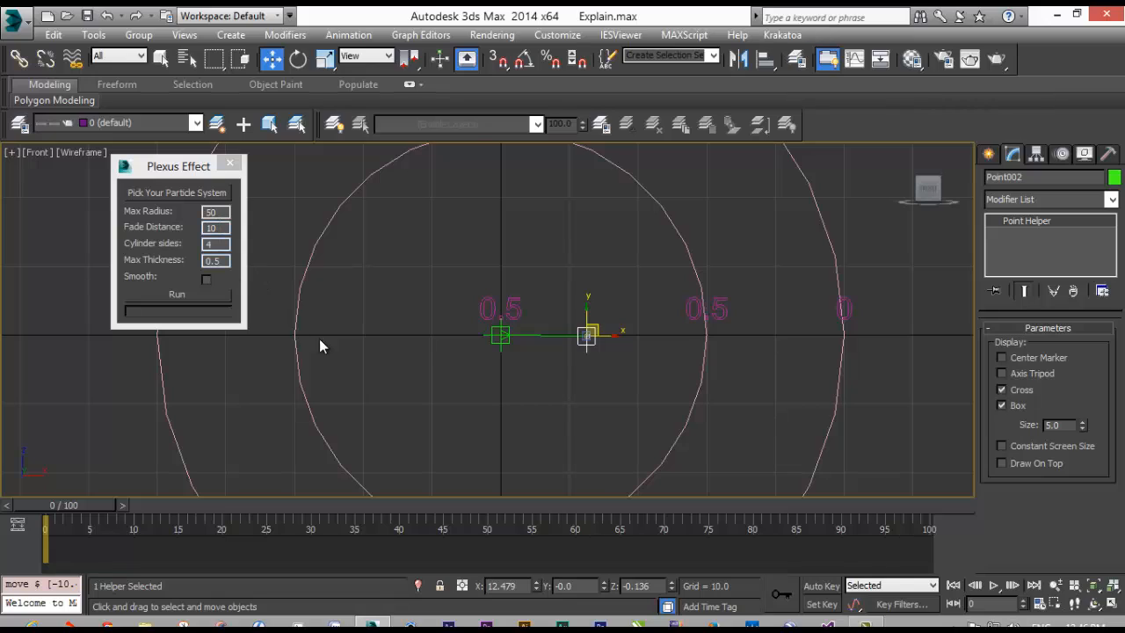
mouse_move(712, 340)
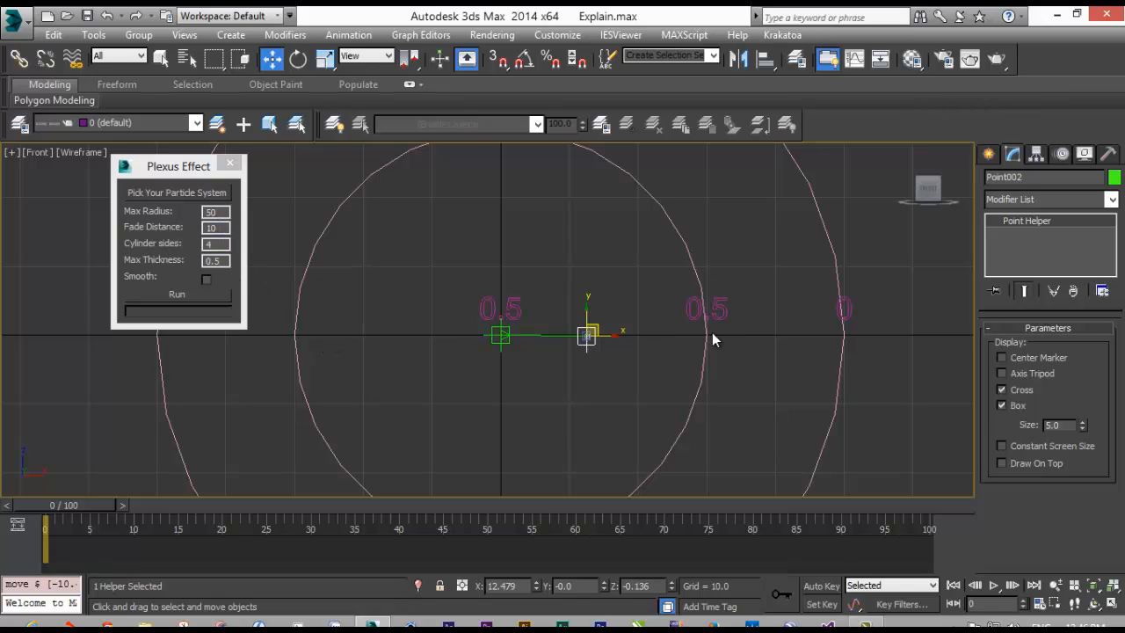
mouse_move(690, 343)
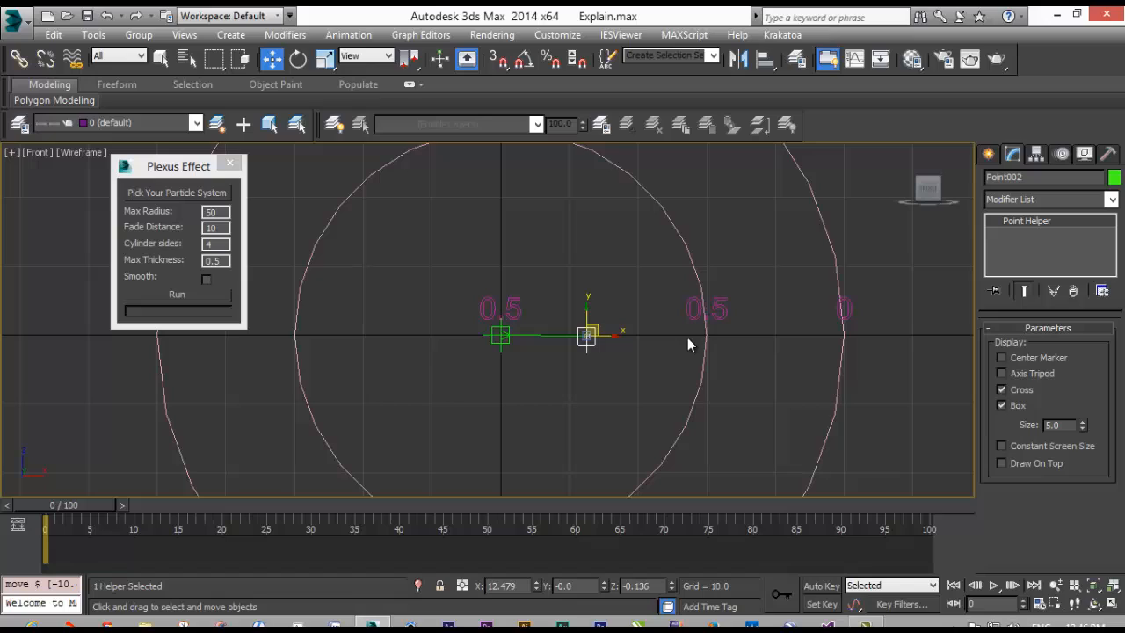
mouse_move(149, 232)
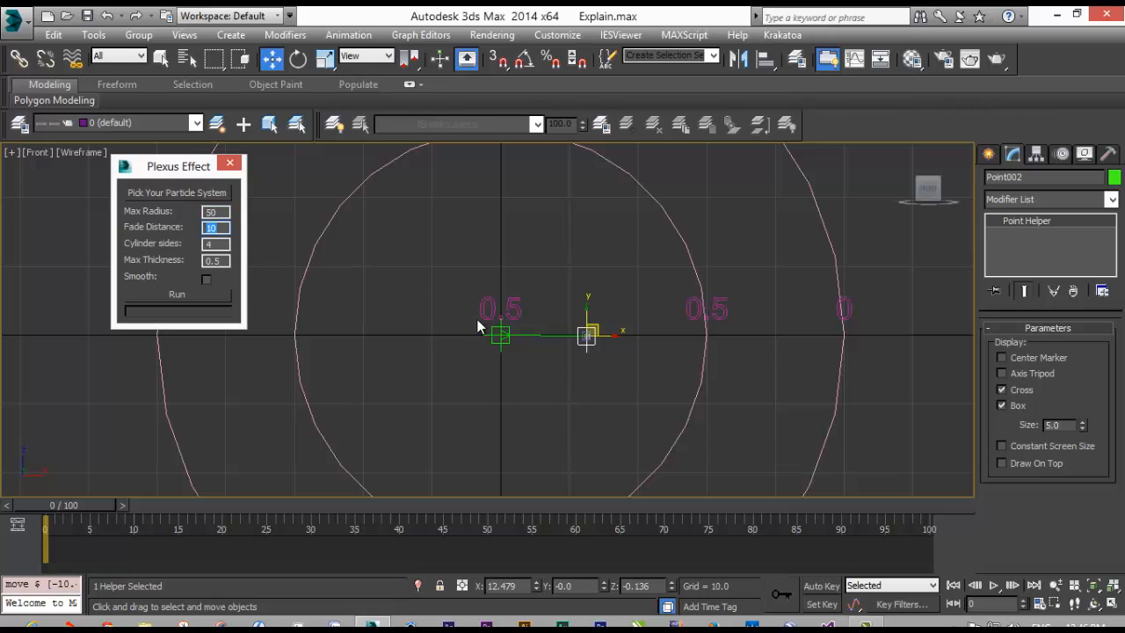
left_click_drag(587, 334, 411, 223)
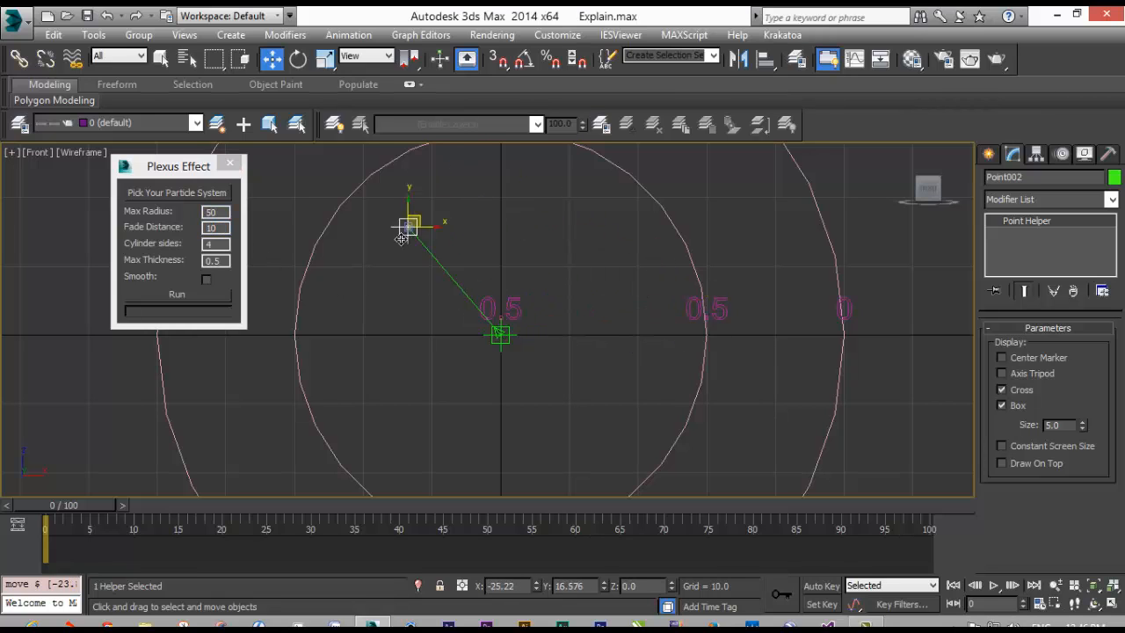
left_click_drag(409, 222, 591, 431)
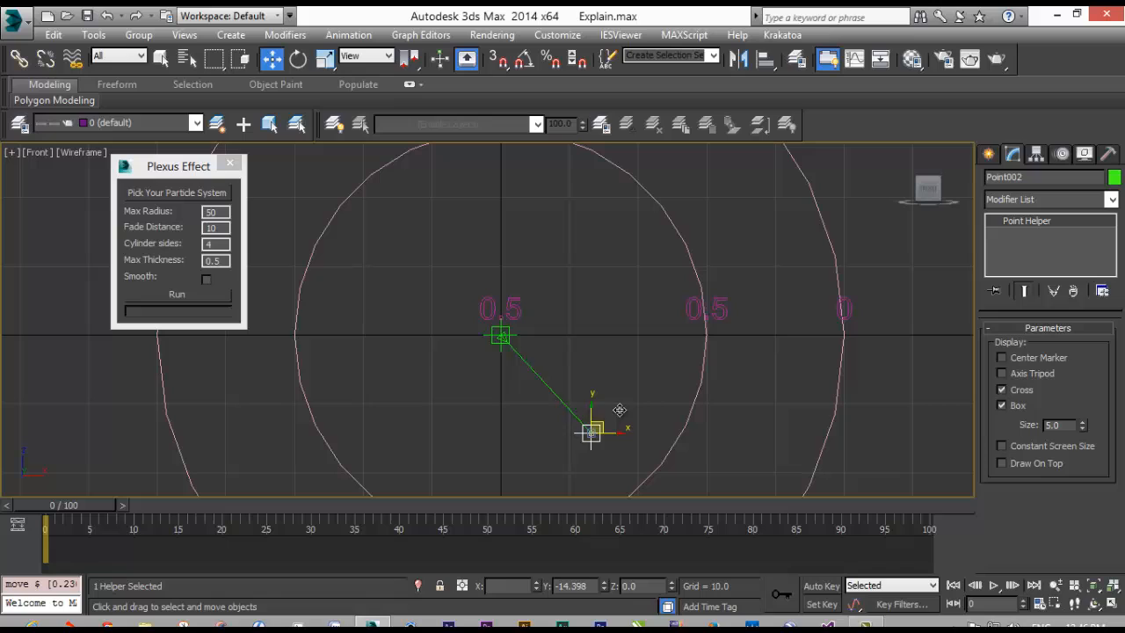
left_click_drag(589, 430, 613, 321)
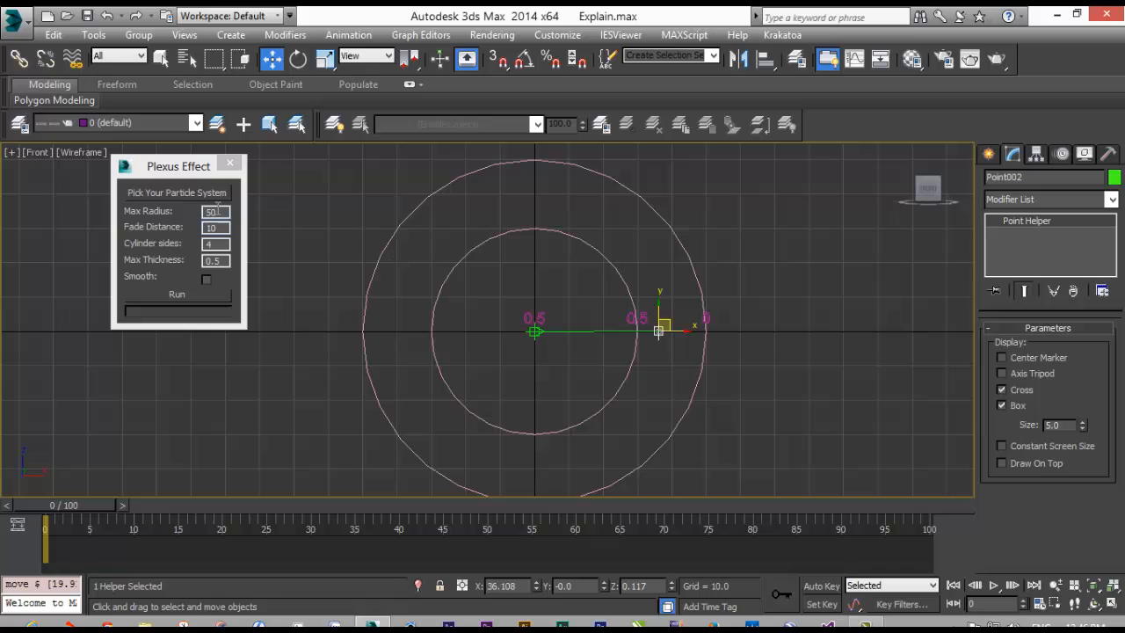
Drag Point002 back and forth to settle it at the inner ring's 0.5 mark
left_click_drag(660, 331, 738, 299)
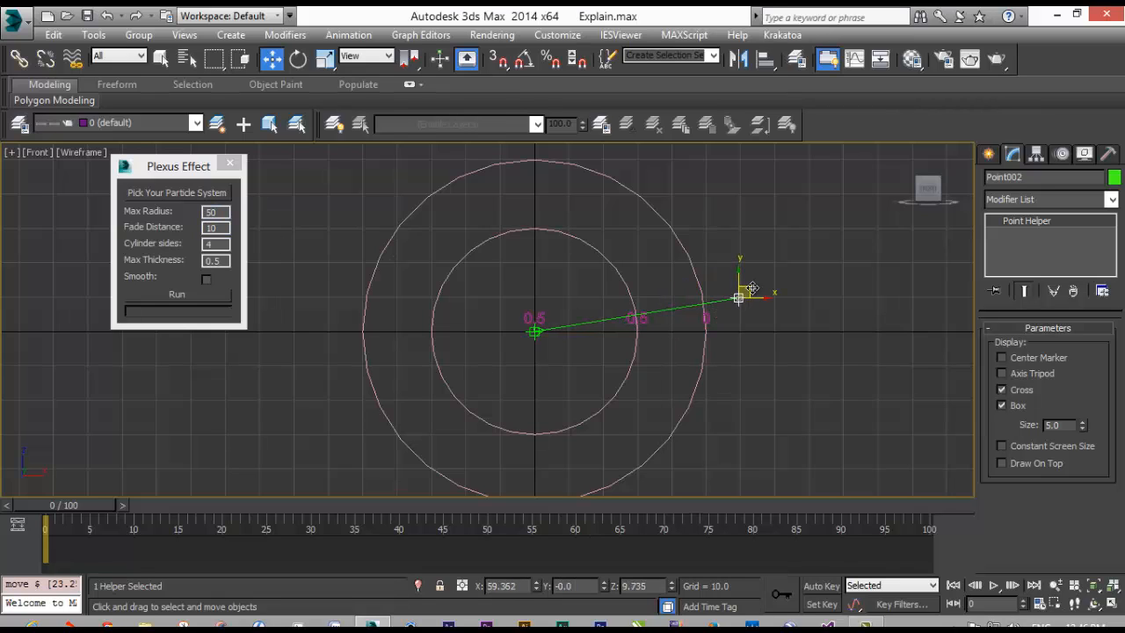
left_click_drag(738, 299, 587, 314)
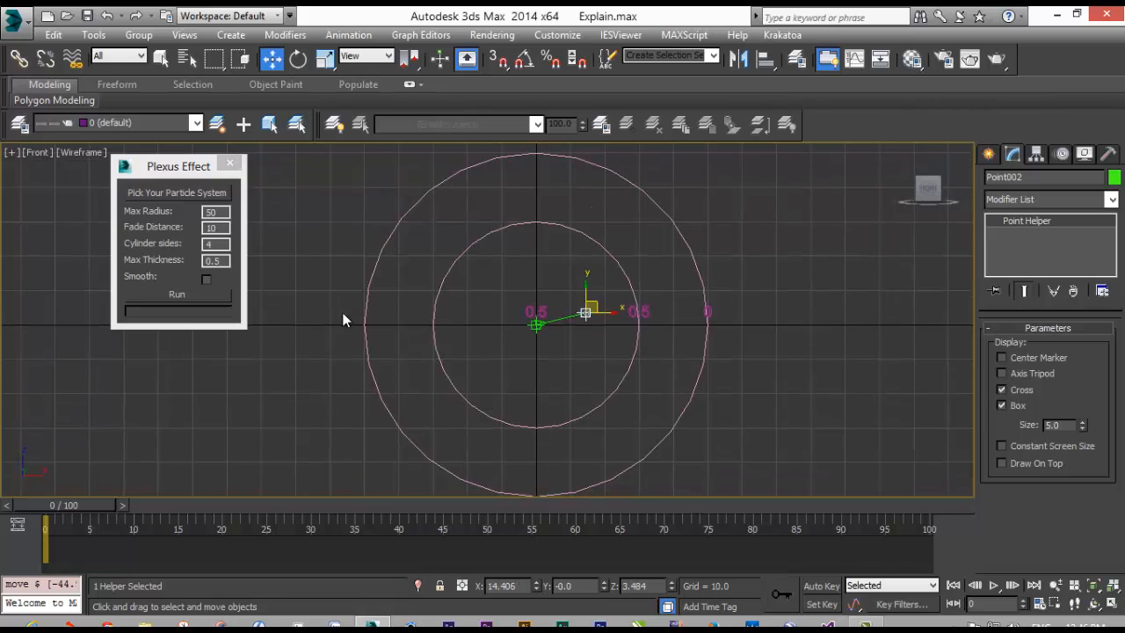
mouse_move(290, 281)
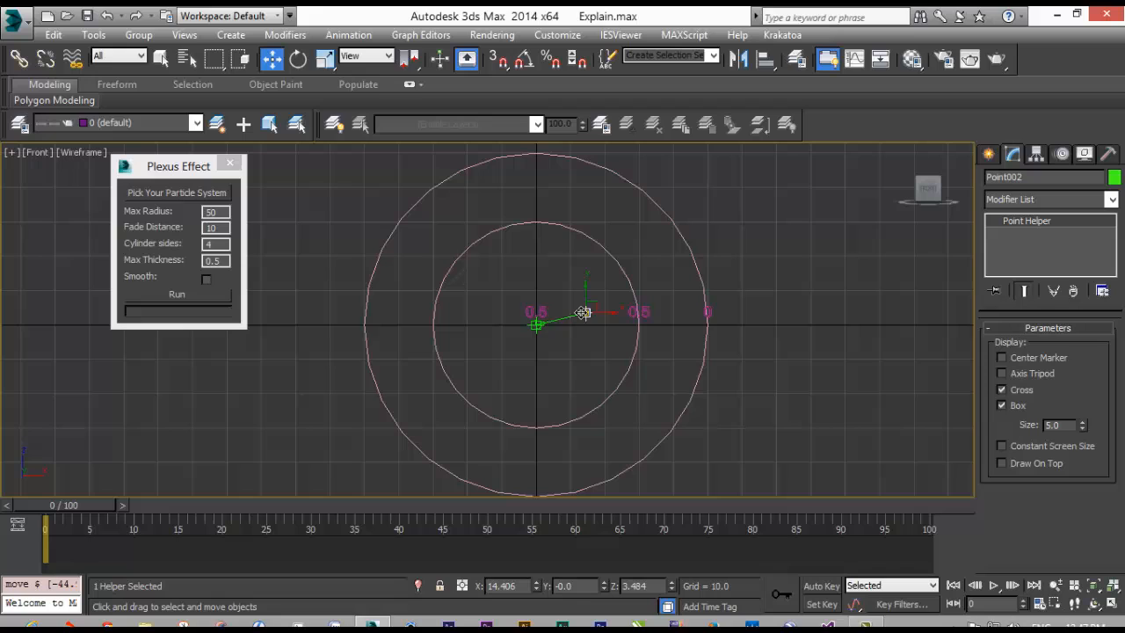
left_click_drag(585, 312, 426, 343)
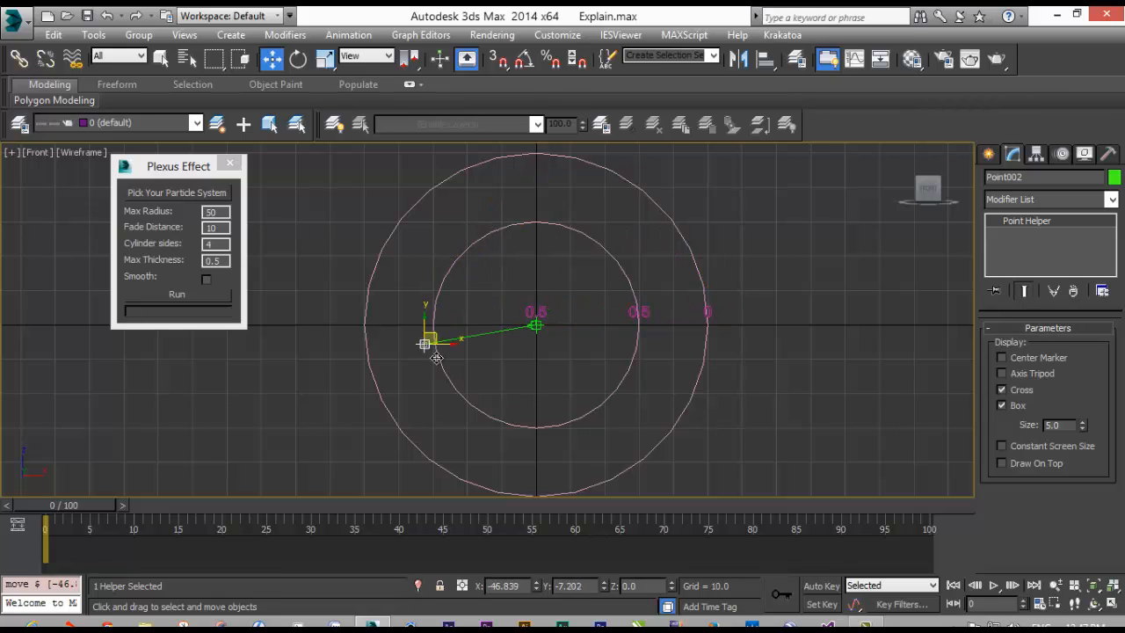
left_click_drag(426, 343, 637, 312)
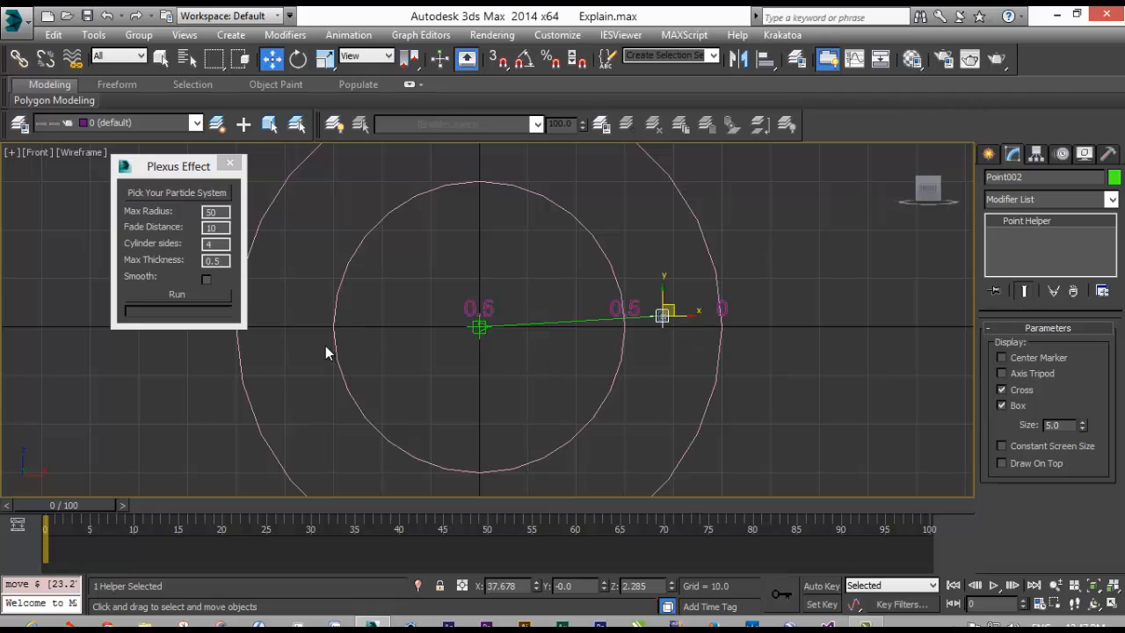
mouse_move(554, 343)
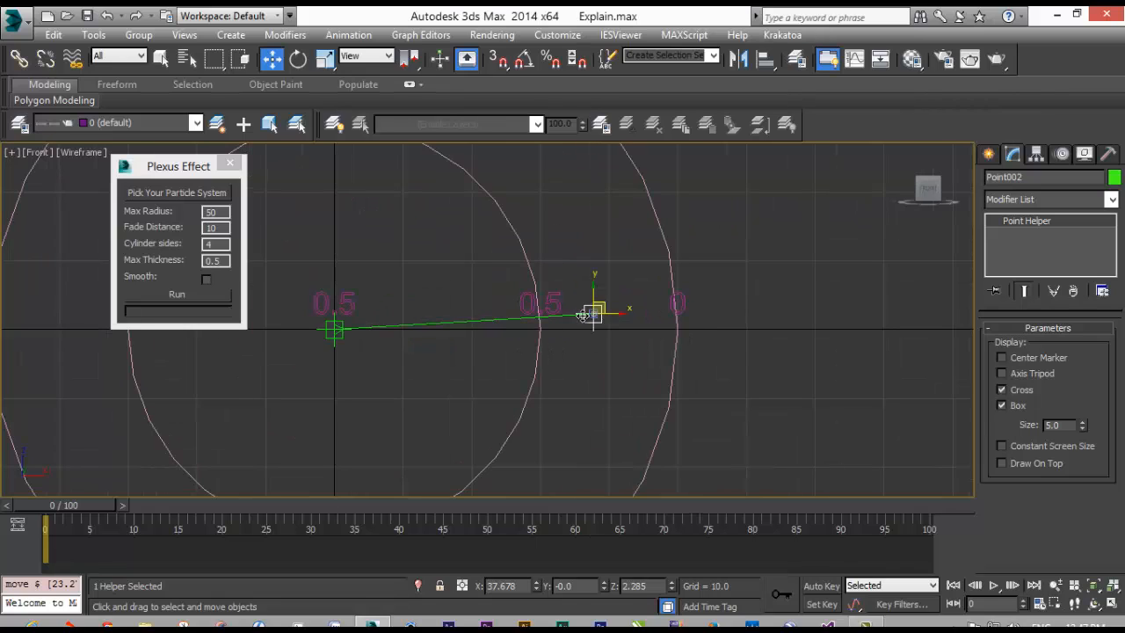
left_click_drag(594, 314, 550, 325)
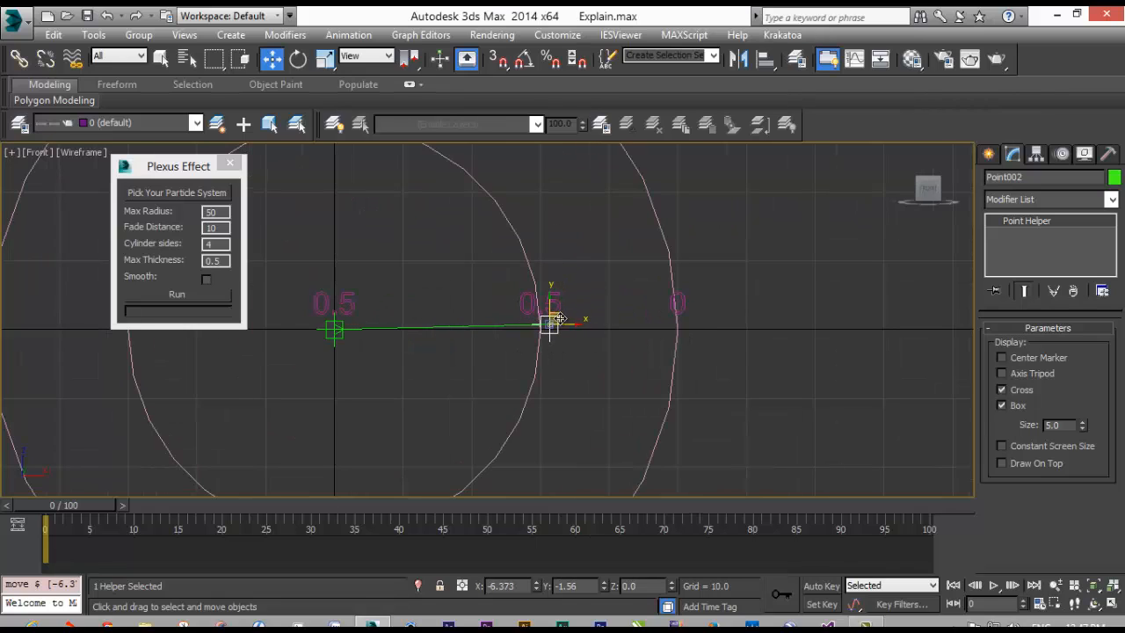
left_click_drag(550, 323, 558, 323)
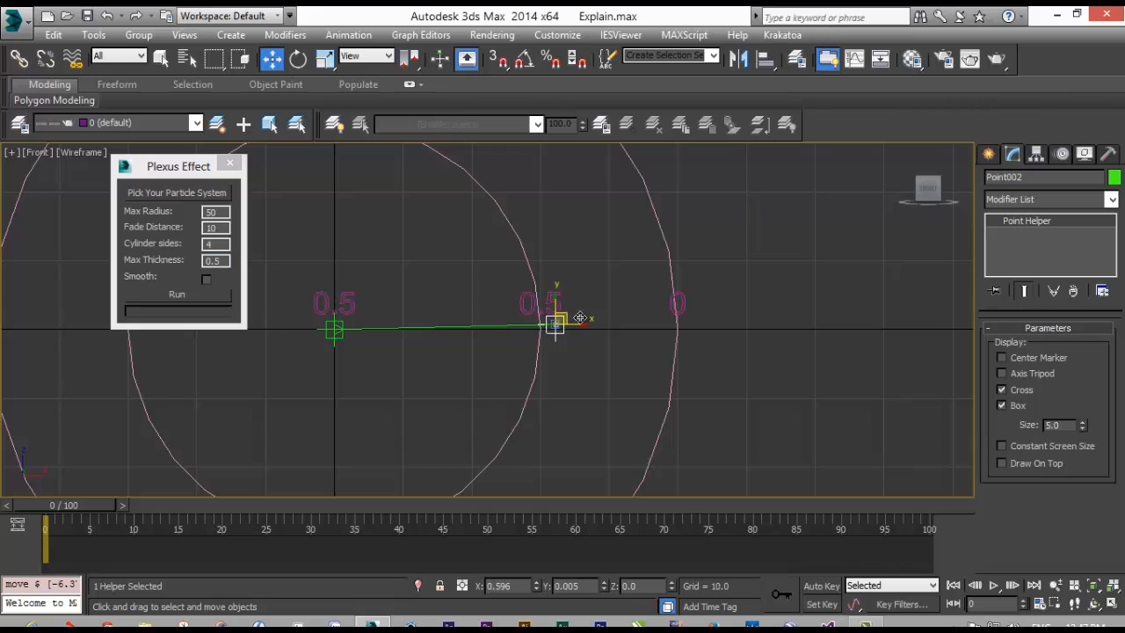
left_click_drag(558, 323, 677, 321)
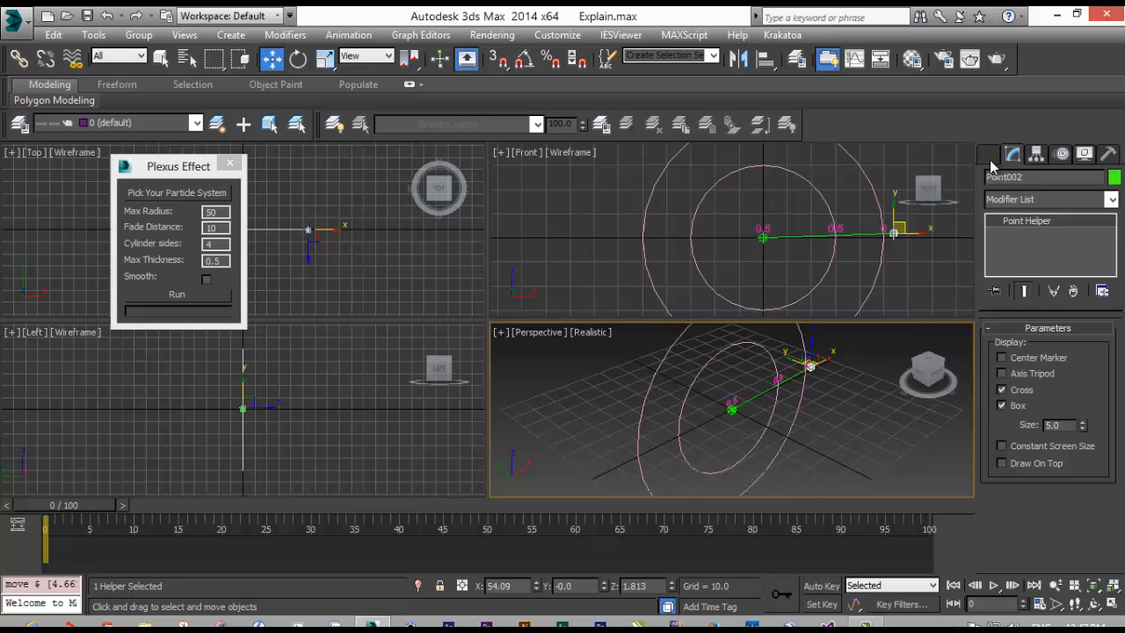
Create a four-sided test cylinder with Smooth turned off
left_click(988, 154)
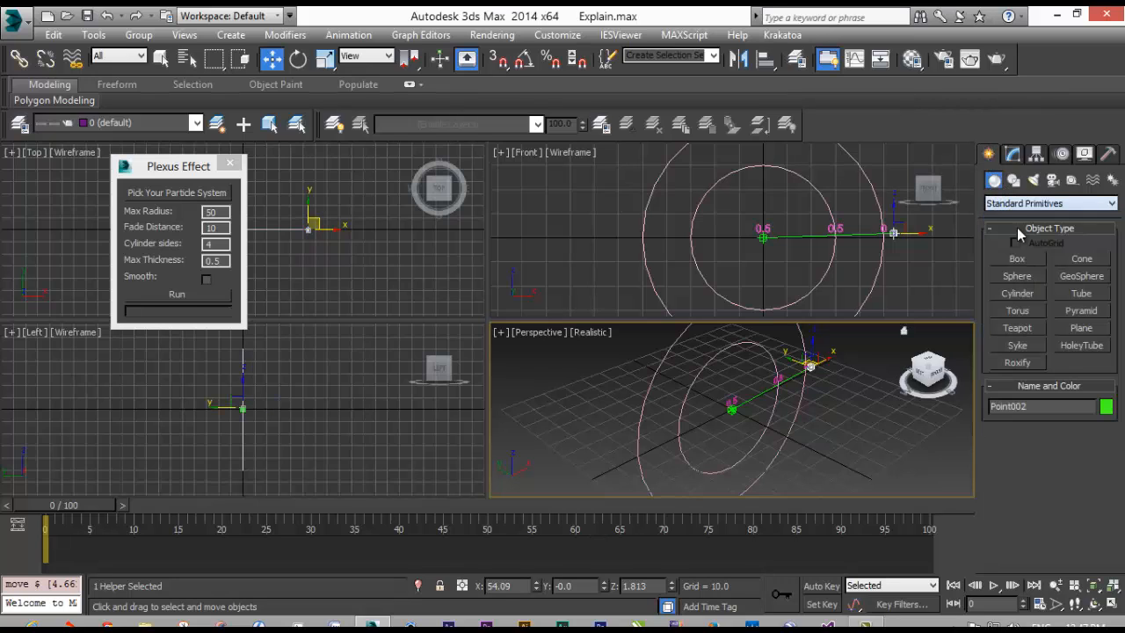
mouse_move(1059, 290)
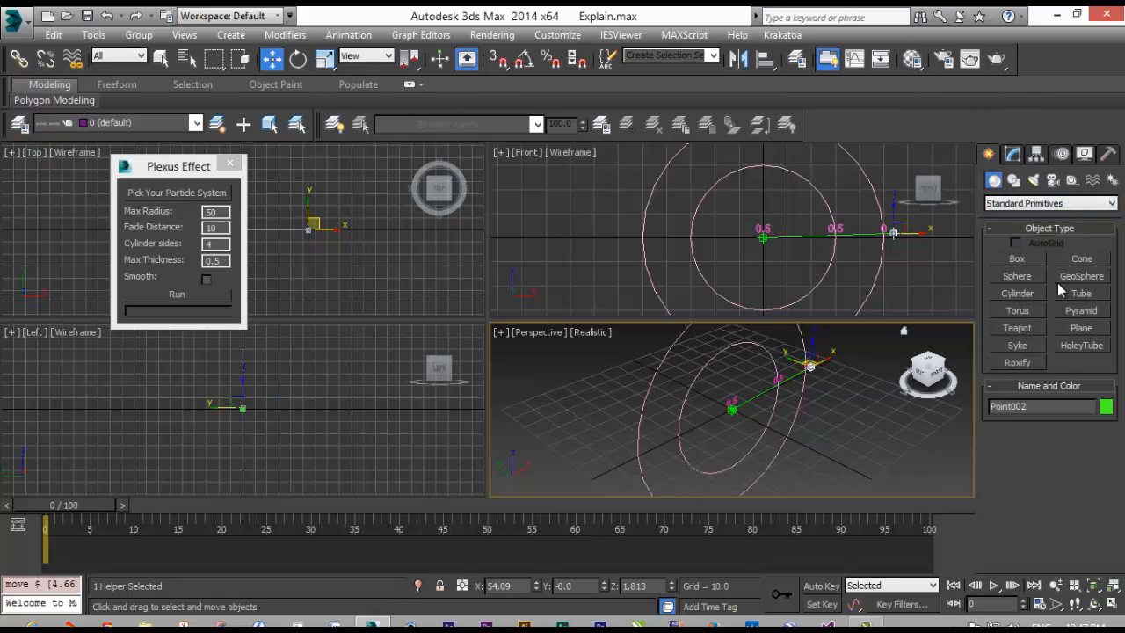
left_click(1017, 293)
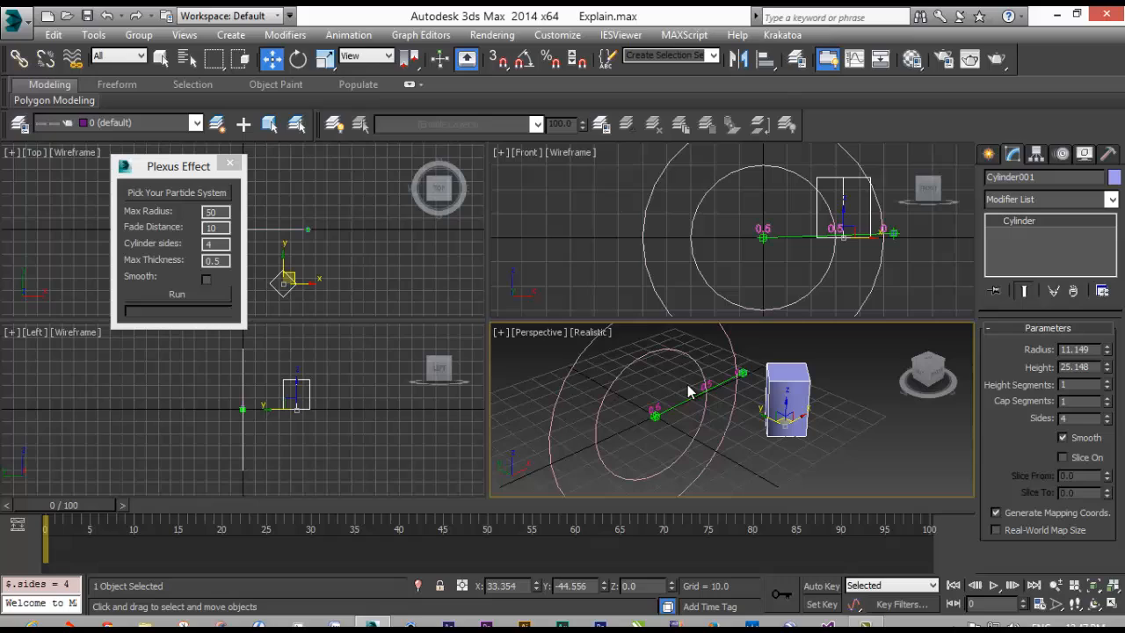
mouse_move(572, 393)
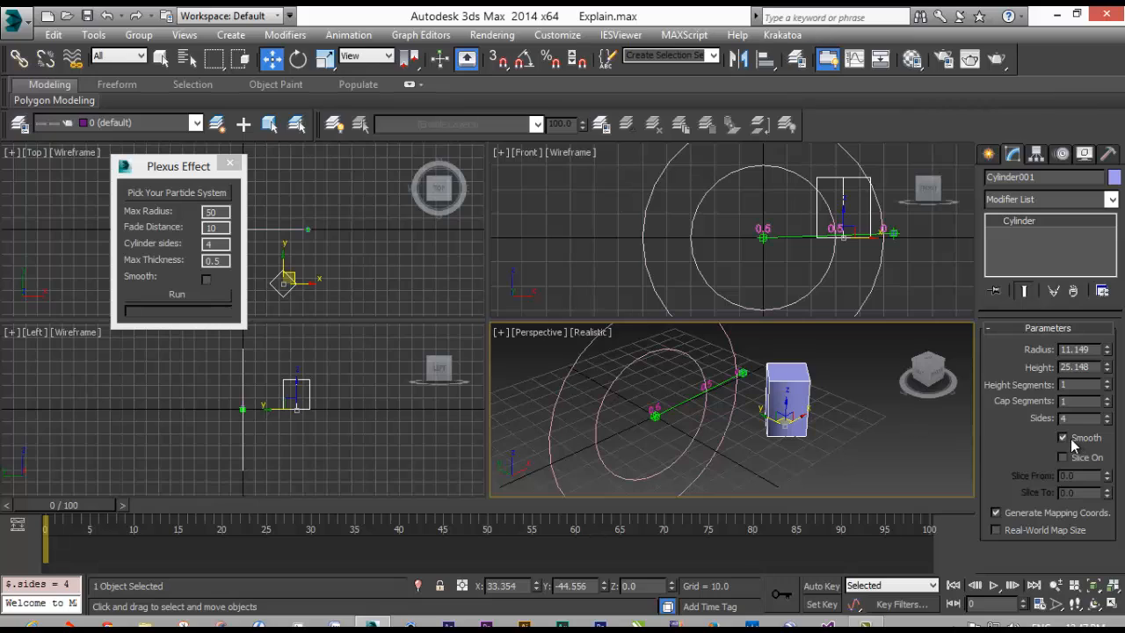
left_click(1063, 437)
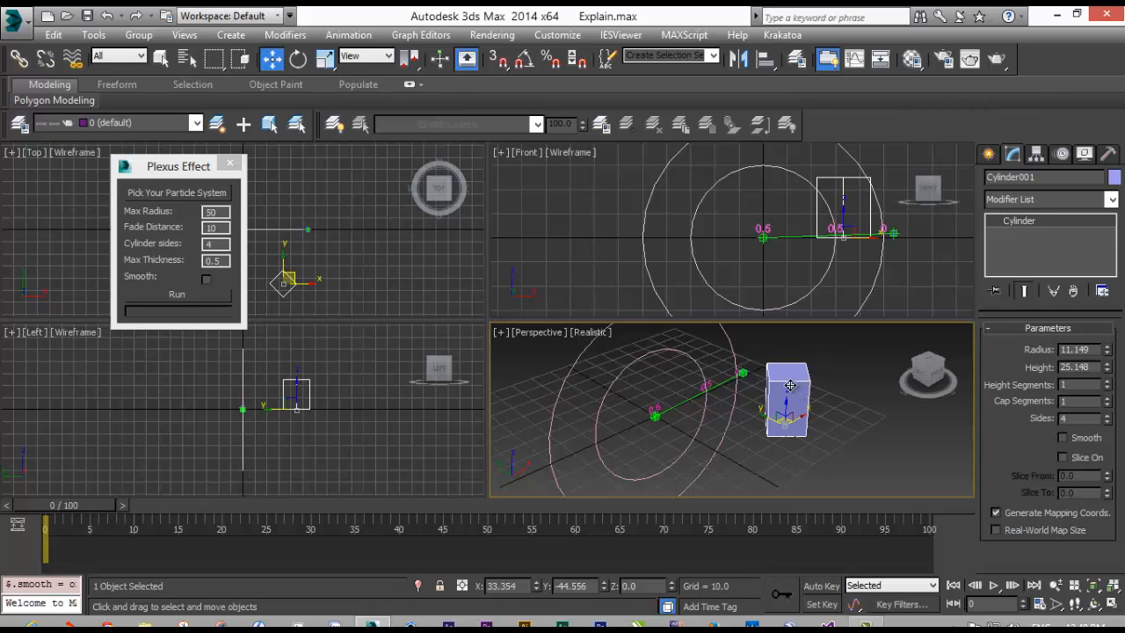
left_click(17, 16)
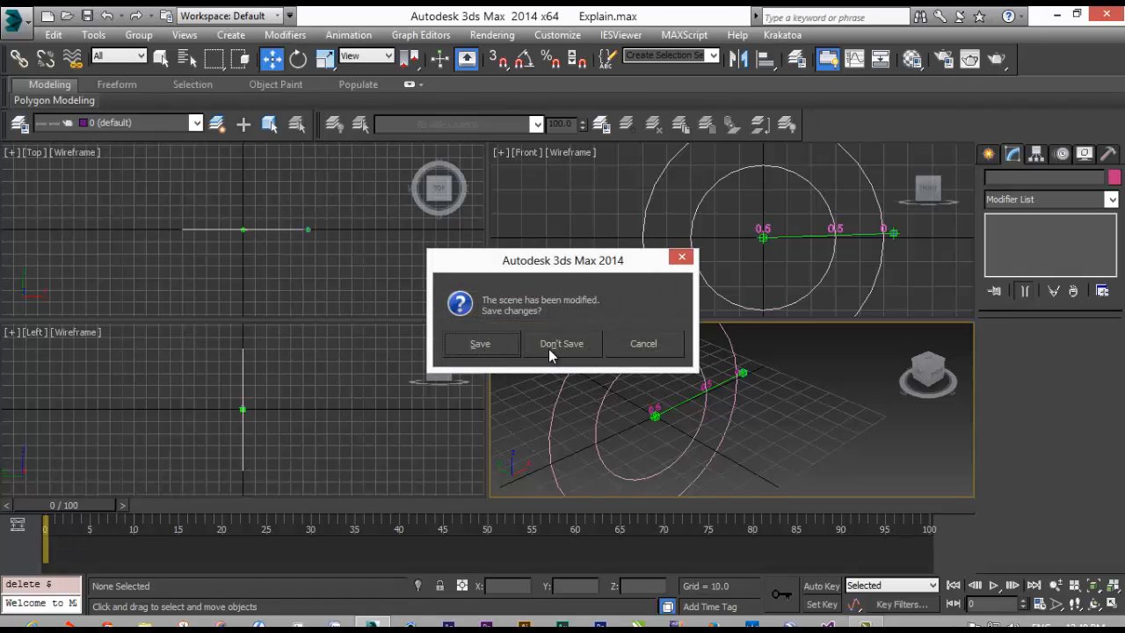
Discard test-scene changes, open PlexusStart.max, and scrub the timeline to frame 19
left_click(561, 342)
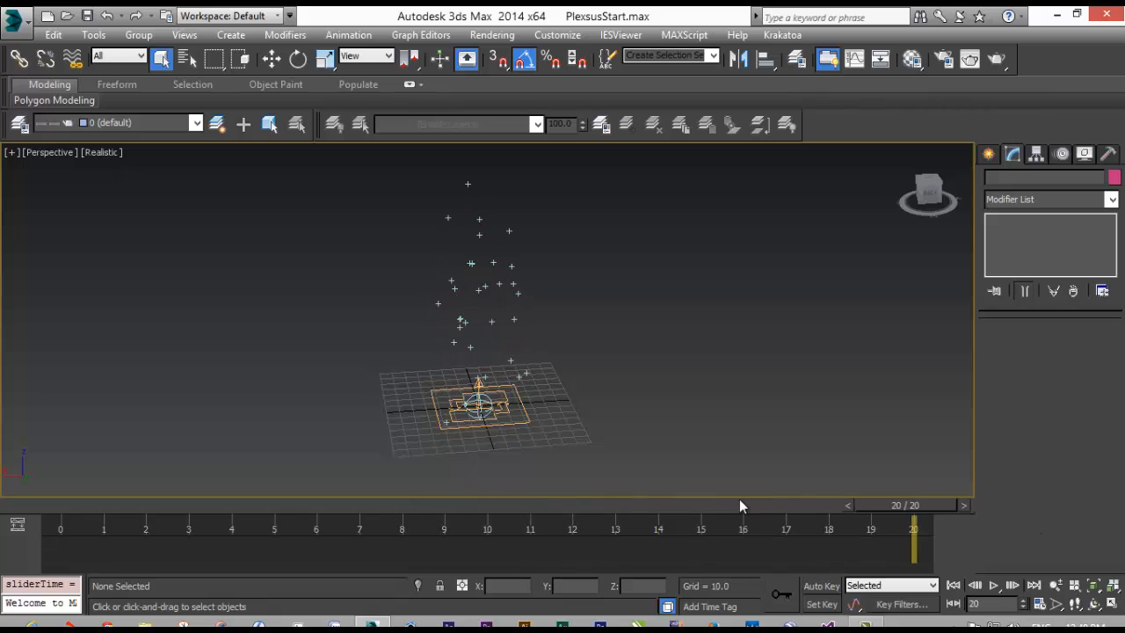
left_click_drag(914, 541, 59, 540)
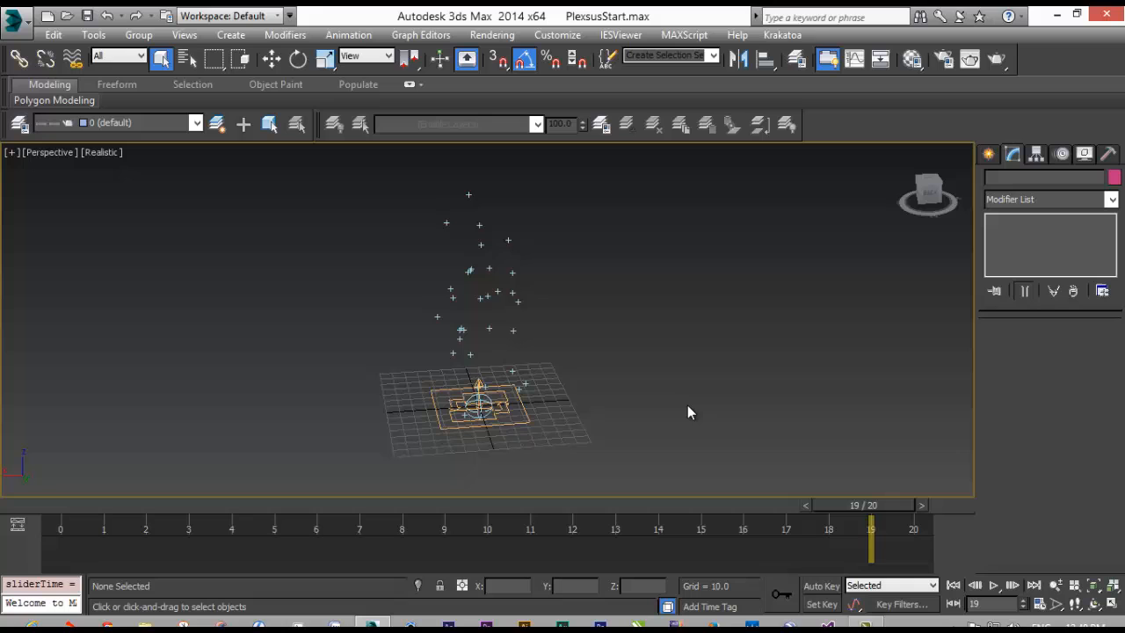
left_click(1083, 154)
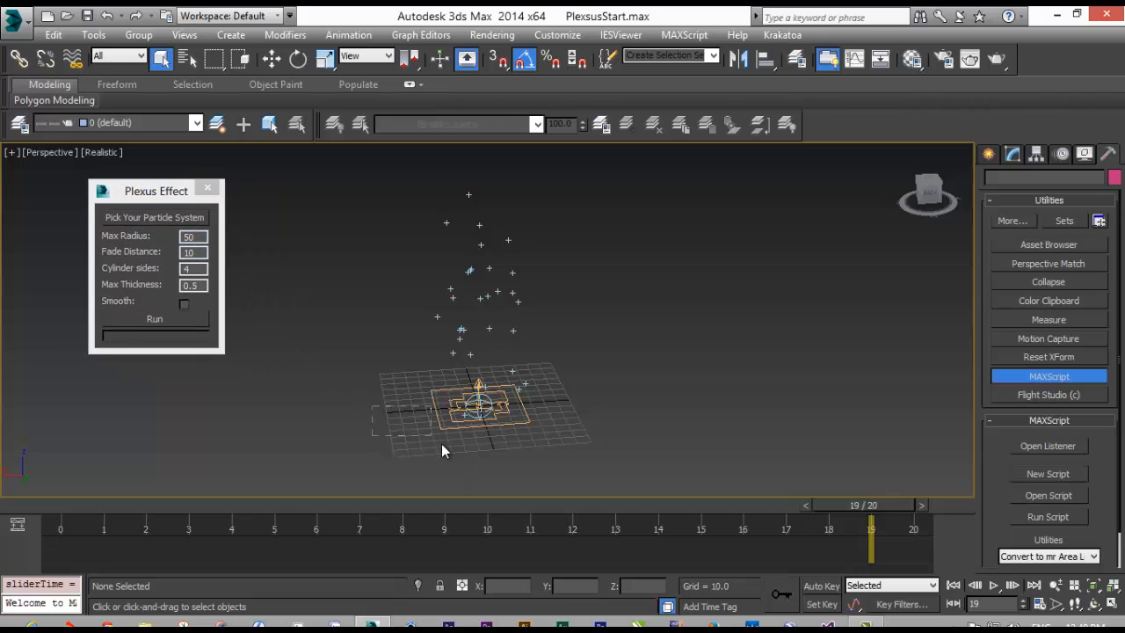
Open Particle View on PF Source 001's emission settings and select the viewport quantity percentage
left_click(479, 404)
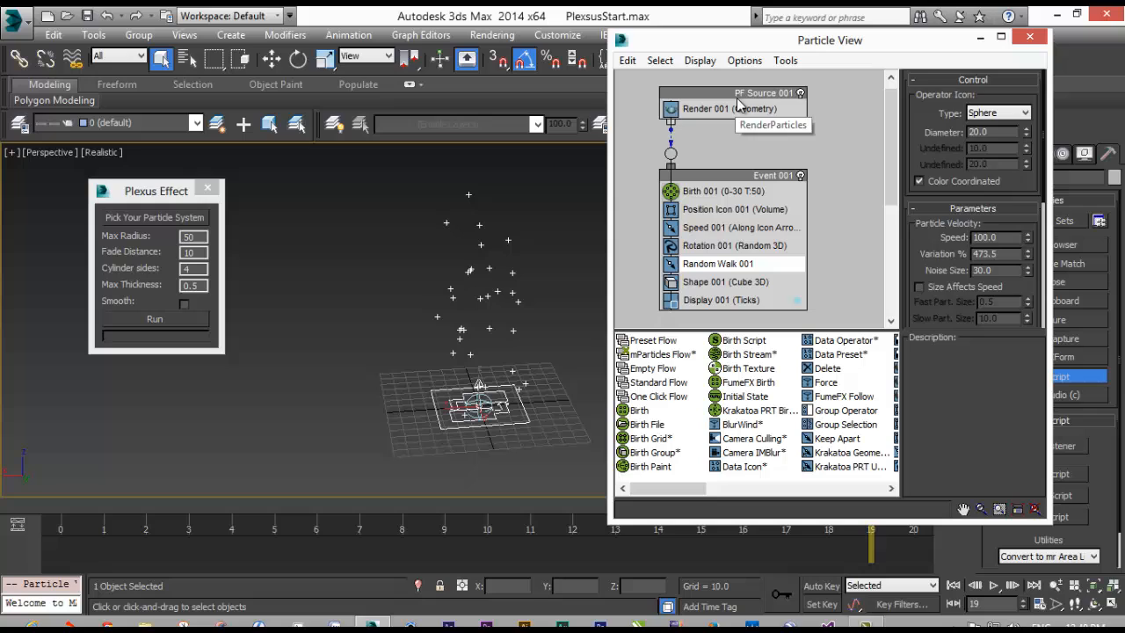
left_click(763, 92)
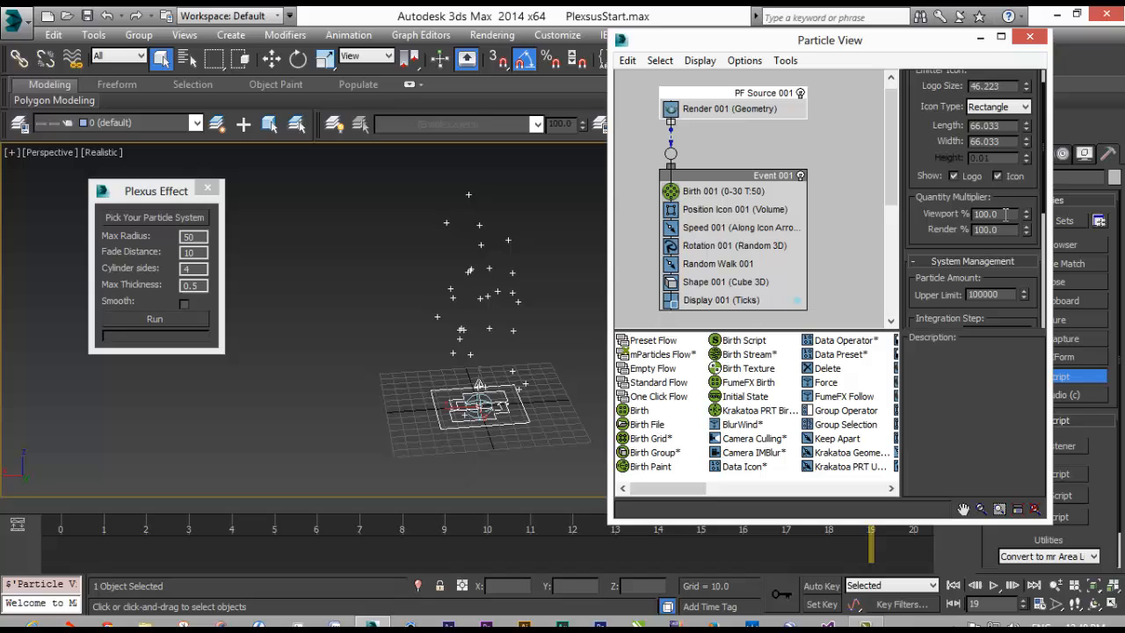
mouse_move(962, 218)
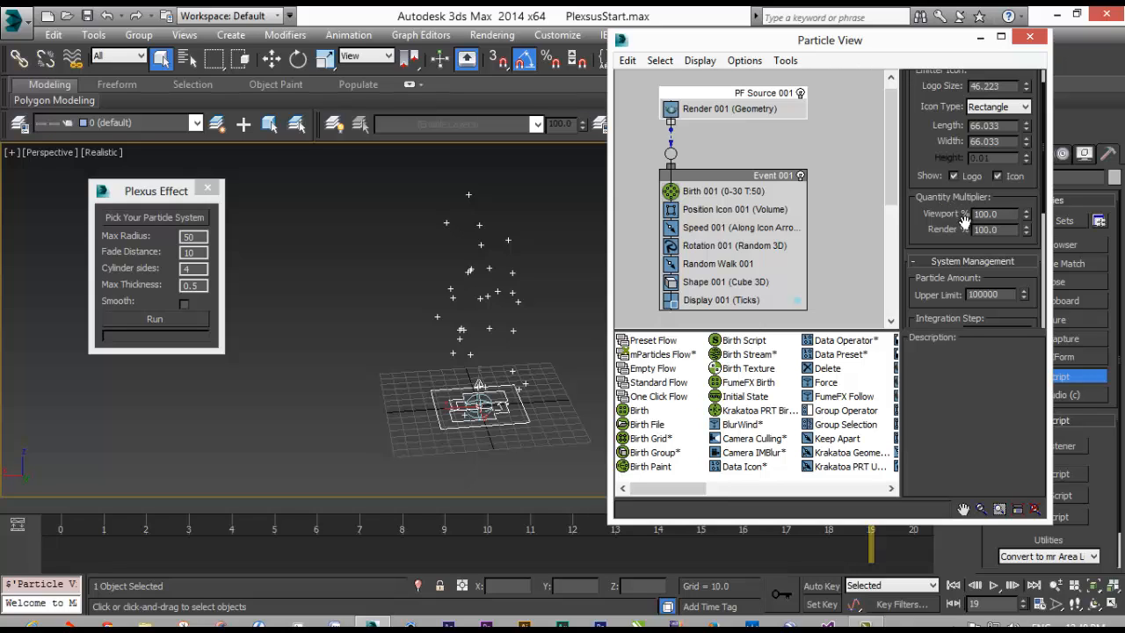
scroll("down", 3)
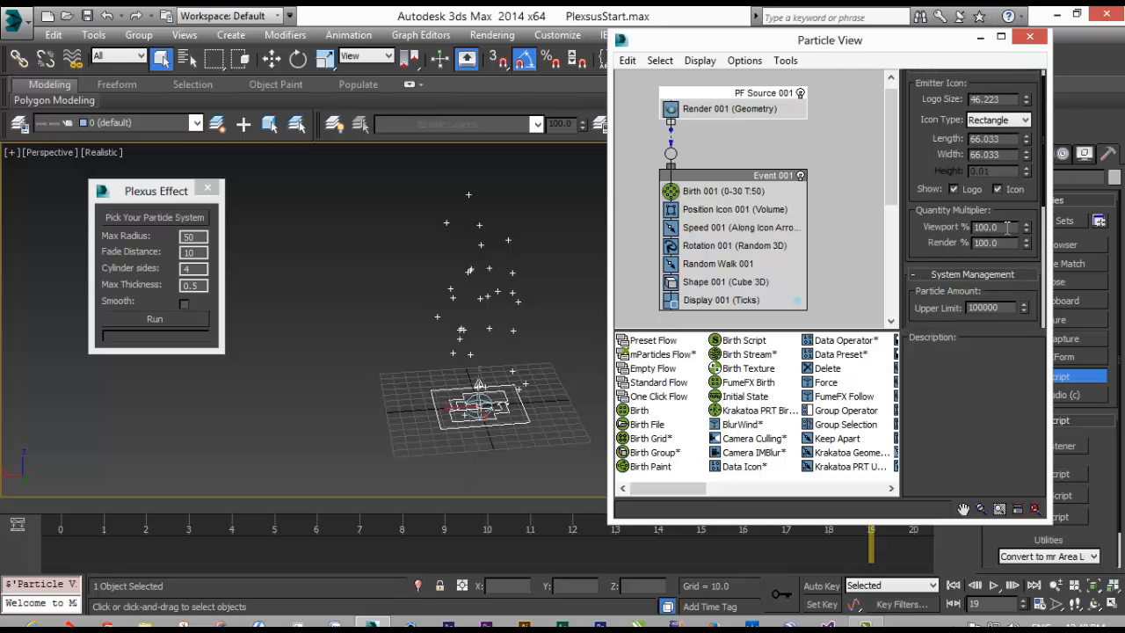
triple_click(991, 242)
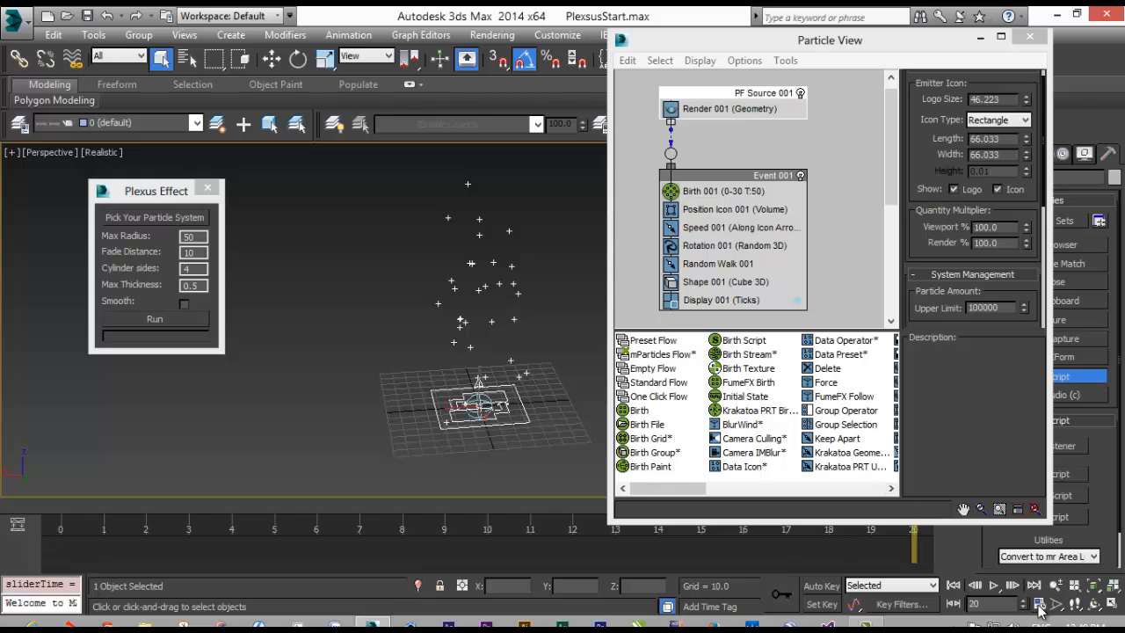
Extend End Time to 2000, scrub the particle motion, then set End Time back to 20
left_click(1040, 605)
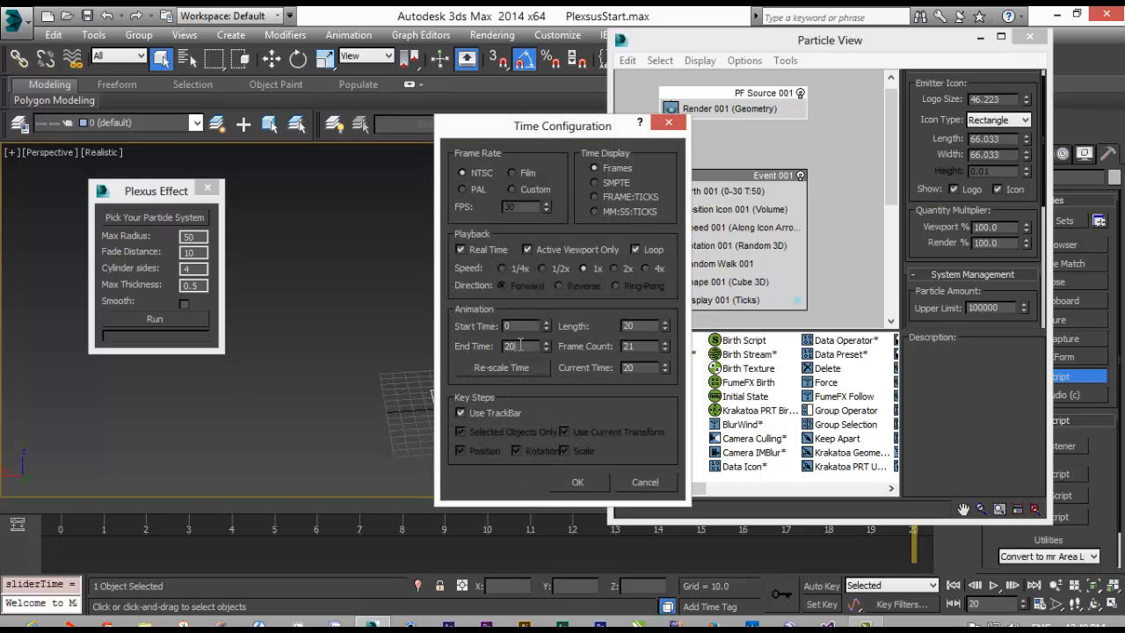
left_click(578, 482)
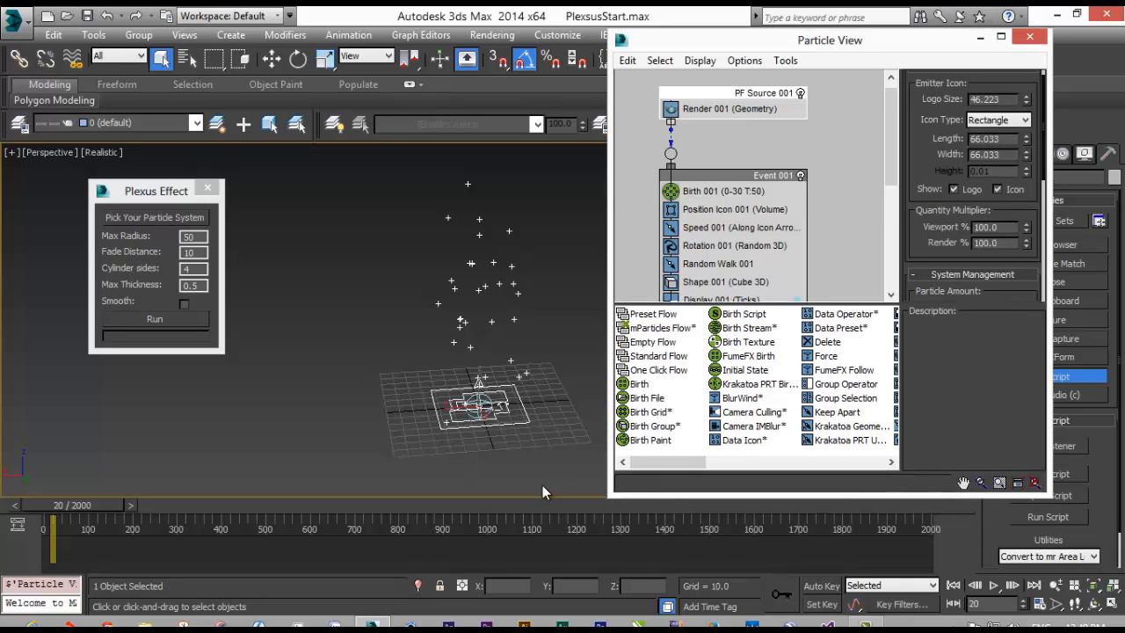
left_click_drag(53, 536, 726, 536)
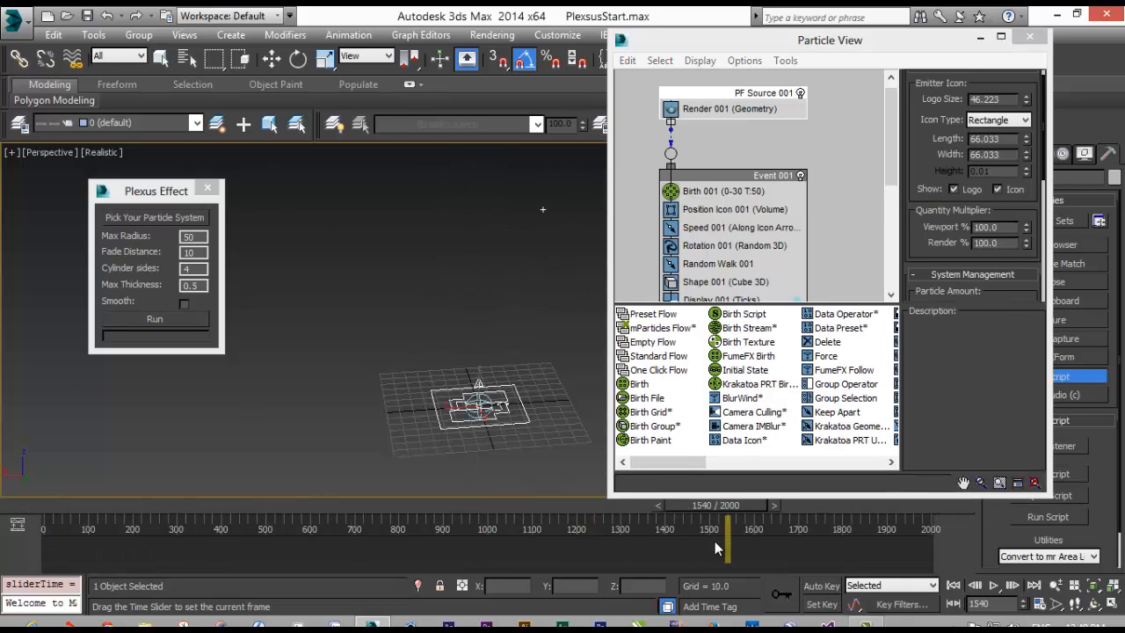
left_click_drag(725, 523, 307, 523)
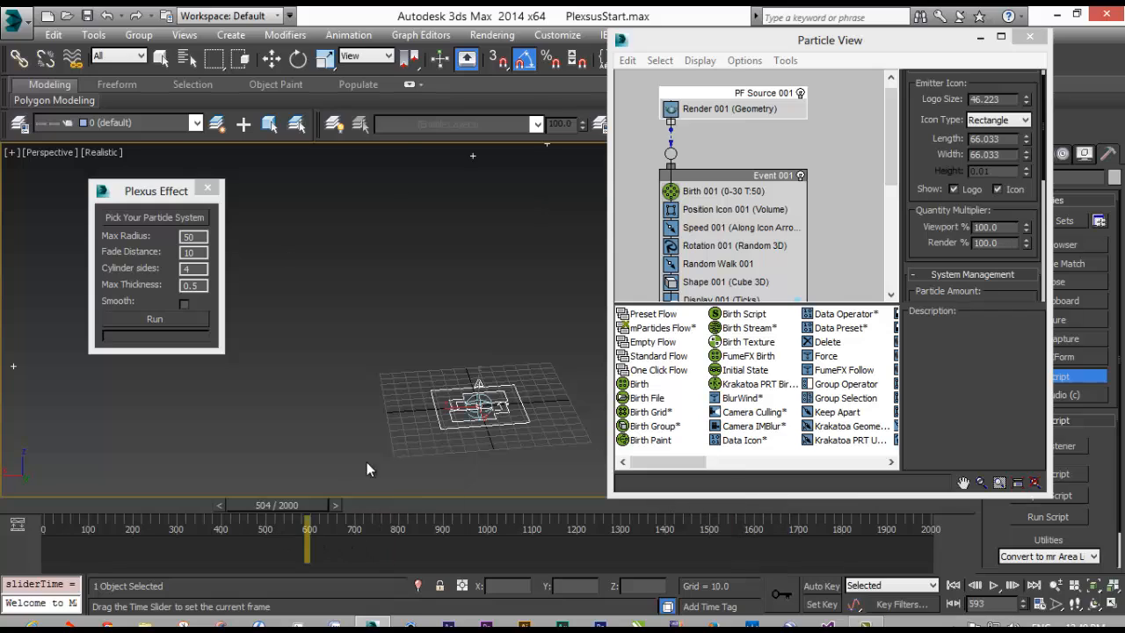
left_click_drag(307, 541, 266, 541)
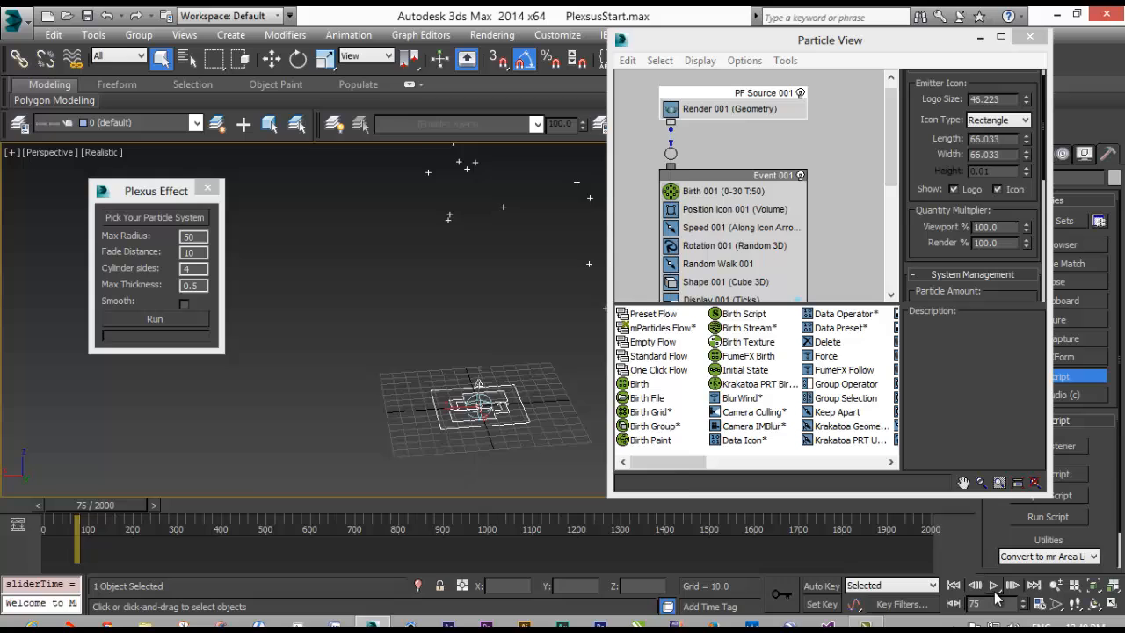
left_click(1022, 603)
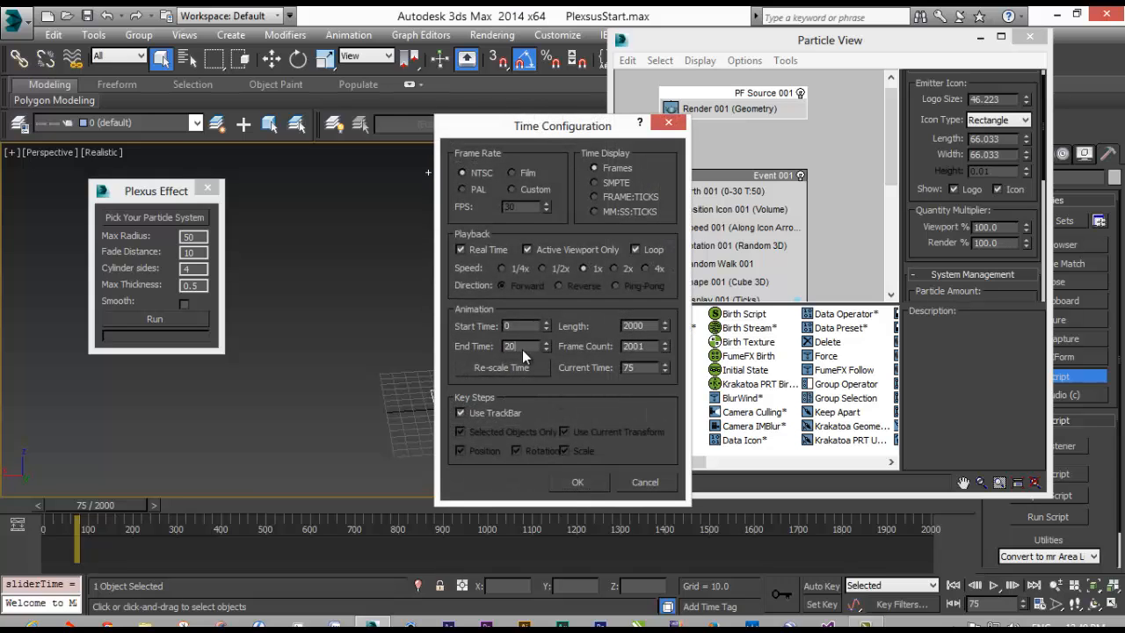
left_click(577, 482)
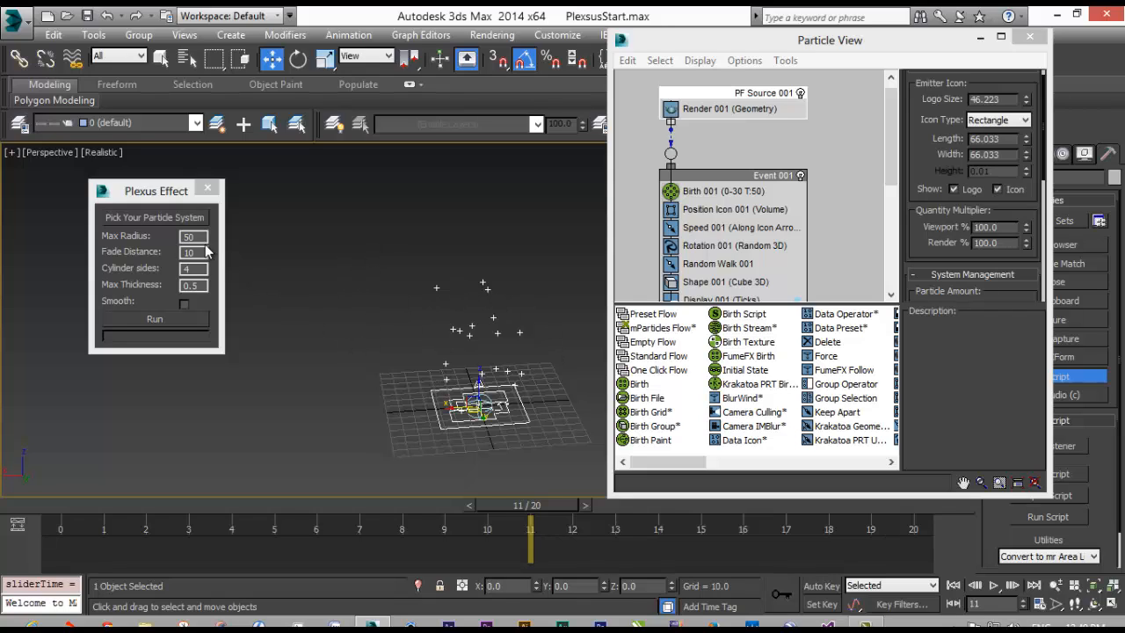
Set Plexus Fade Distance to 25 and run it to create particle linking lines
triple_click(192, 236)
type("25")
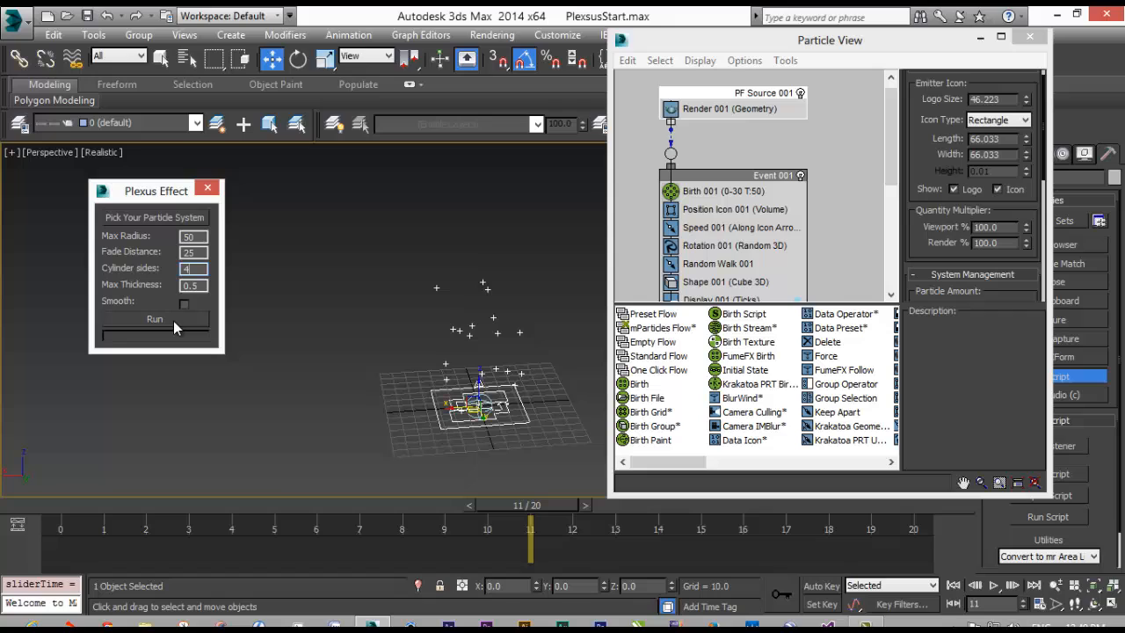
left_click(155, 319)
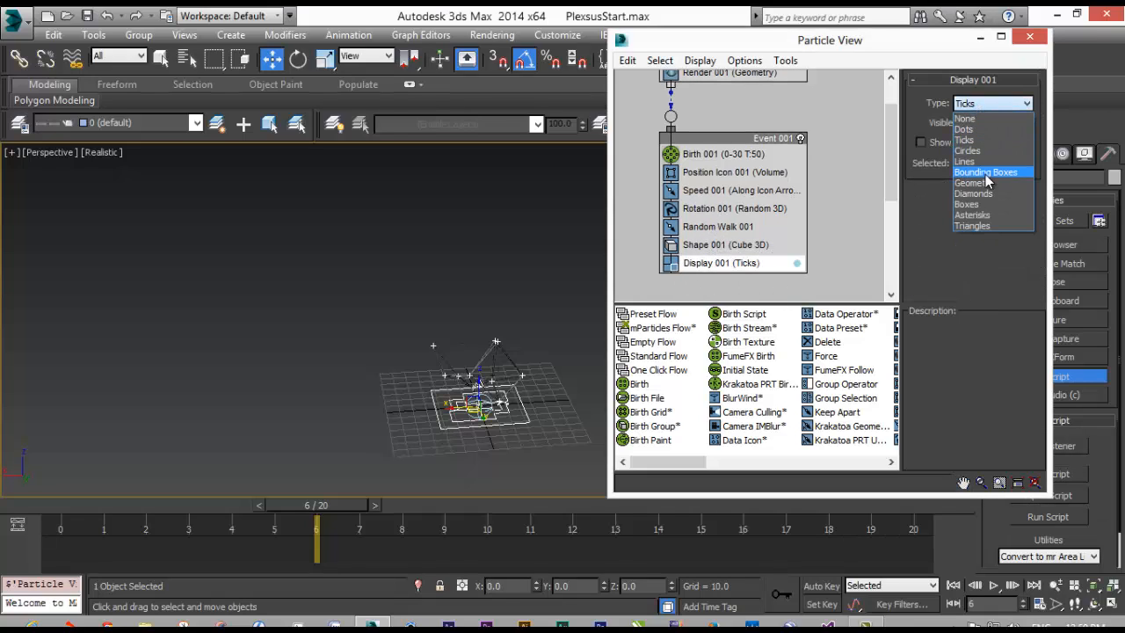
Set Display 001 type to Geometry and close Particle View
left_click(974, 183)
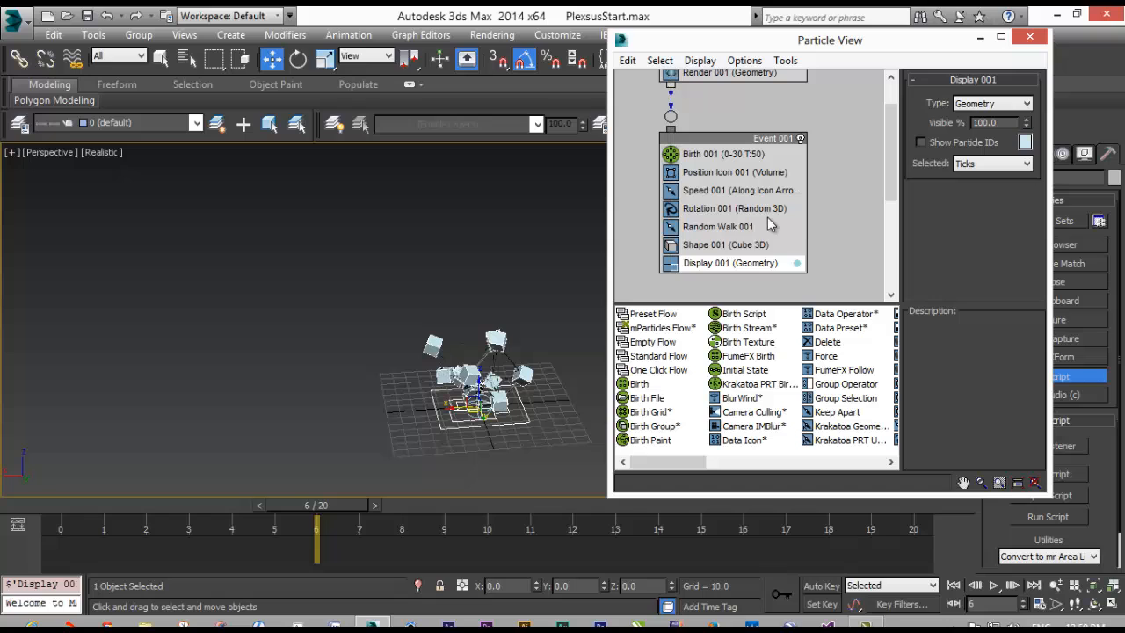
left_click(725, 245)
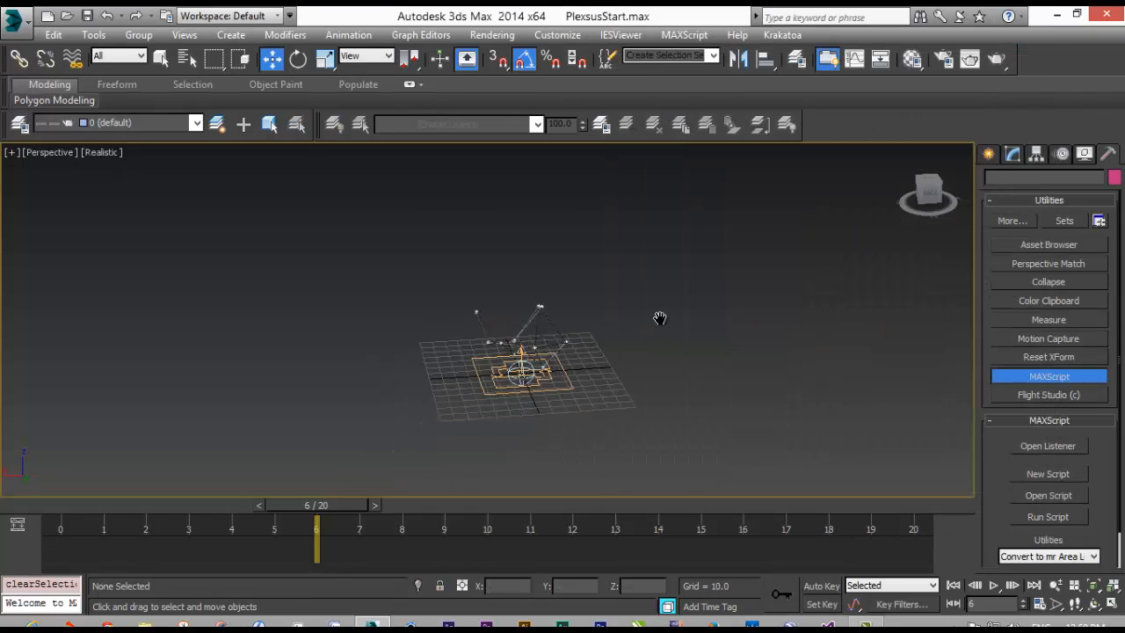
At frame 8, select cylinder CL008, review its Modify parameters, and try Rotate and Scale
left_click_drag(316, 528, 488, 529)
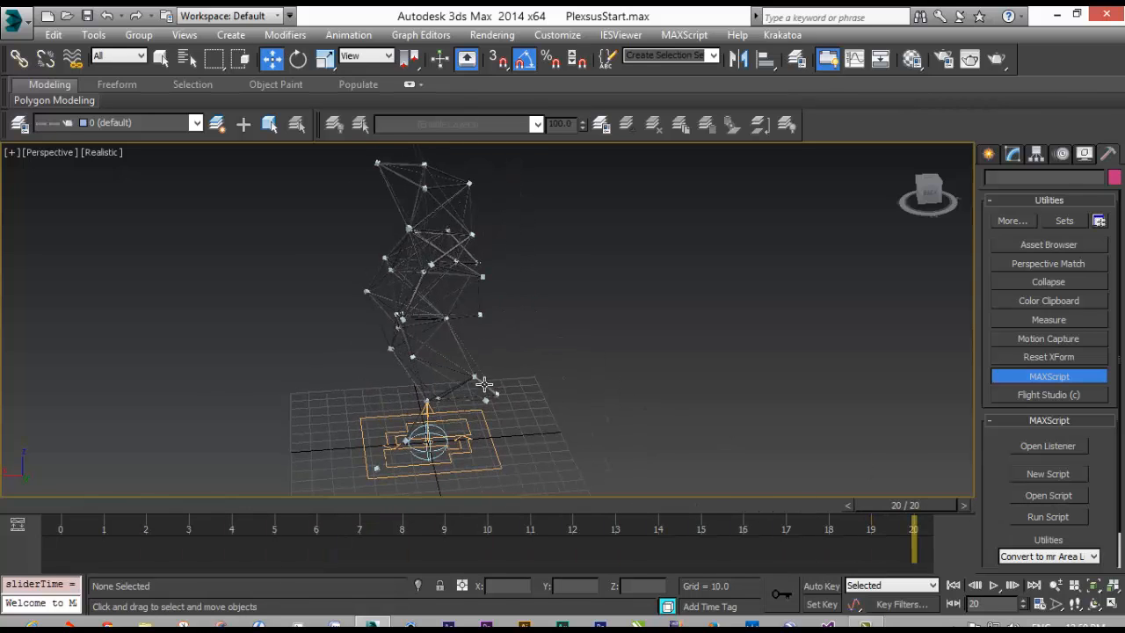
left_click_drag(483, 387, 422, 341)
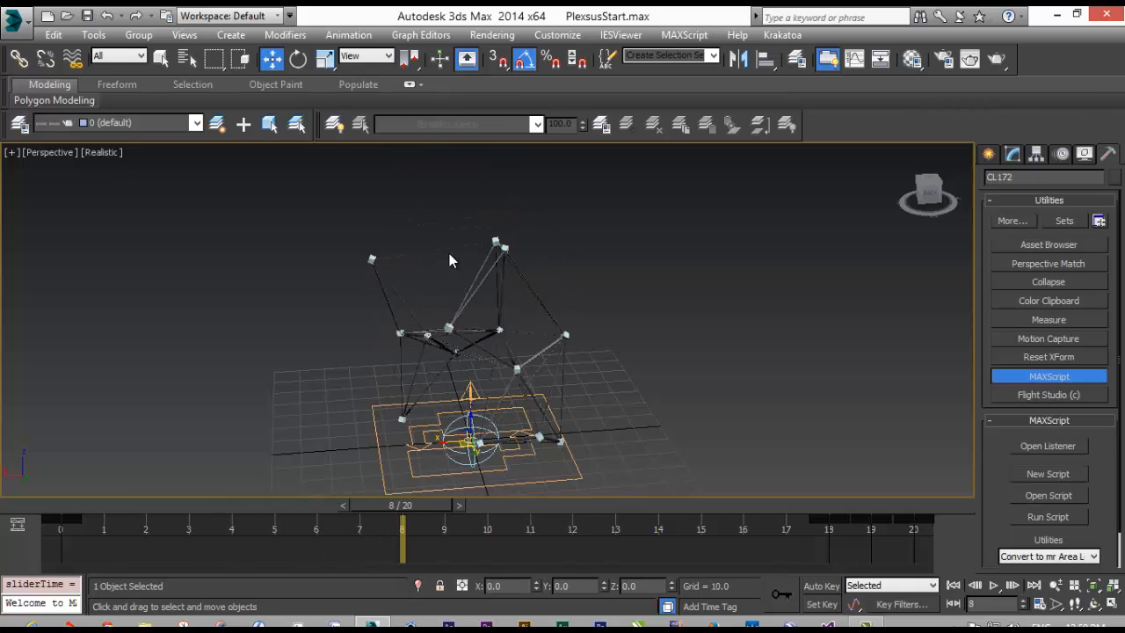
left_click(501, 247)
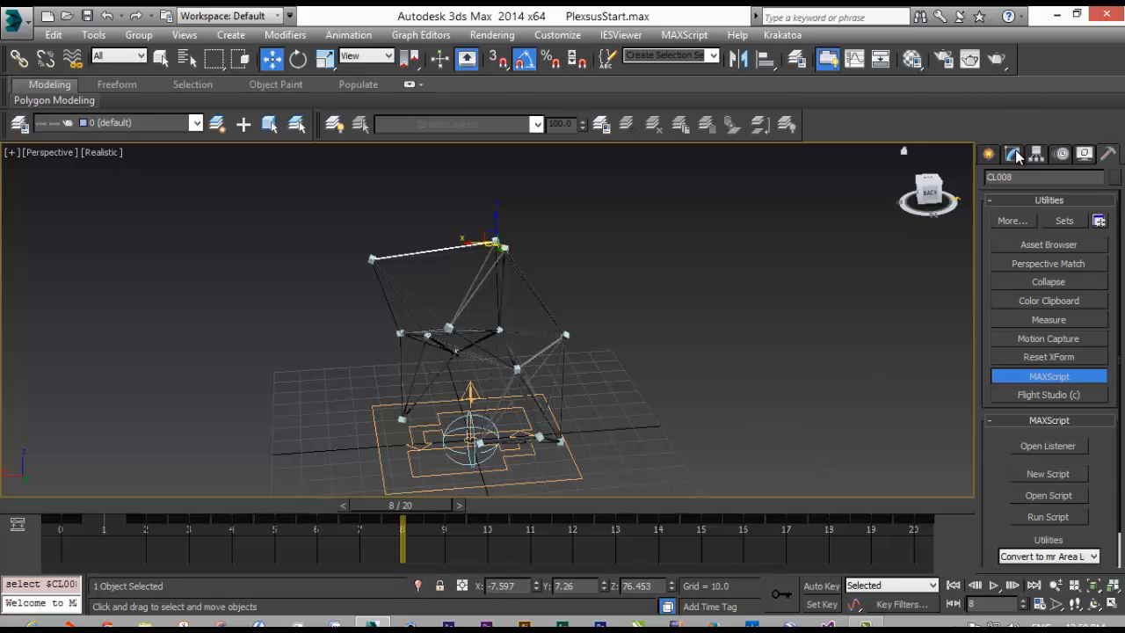
left_click(1012, 154)
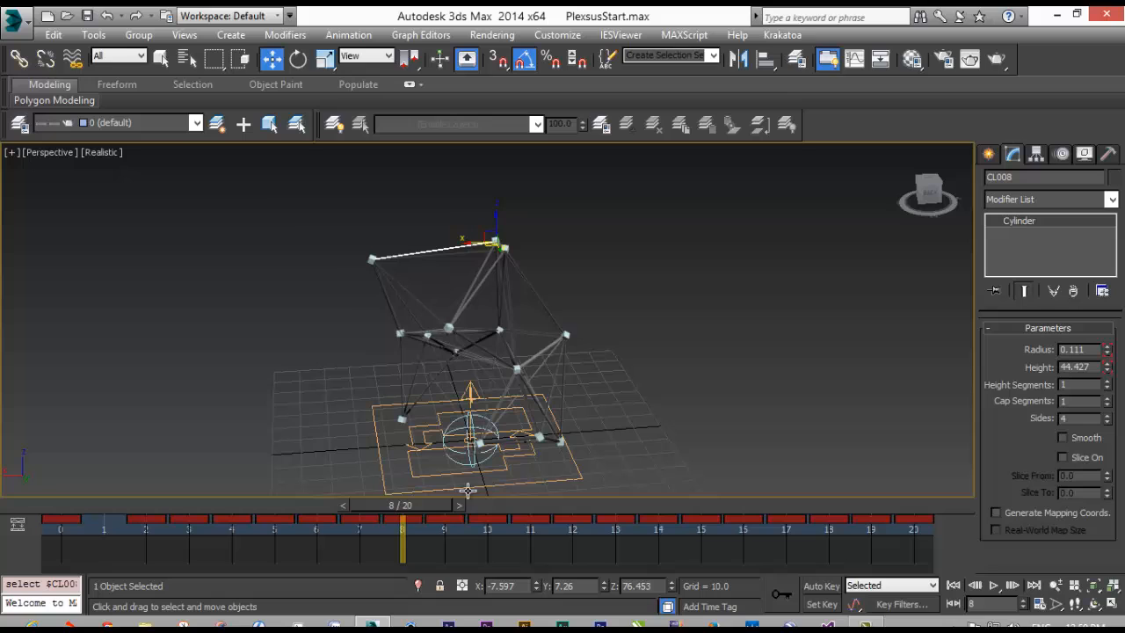
left_click(298, 59)
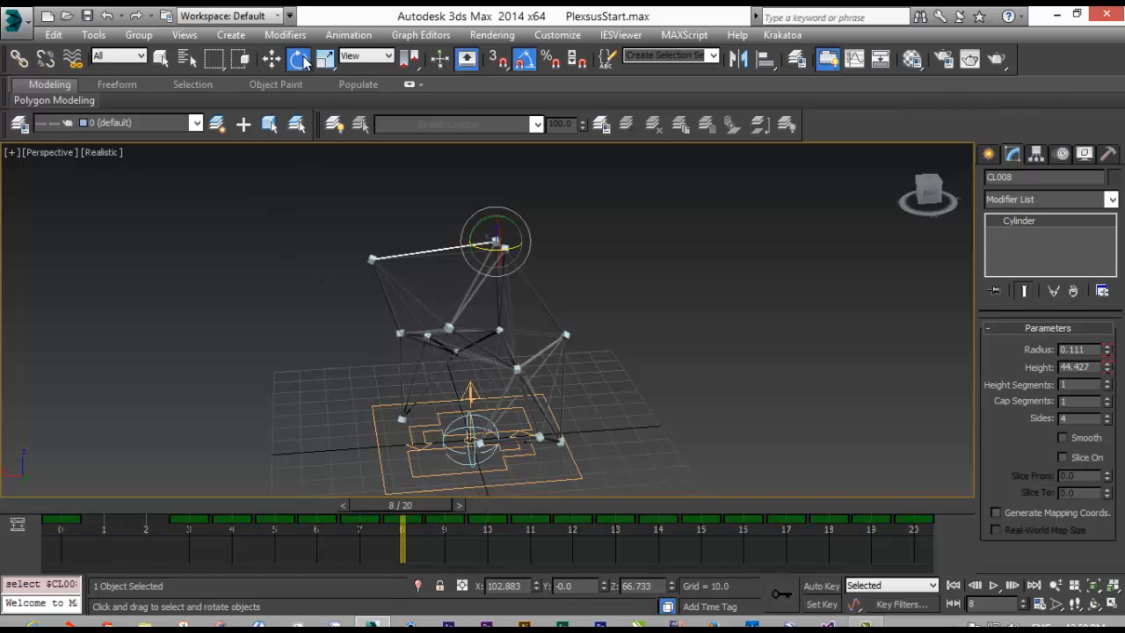
left_click(298, 59)
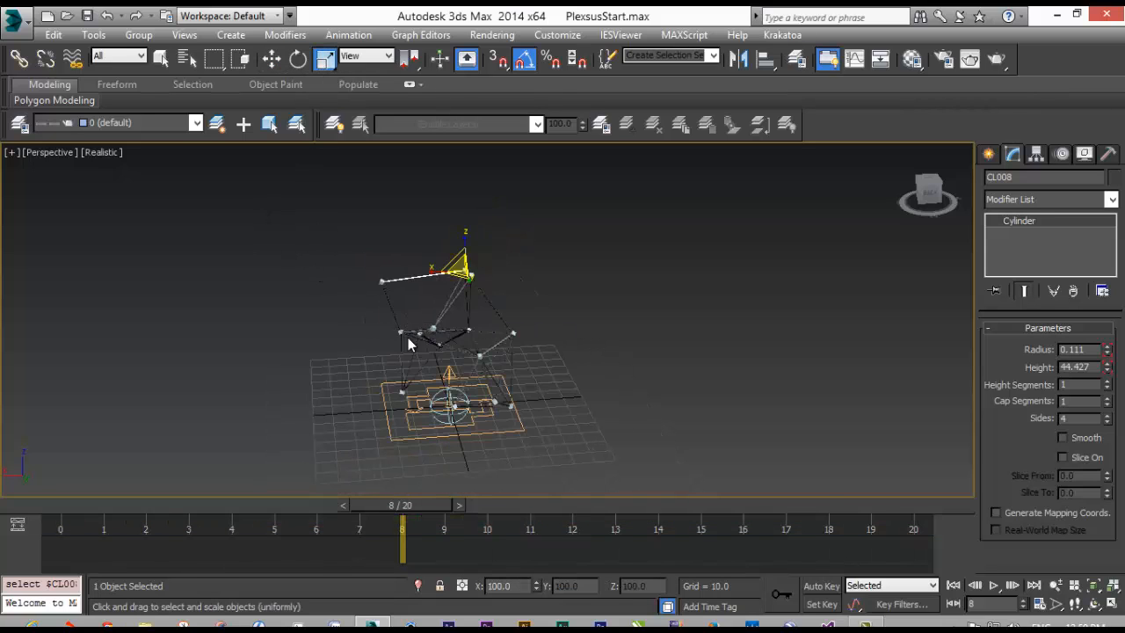
left_click(404, 261)
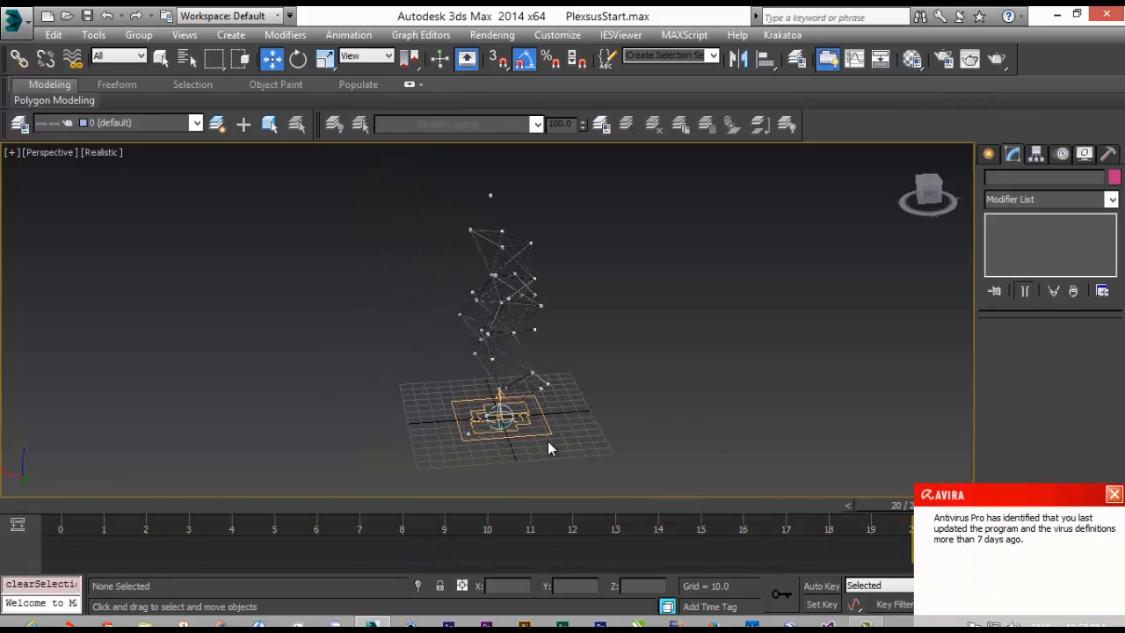
Open PlexusFinish.max from Recent Documents without saving, dismiss the antivirus notice, and scrub frames
left_click(15, 16)
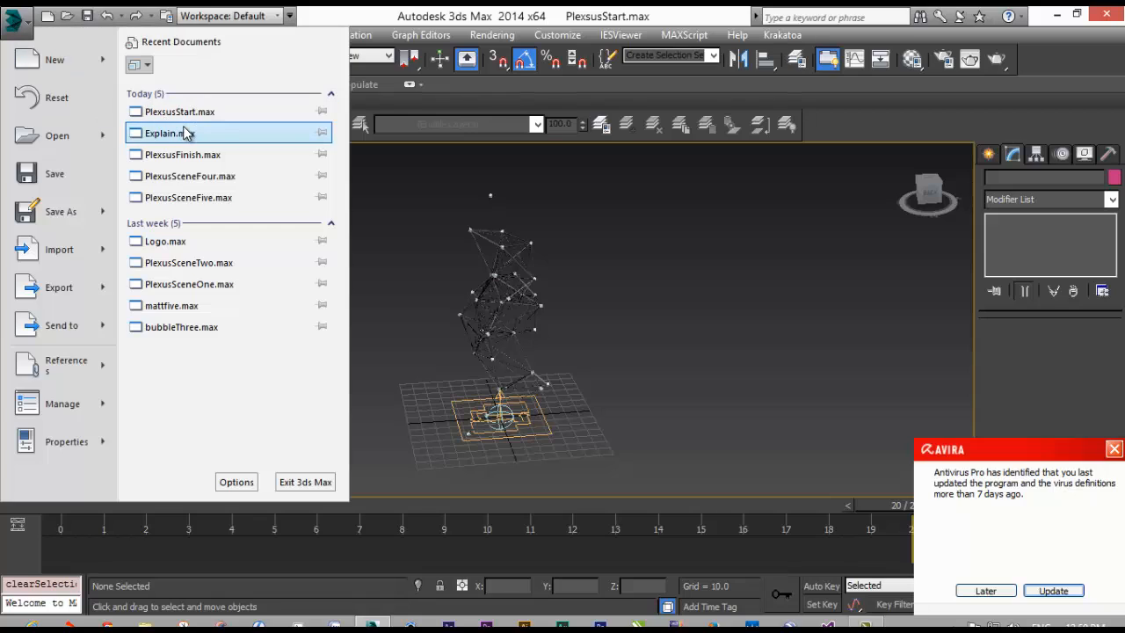
mouse_move(185, 132)
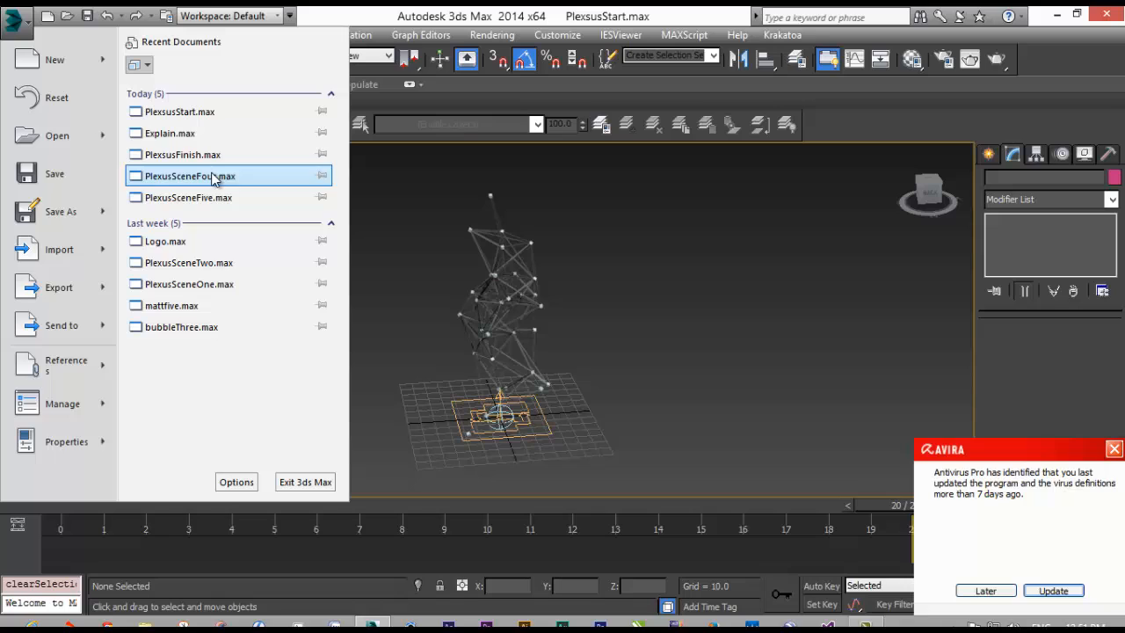
left_click(189, 176)
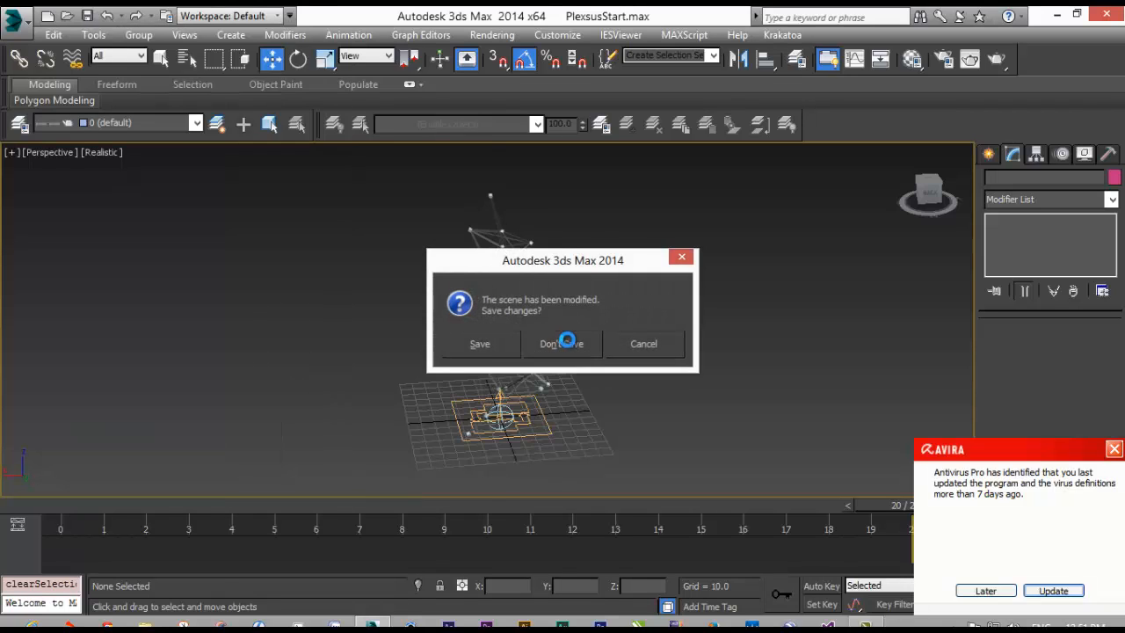
left_click(561, 343)
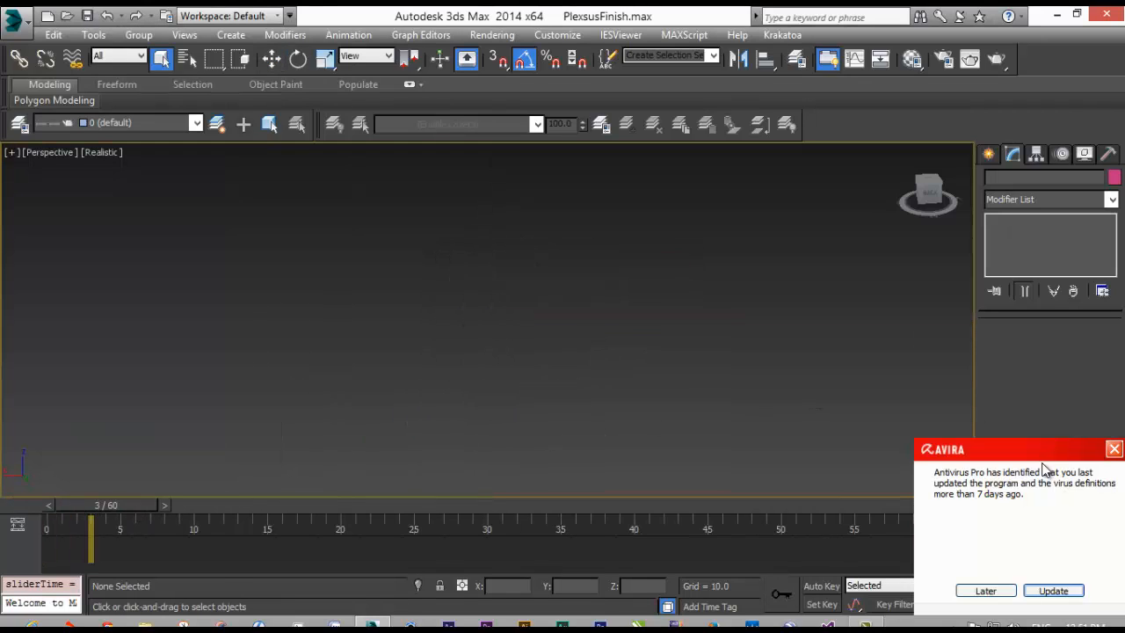
left_click(1114, 449)
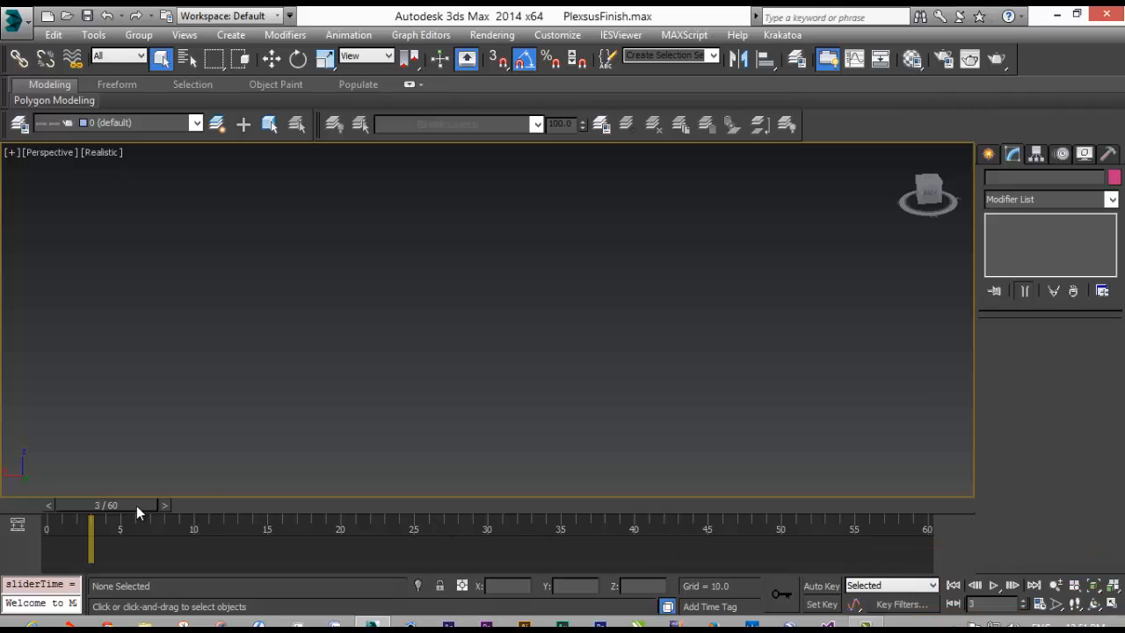
left_click_drag(91, 541, 708, 540)
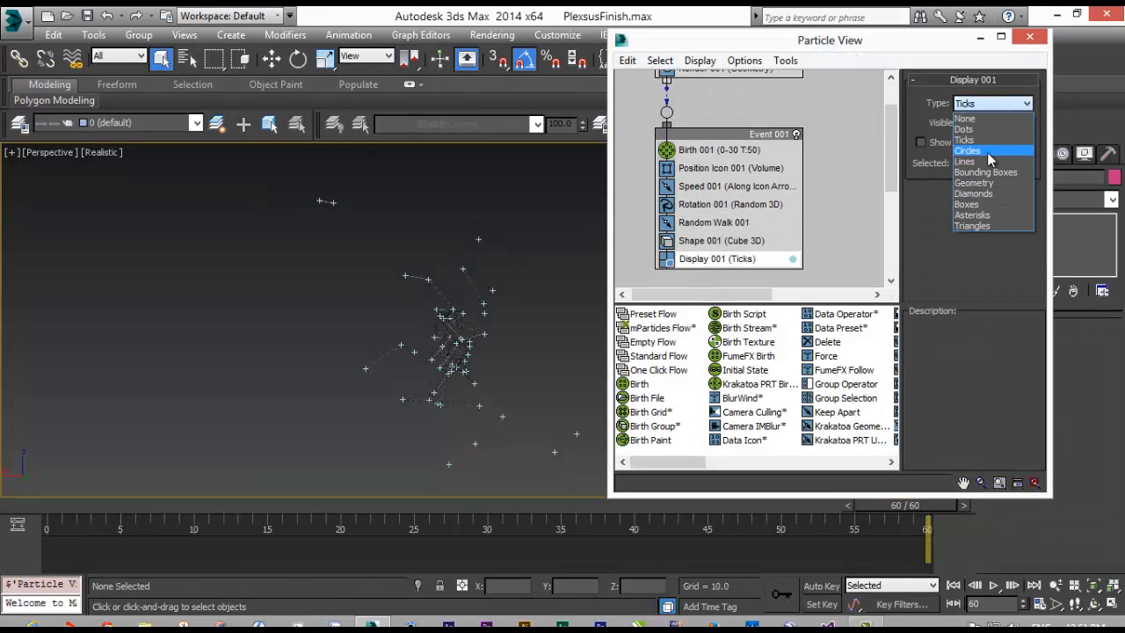
Display the particles as Geometry cubes of size 1.0 and close Particle View
left_click(974, 182)
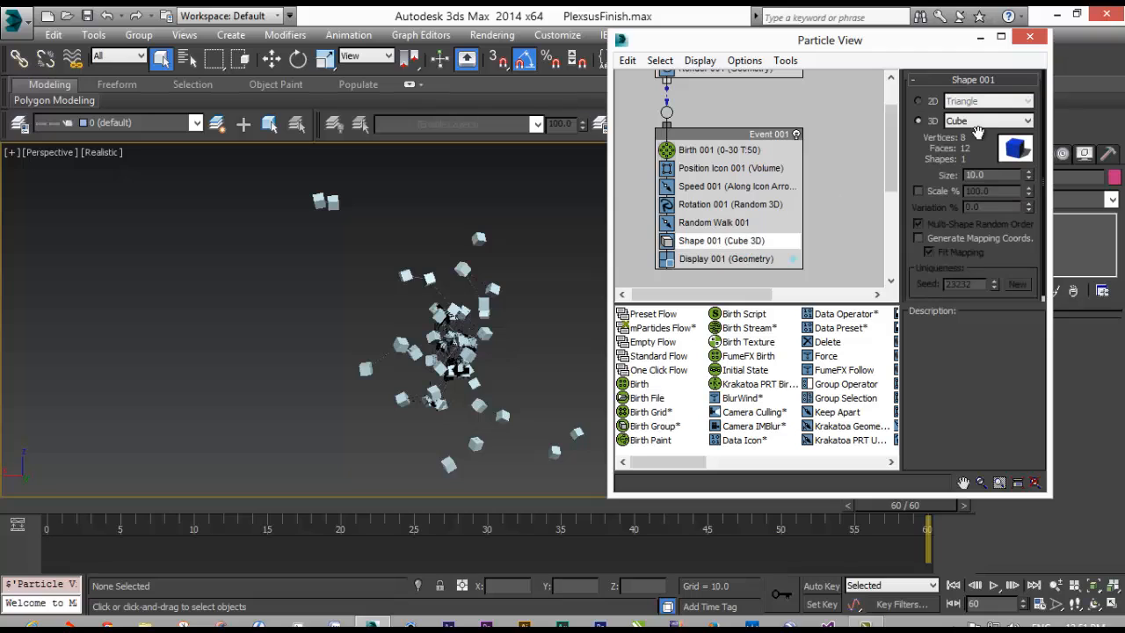
triple_click(973, 175)
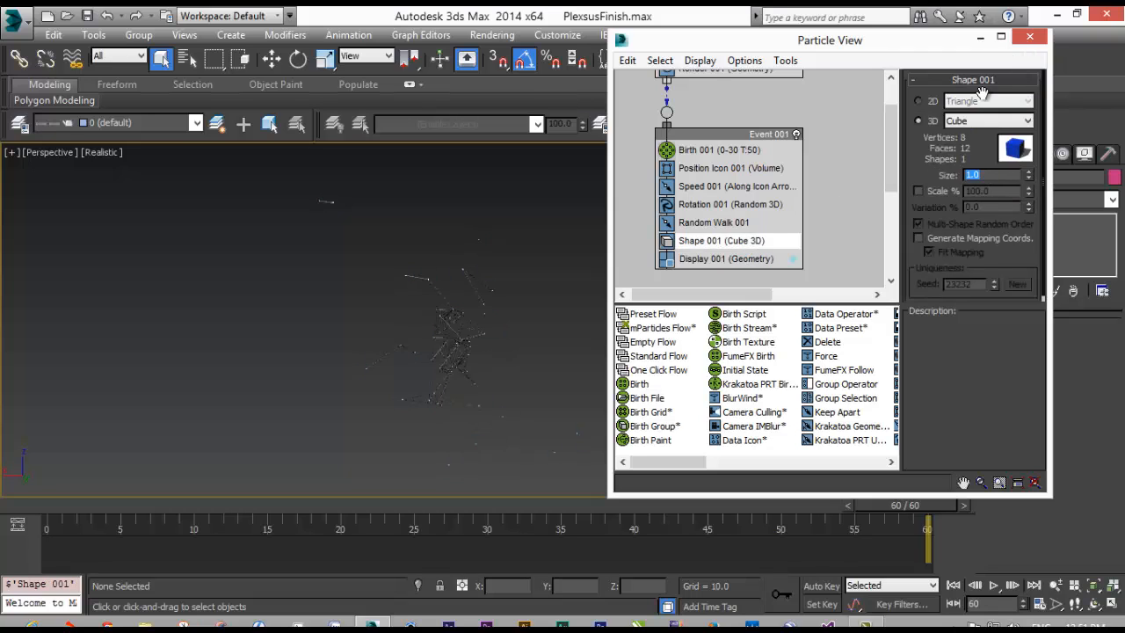
left_click(1029, 36)
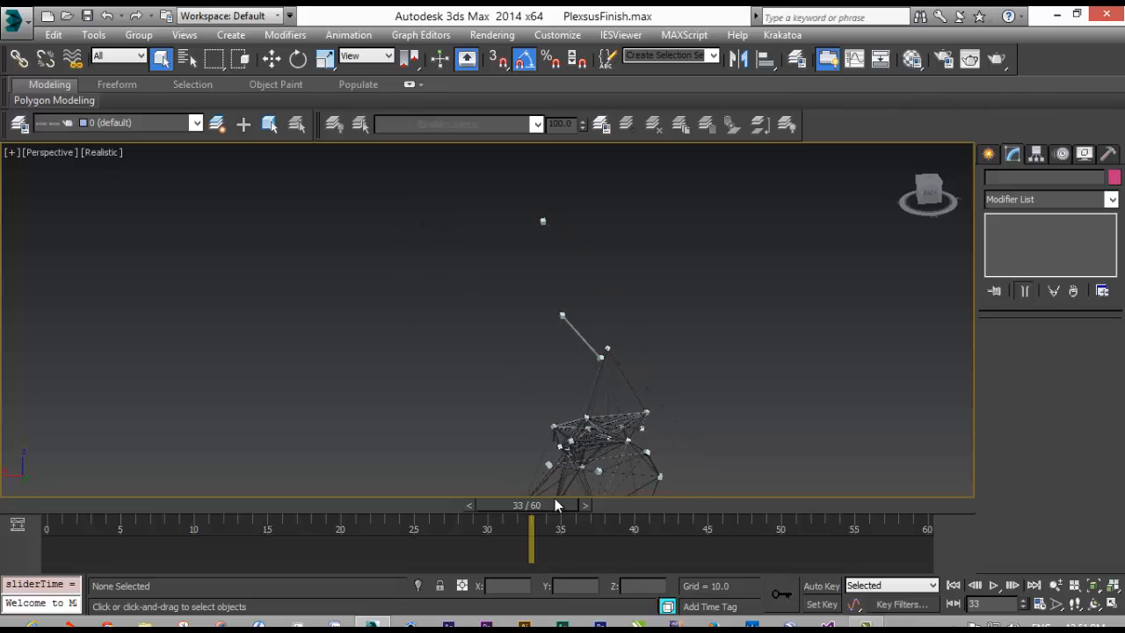
Scrub the animation to frame 60 and select connection cylinder CL015
left_click_drag(531, 528, 575, 528)
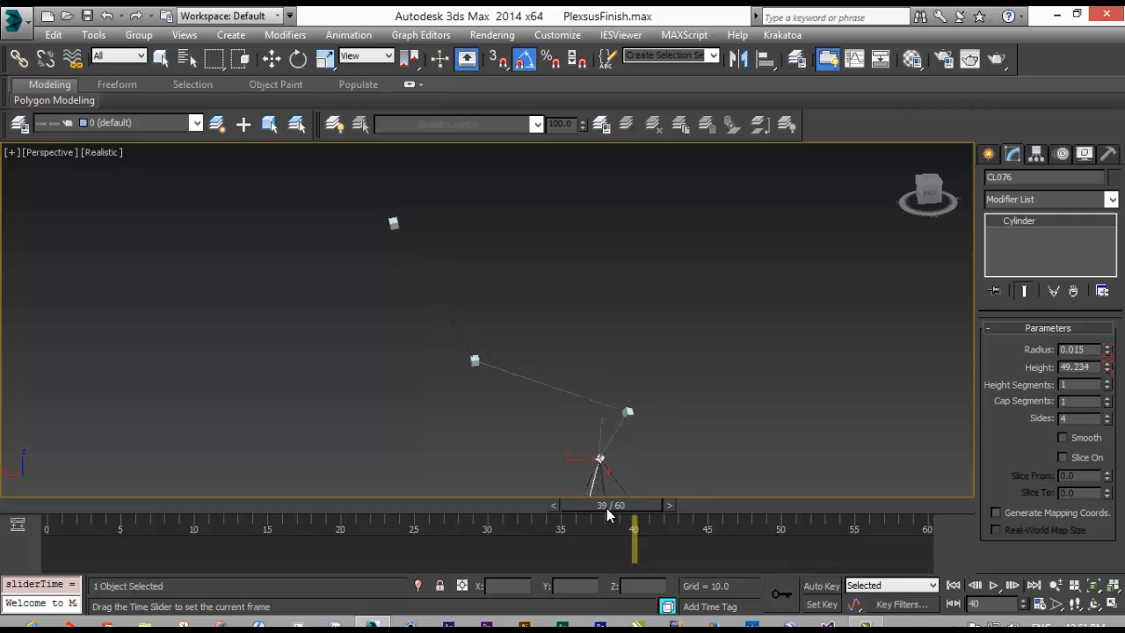
left_click_drag(635, 545, 899, 545)
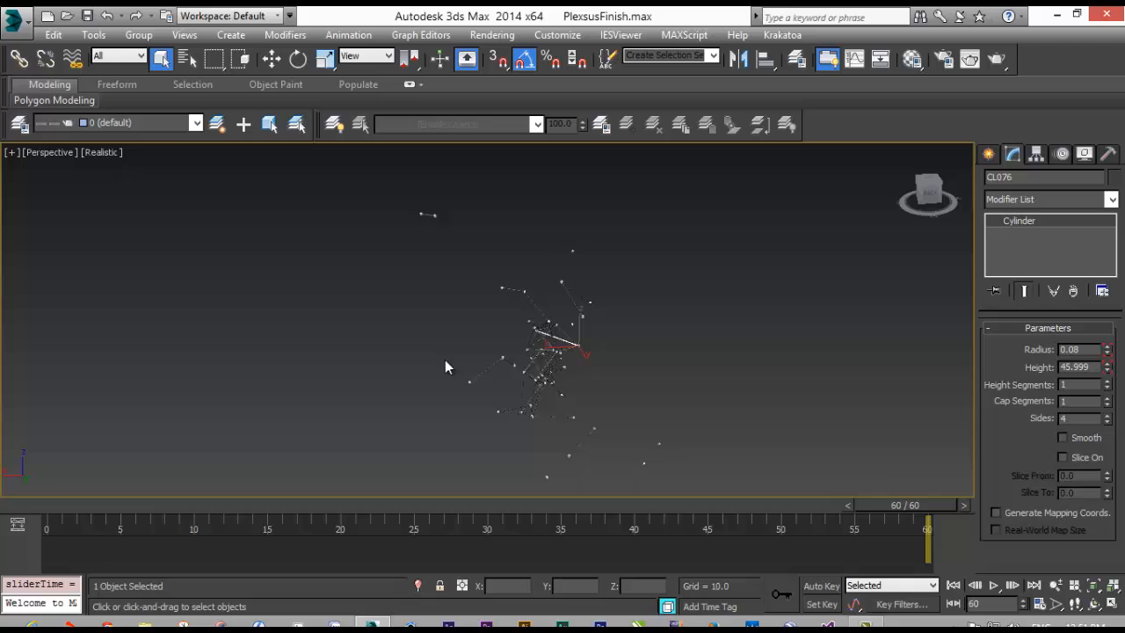
left_click_drag(927, 545, 473, 545)
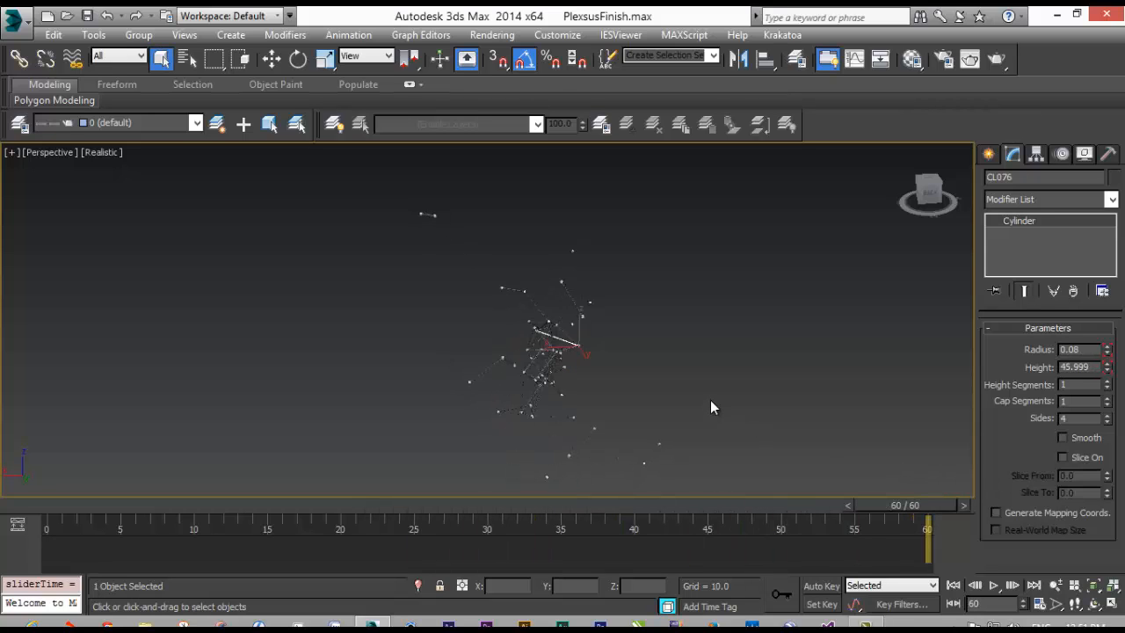
left_click(712, 406)
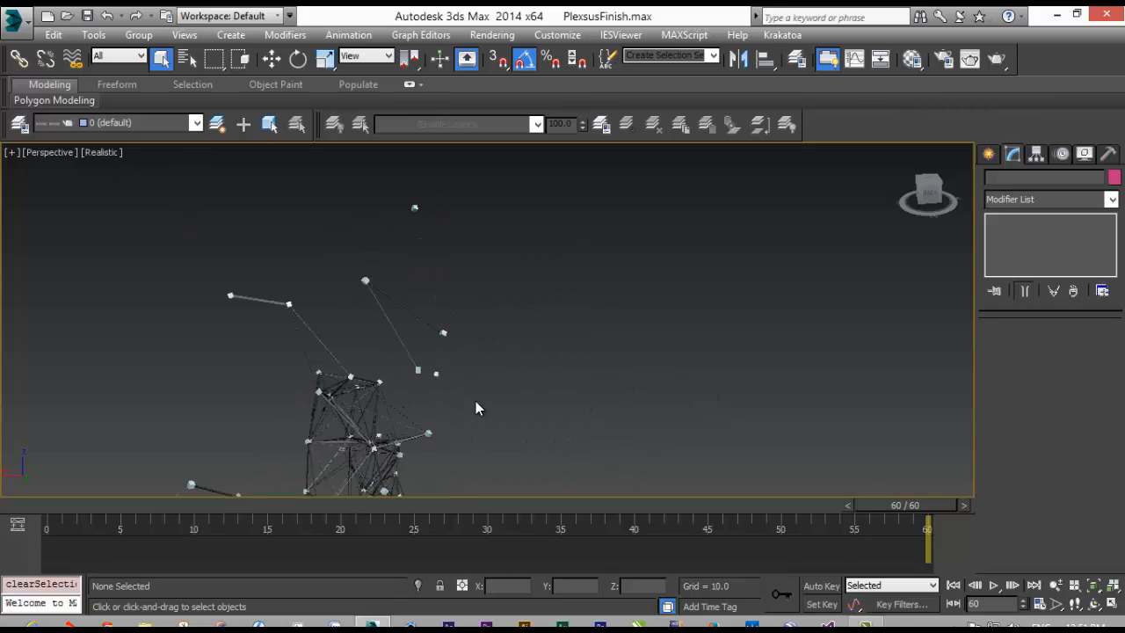
left_click(430, 356)
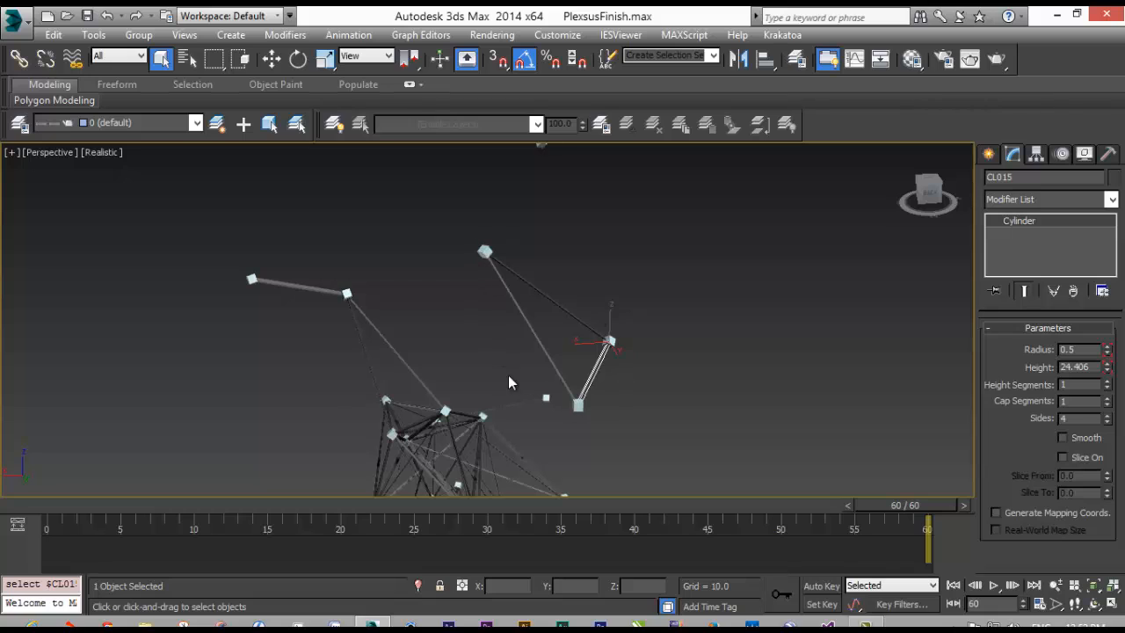
Open PlexusSceneFour.max from Recent Documents without saving, then reopen the application menu
left_click(15, 16)
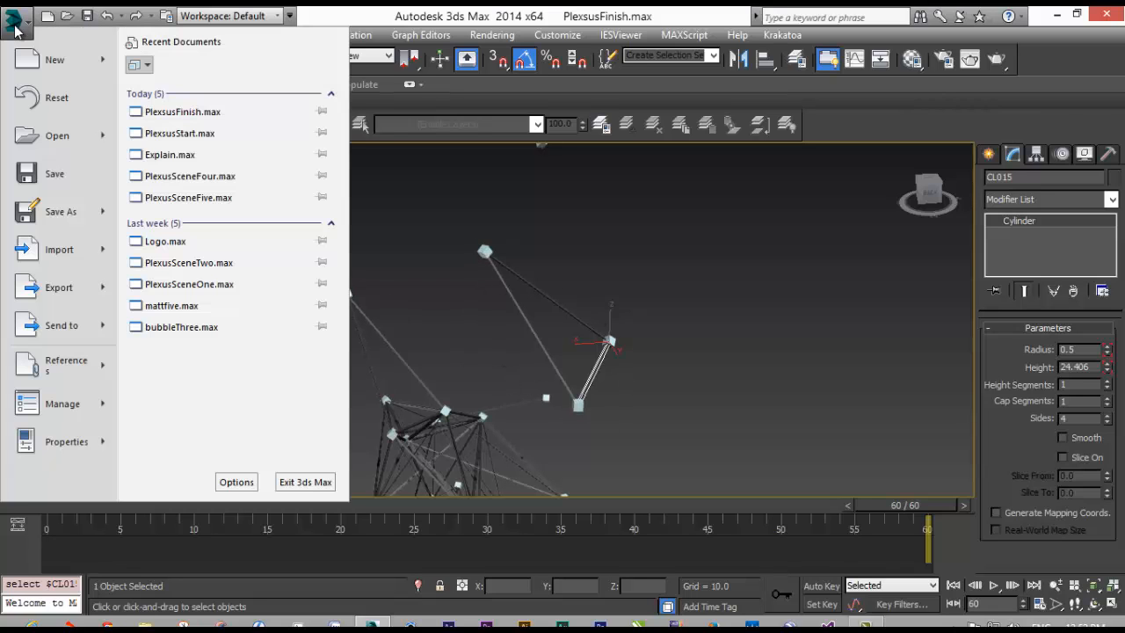
mouse_move(189, 176)
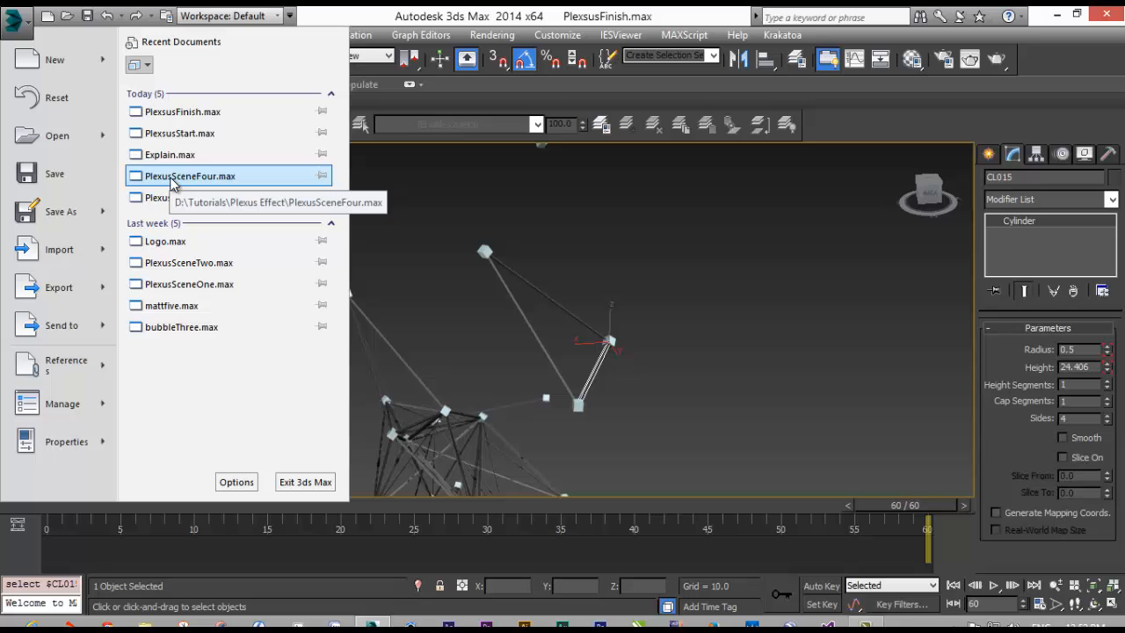
left_click(189, 175)
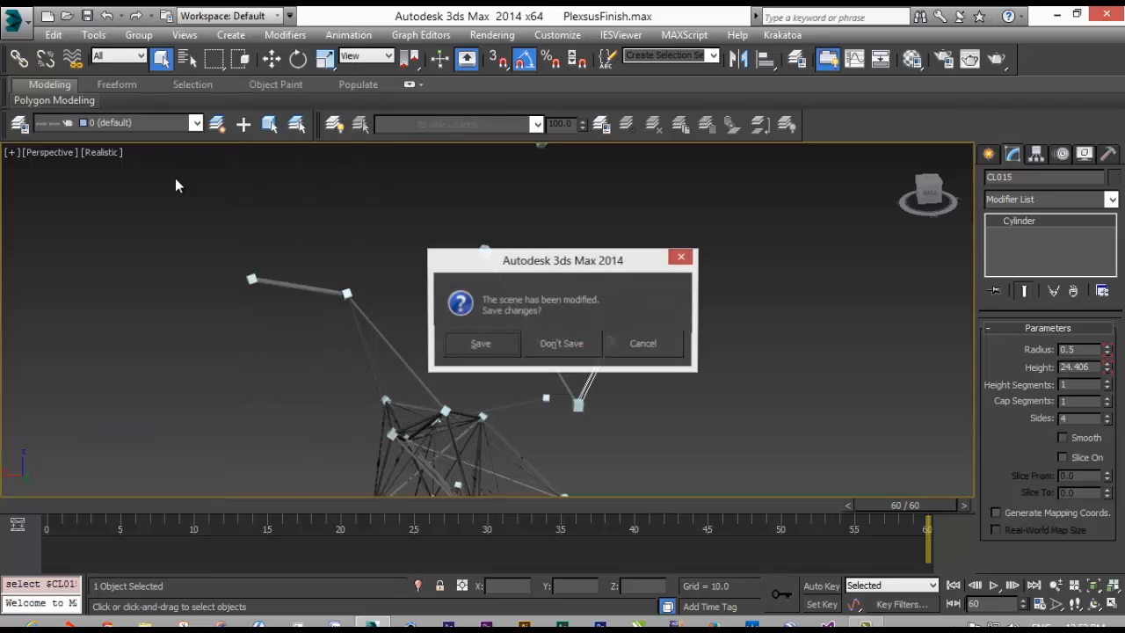
left_click(561, 343)
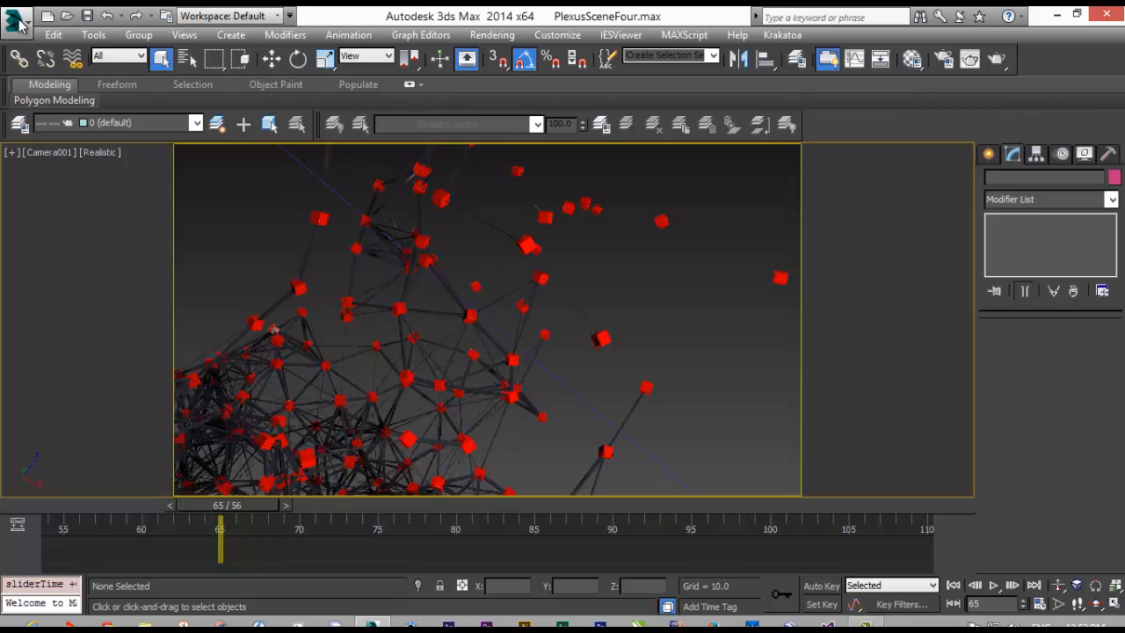
left_click(15, 16)
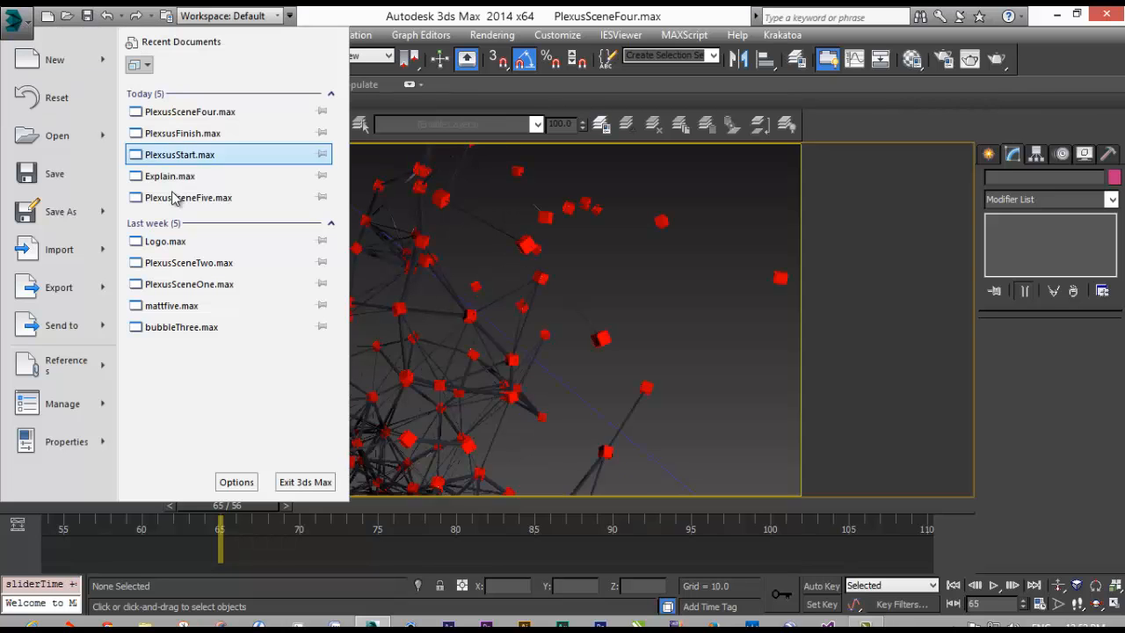
Open PlexusSceneFive.max, then reset to an empty untitled scene and minimise 3ds Max
left_click(188, 197)
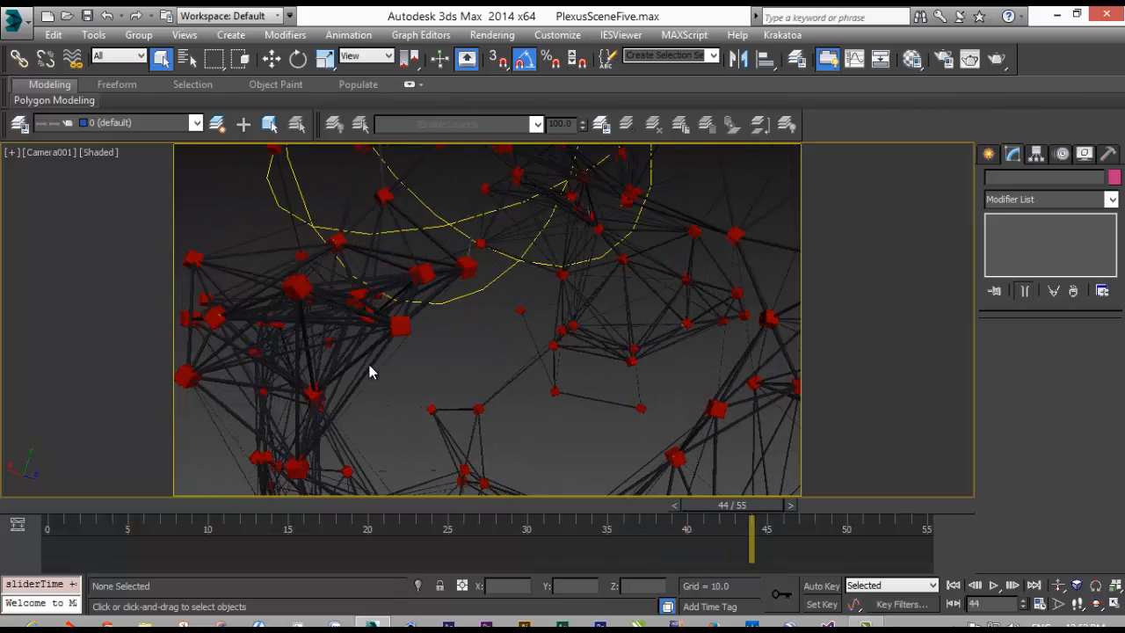
left_click(17, 16)
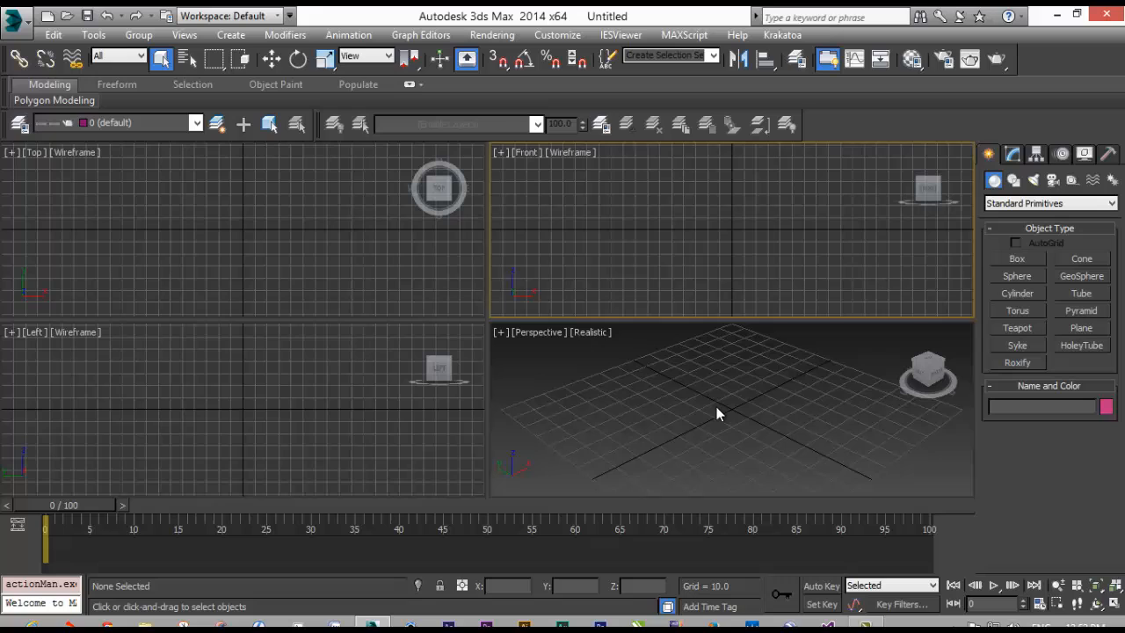
left_click(616, 420)
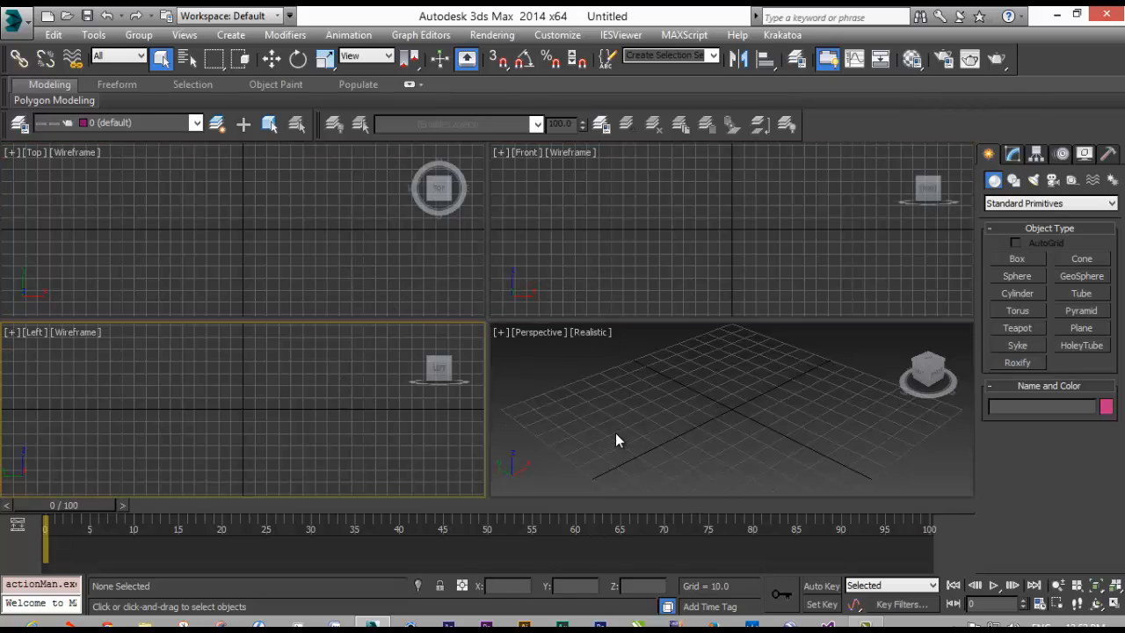
left_click(1079, 16)
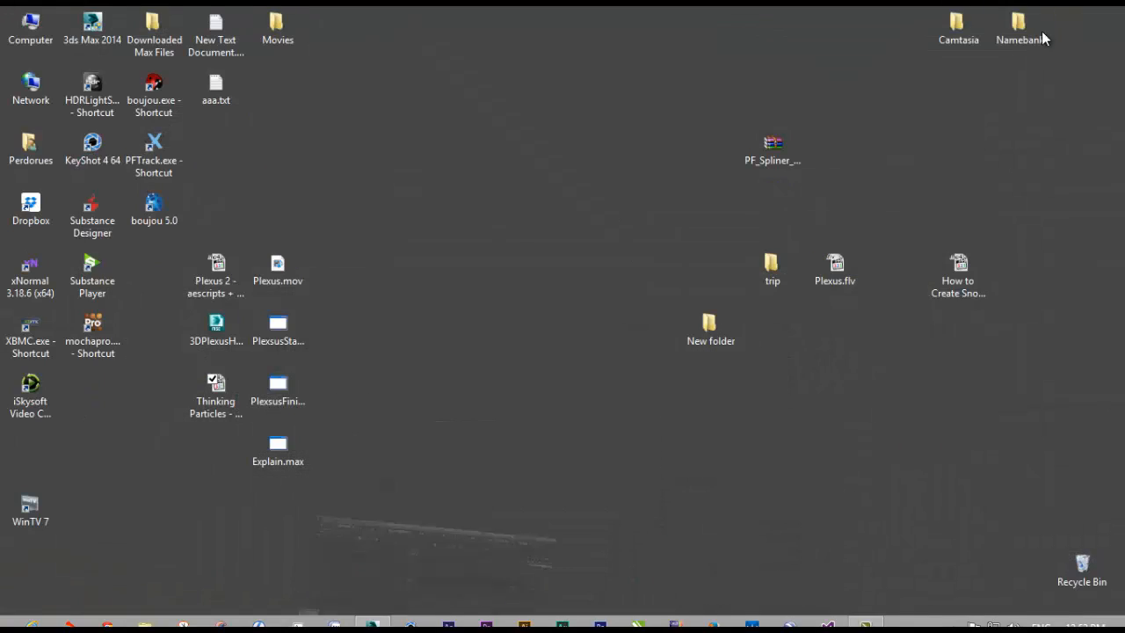
mouse_move(643, 335)
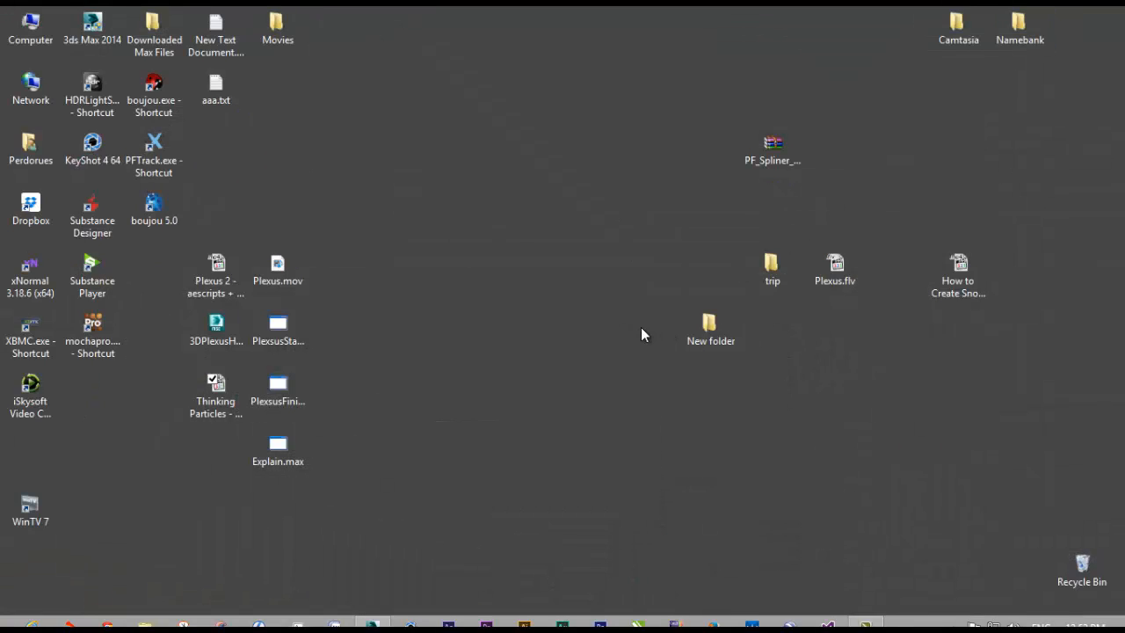
mouse_move(624, 316)
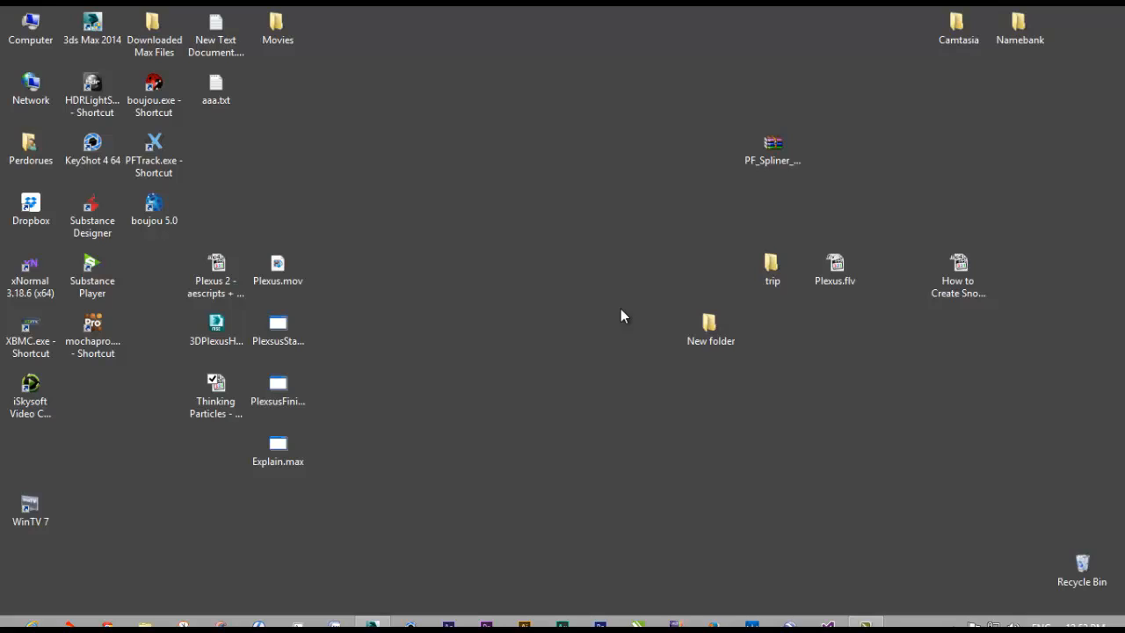
mouse_move(543, 541)
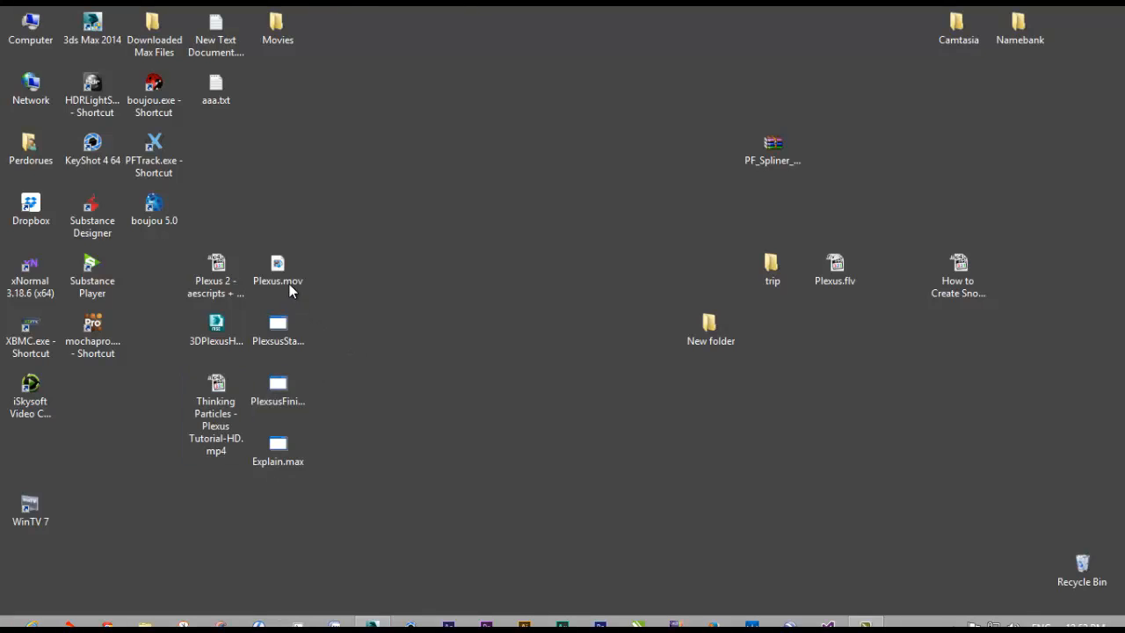
Play Plexus.mov from the desktop in Windows Media Player
double_click(278, 263)
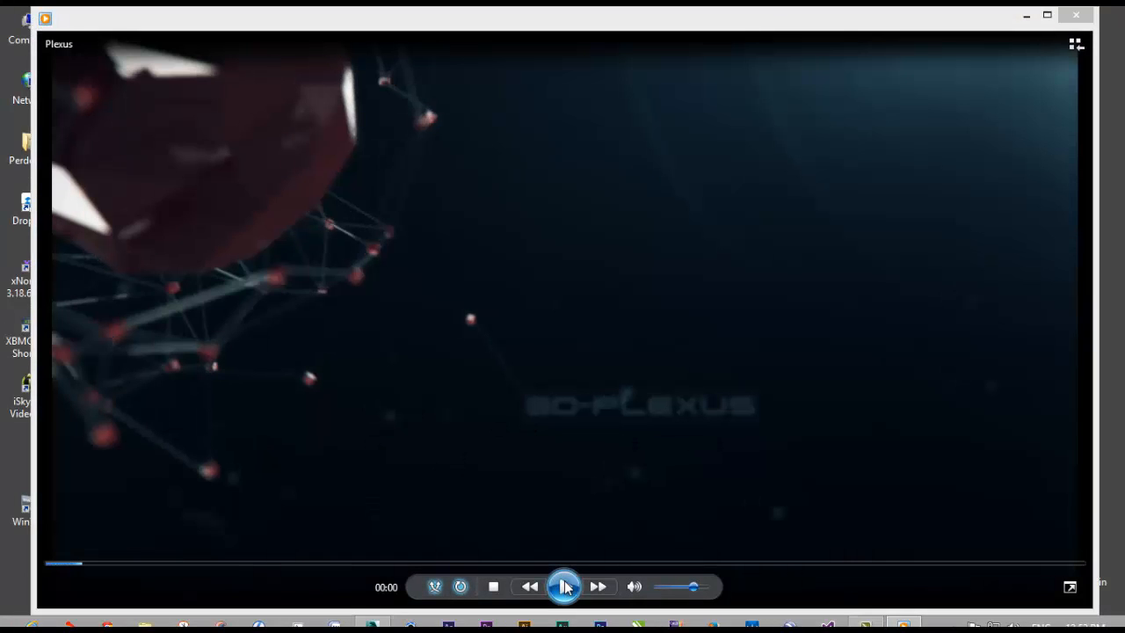